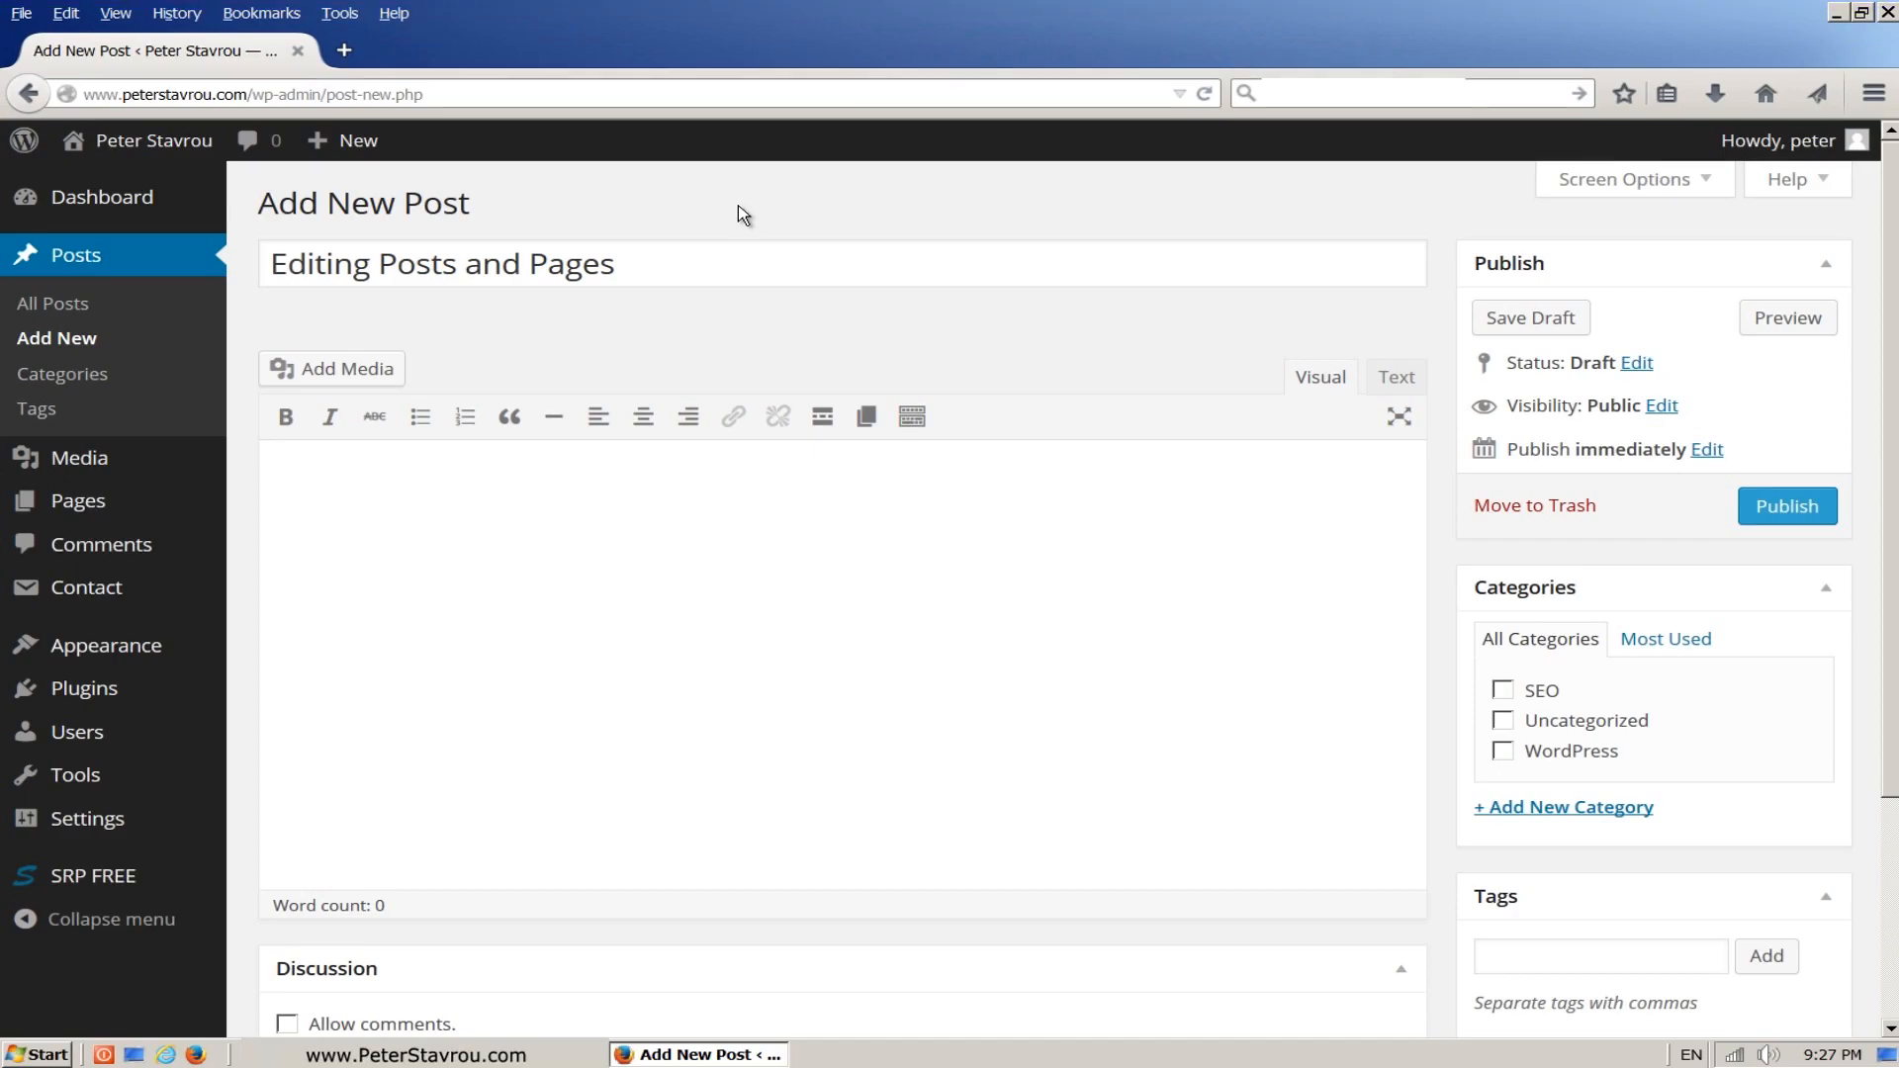
{"action": "mouse_move", "coordinate": [760, 334]}
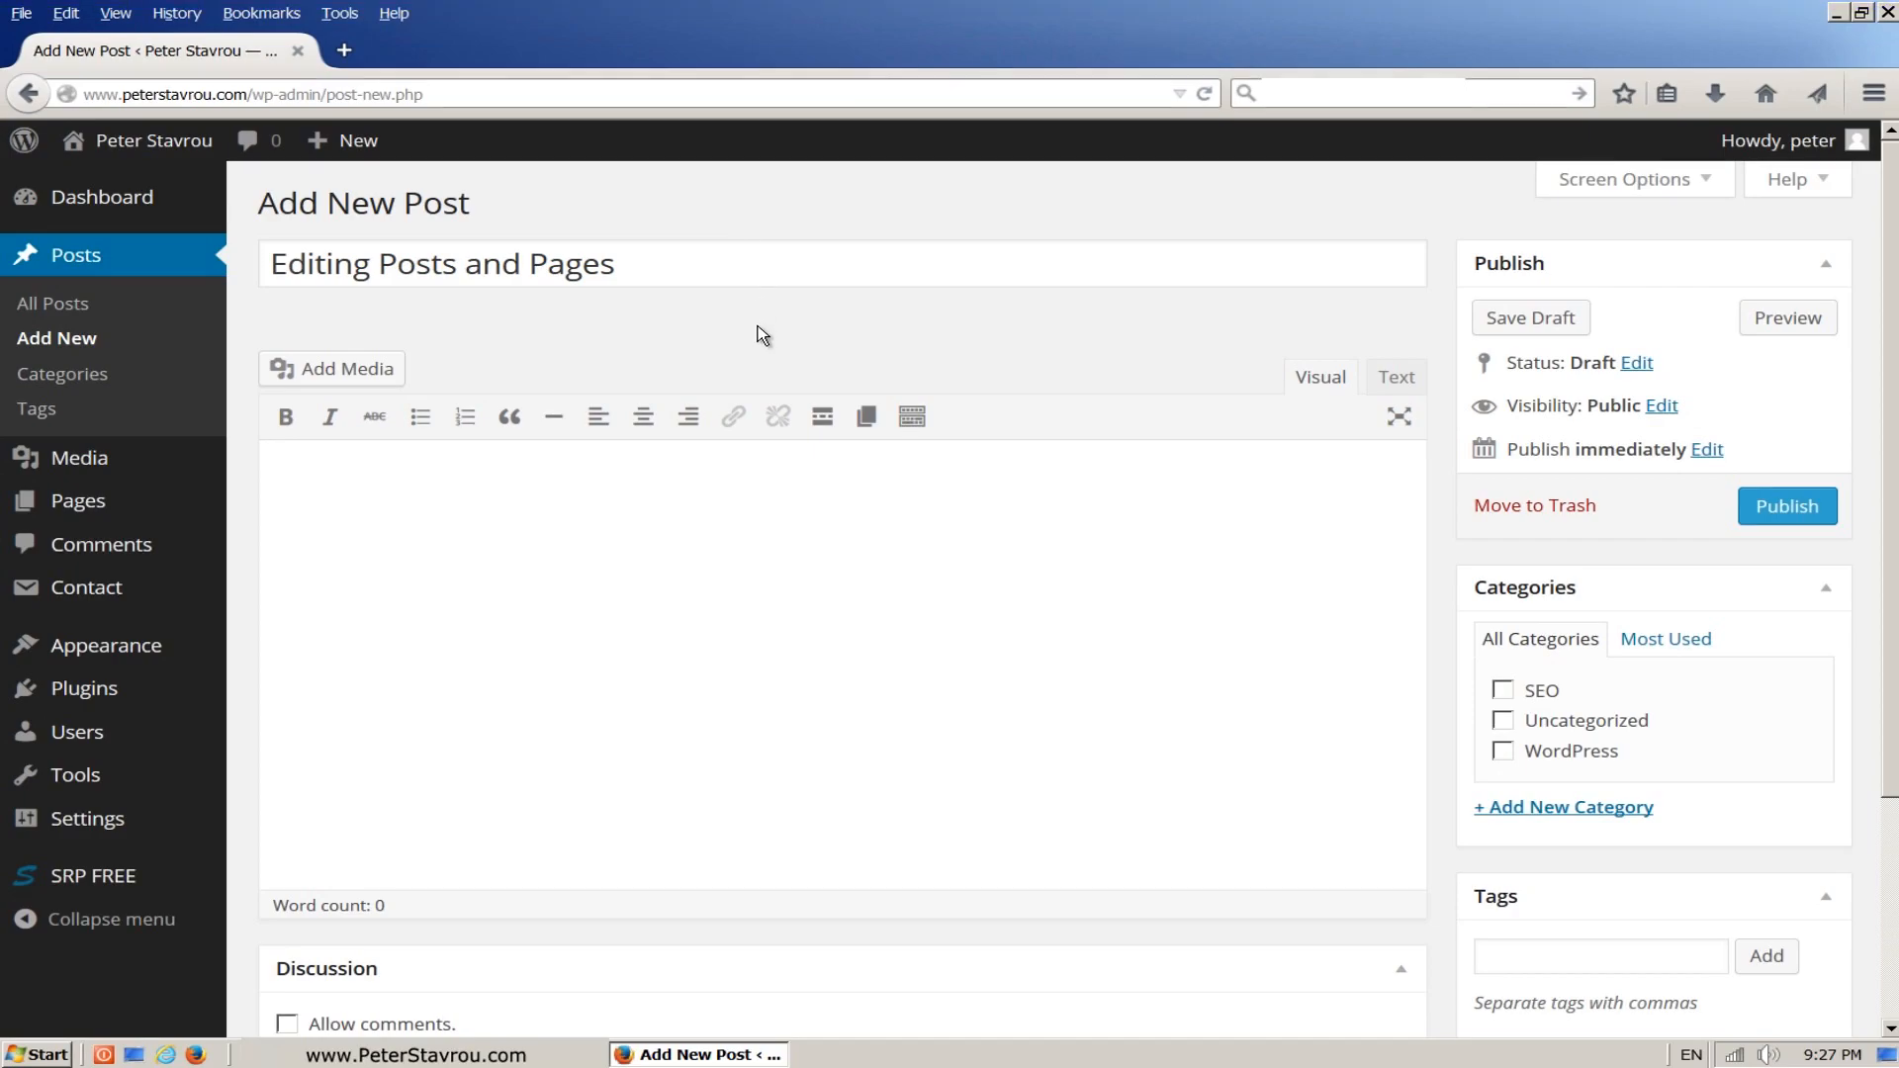
{"action": "mouse_move", "coordinate": [911, 416]}
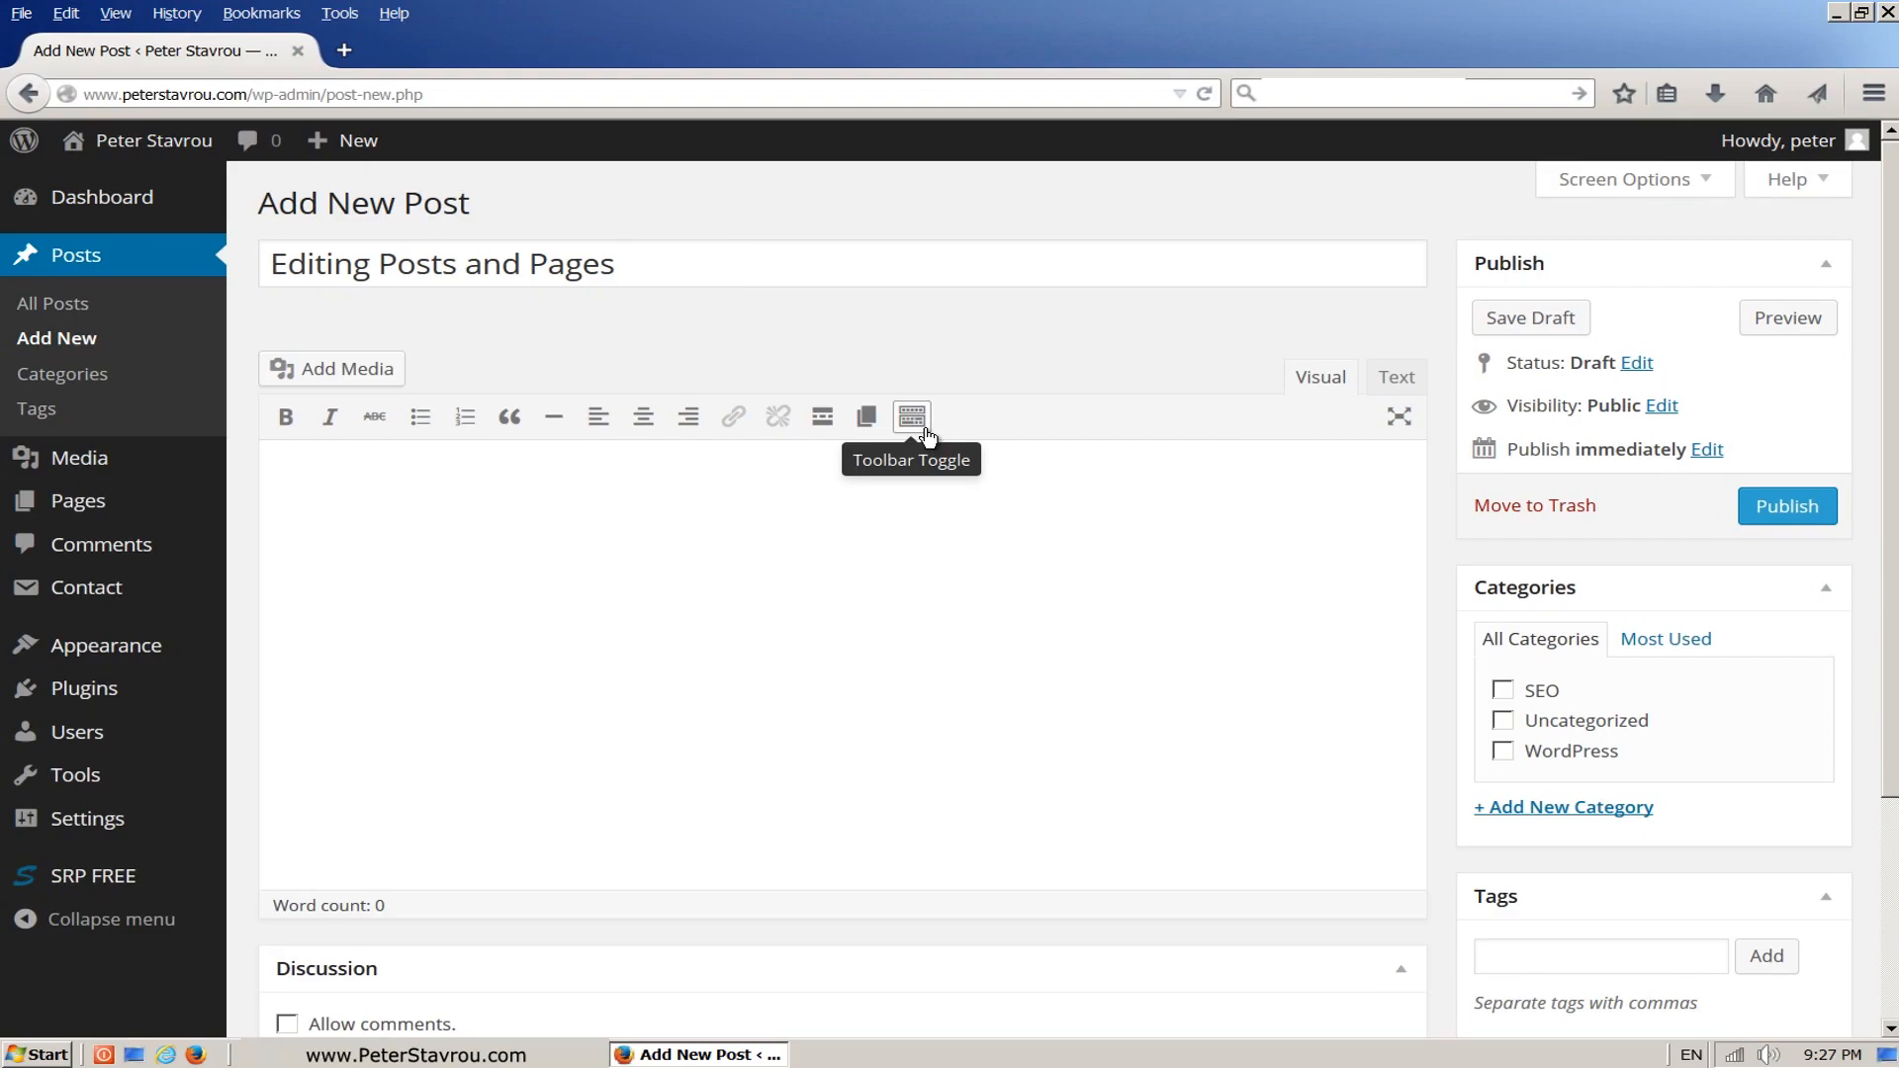
Reveal the editor's second toolbar row with paragraph style and text colour options.
{"action": "left_click", "coordinate": [910, 416]}
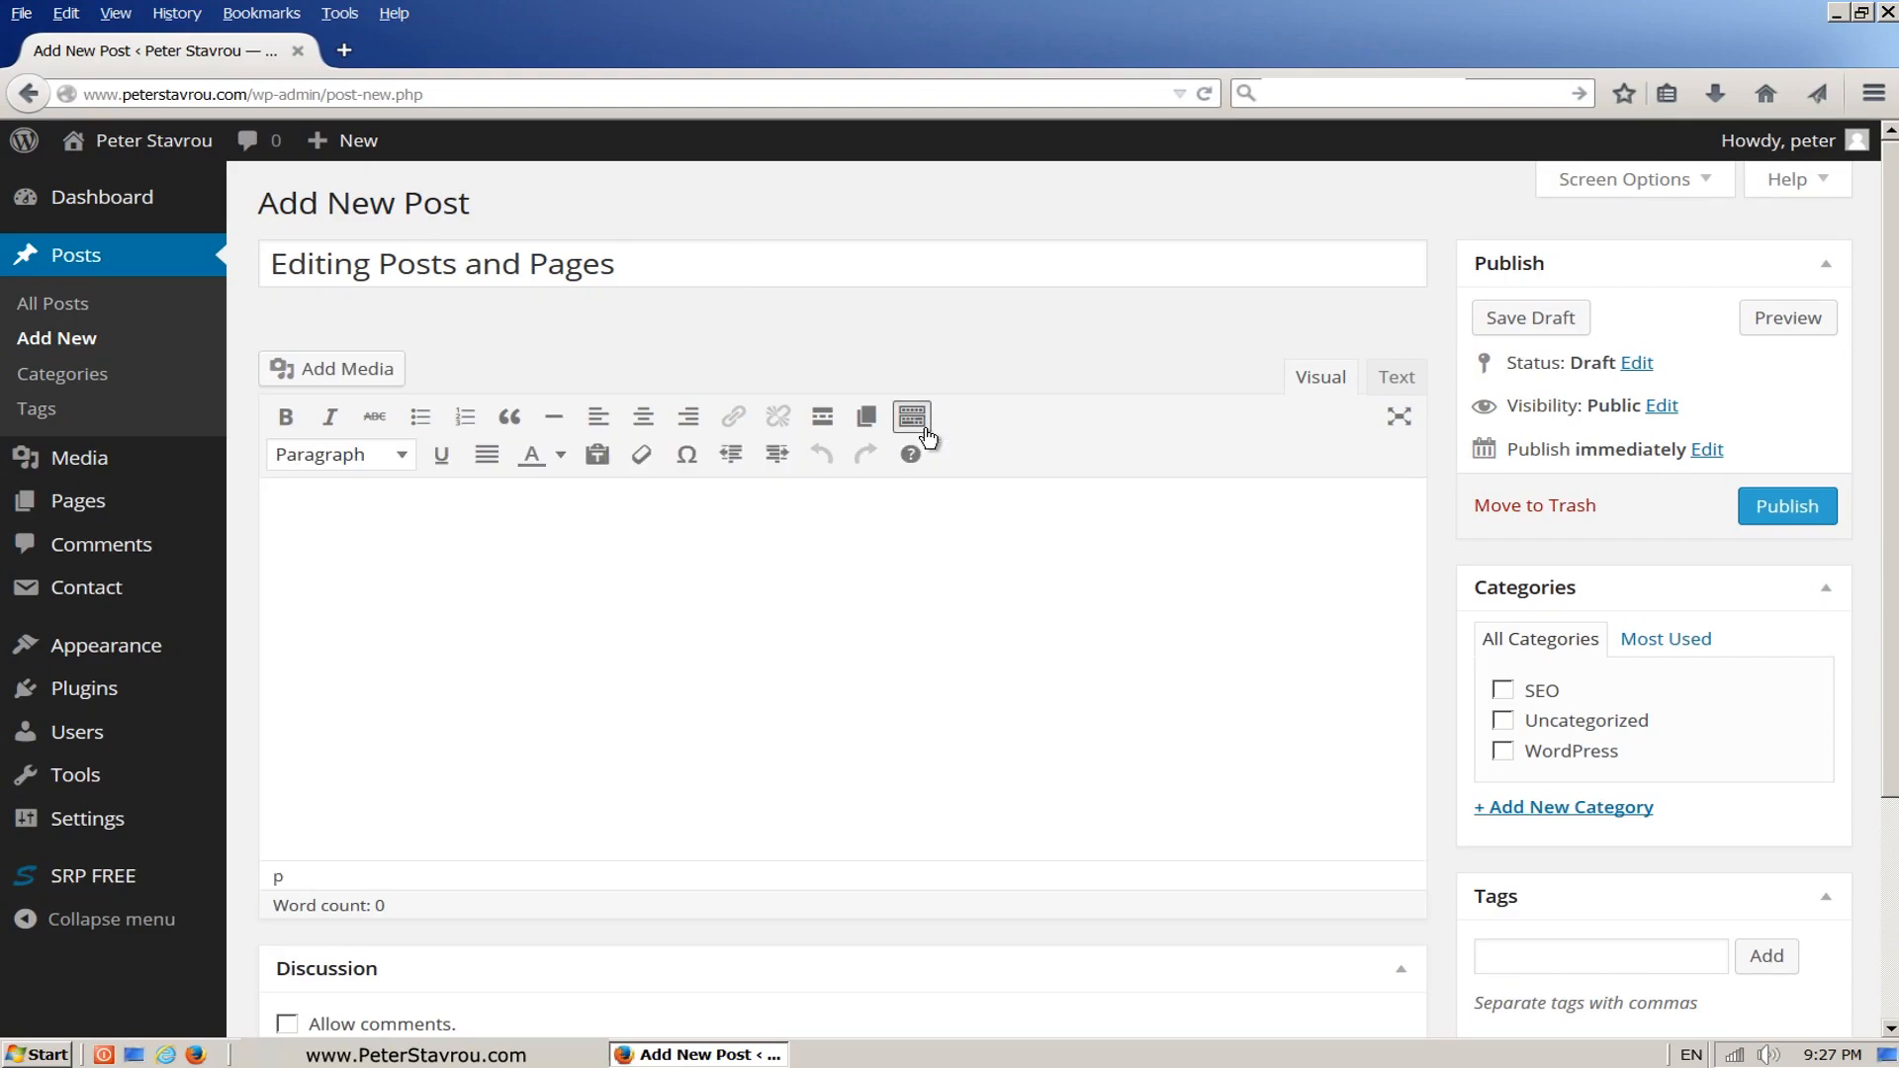
{"action": "mouse_move", "coordinate": [565, 554]}
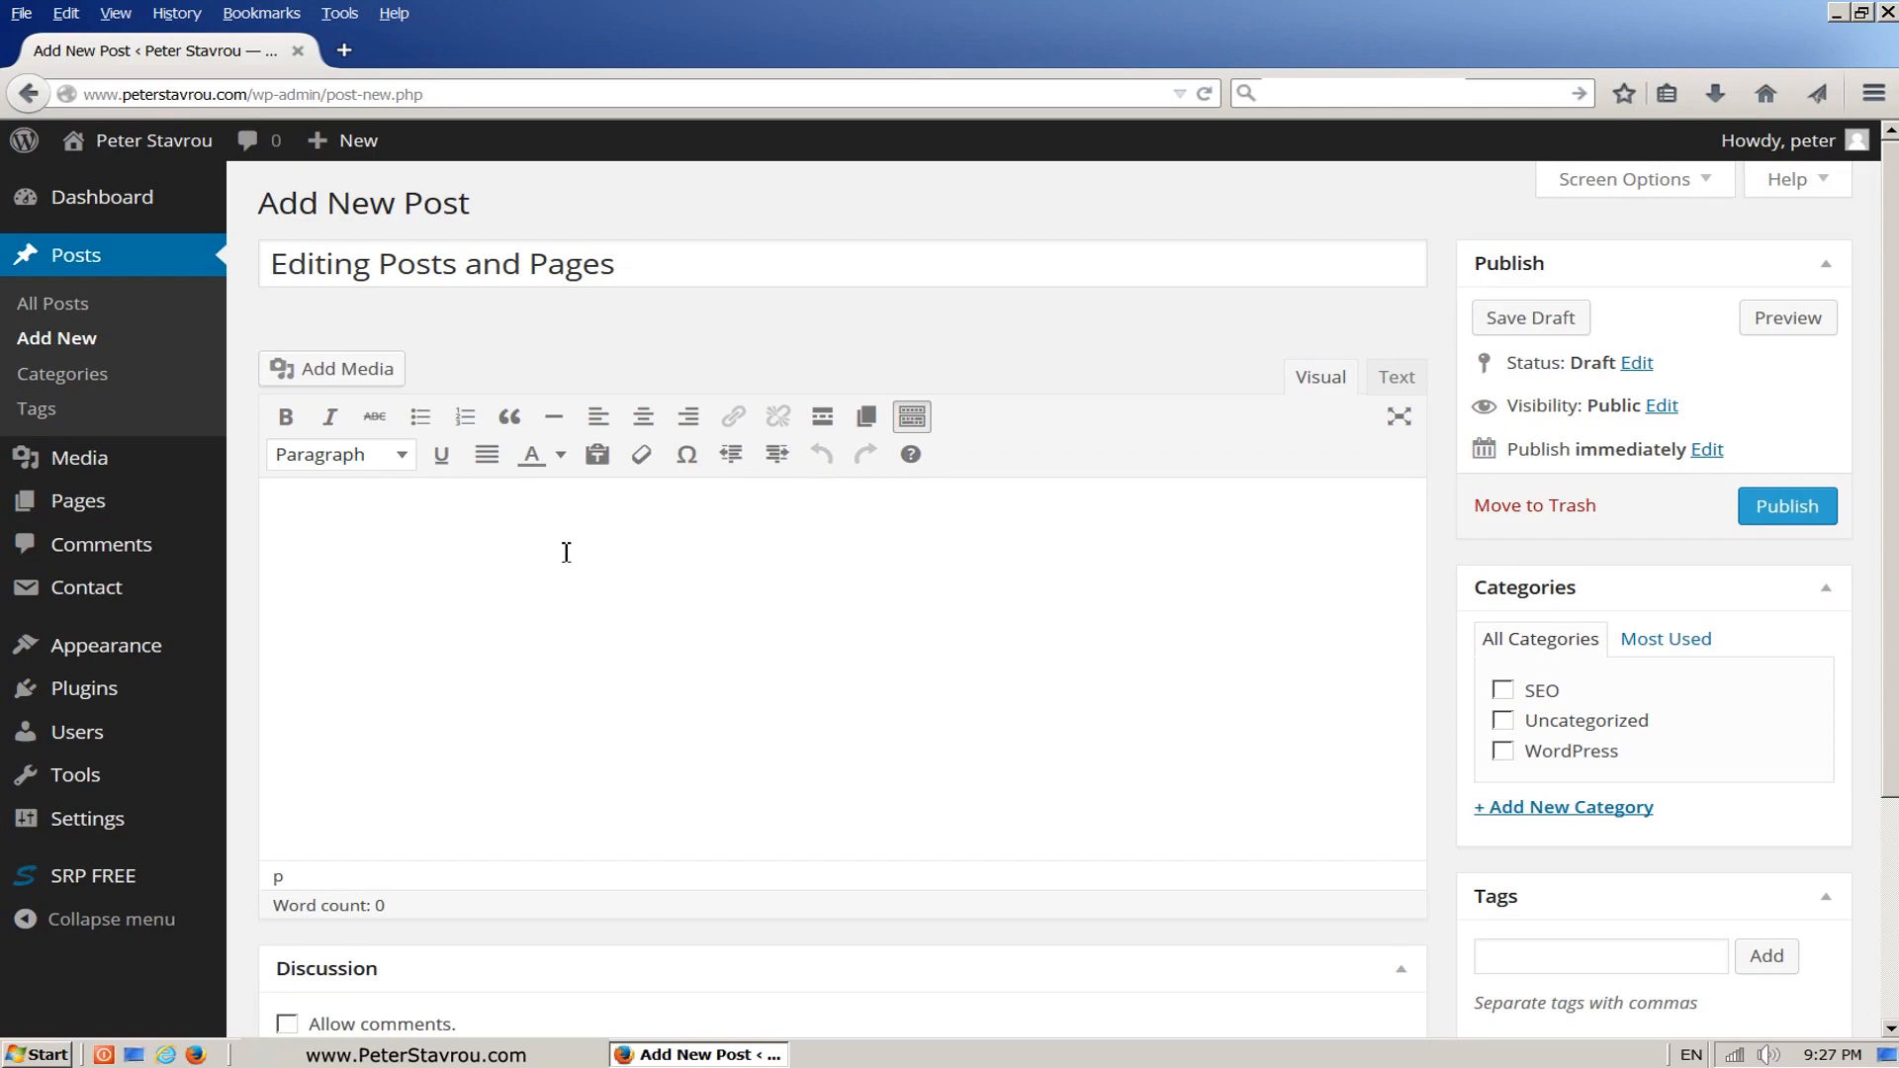
{"action": "mouse_move", "coordinate": [1104, 463]}
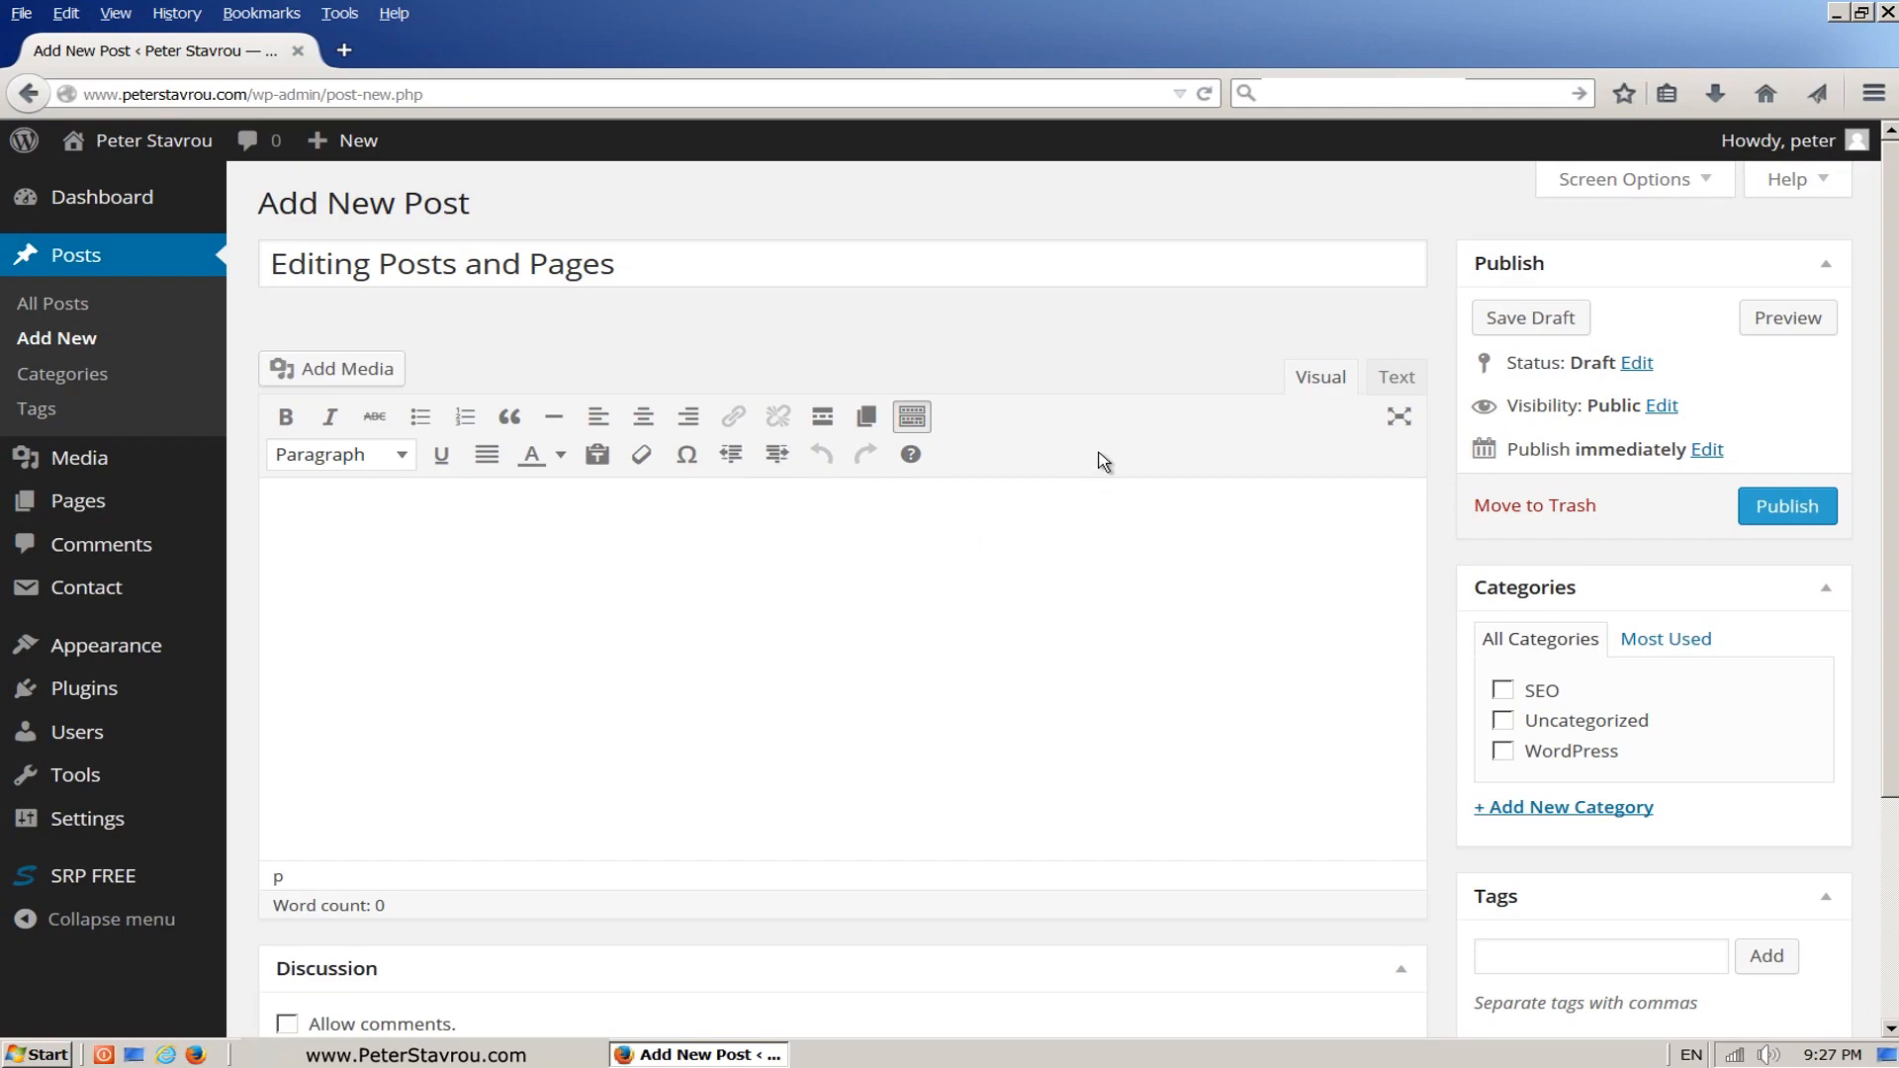
Type the intro sentence 'Editing Posts and Pages in WordPress is very similar to editing documents in Microsoft Word'.
{"action": "type", "text": "Editing P"}
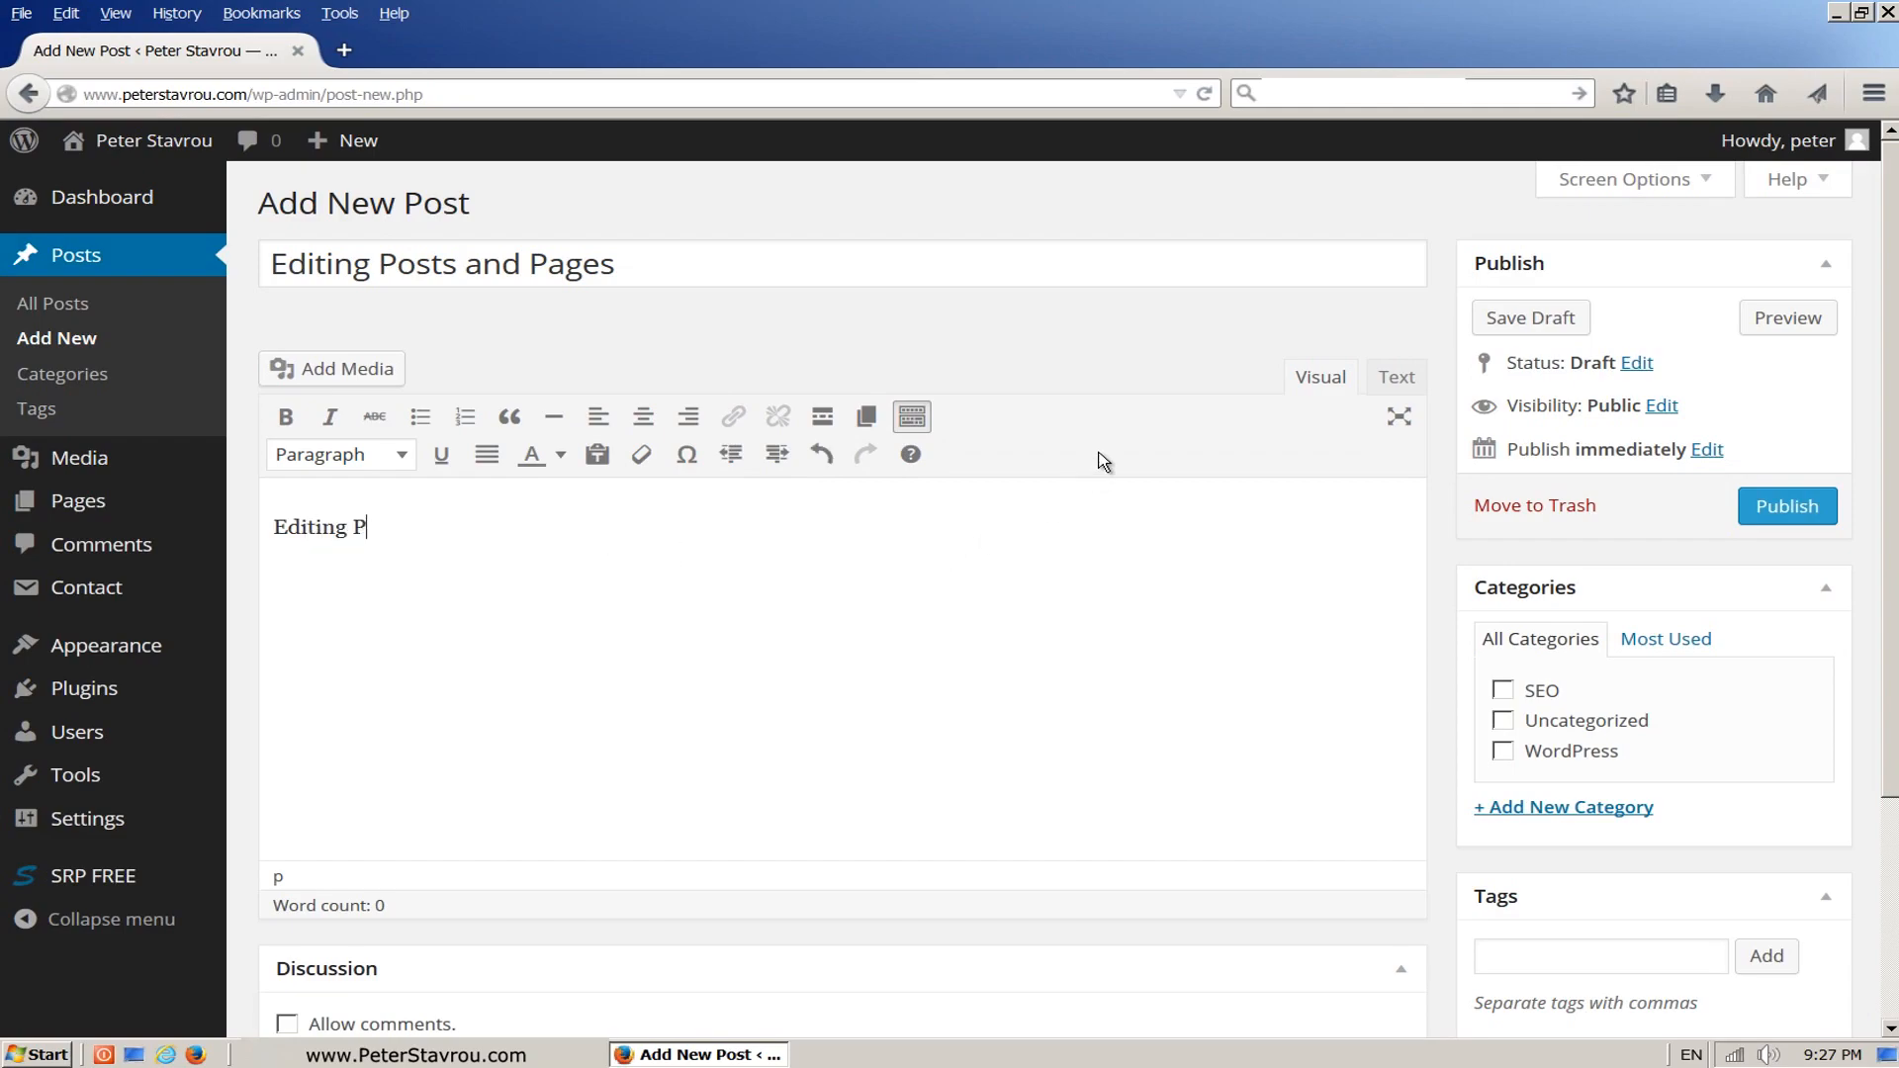
{"action": "type", "text": "osts and Pages in"}
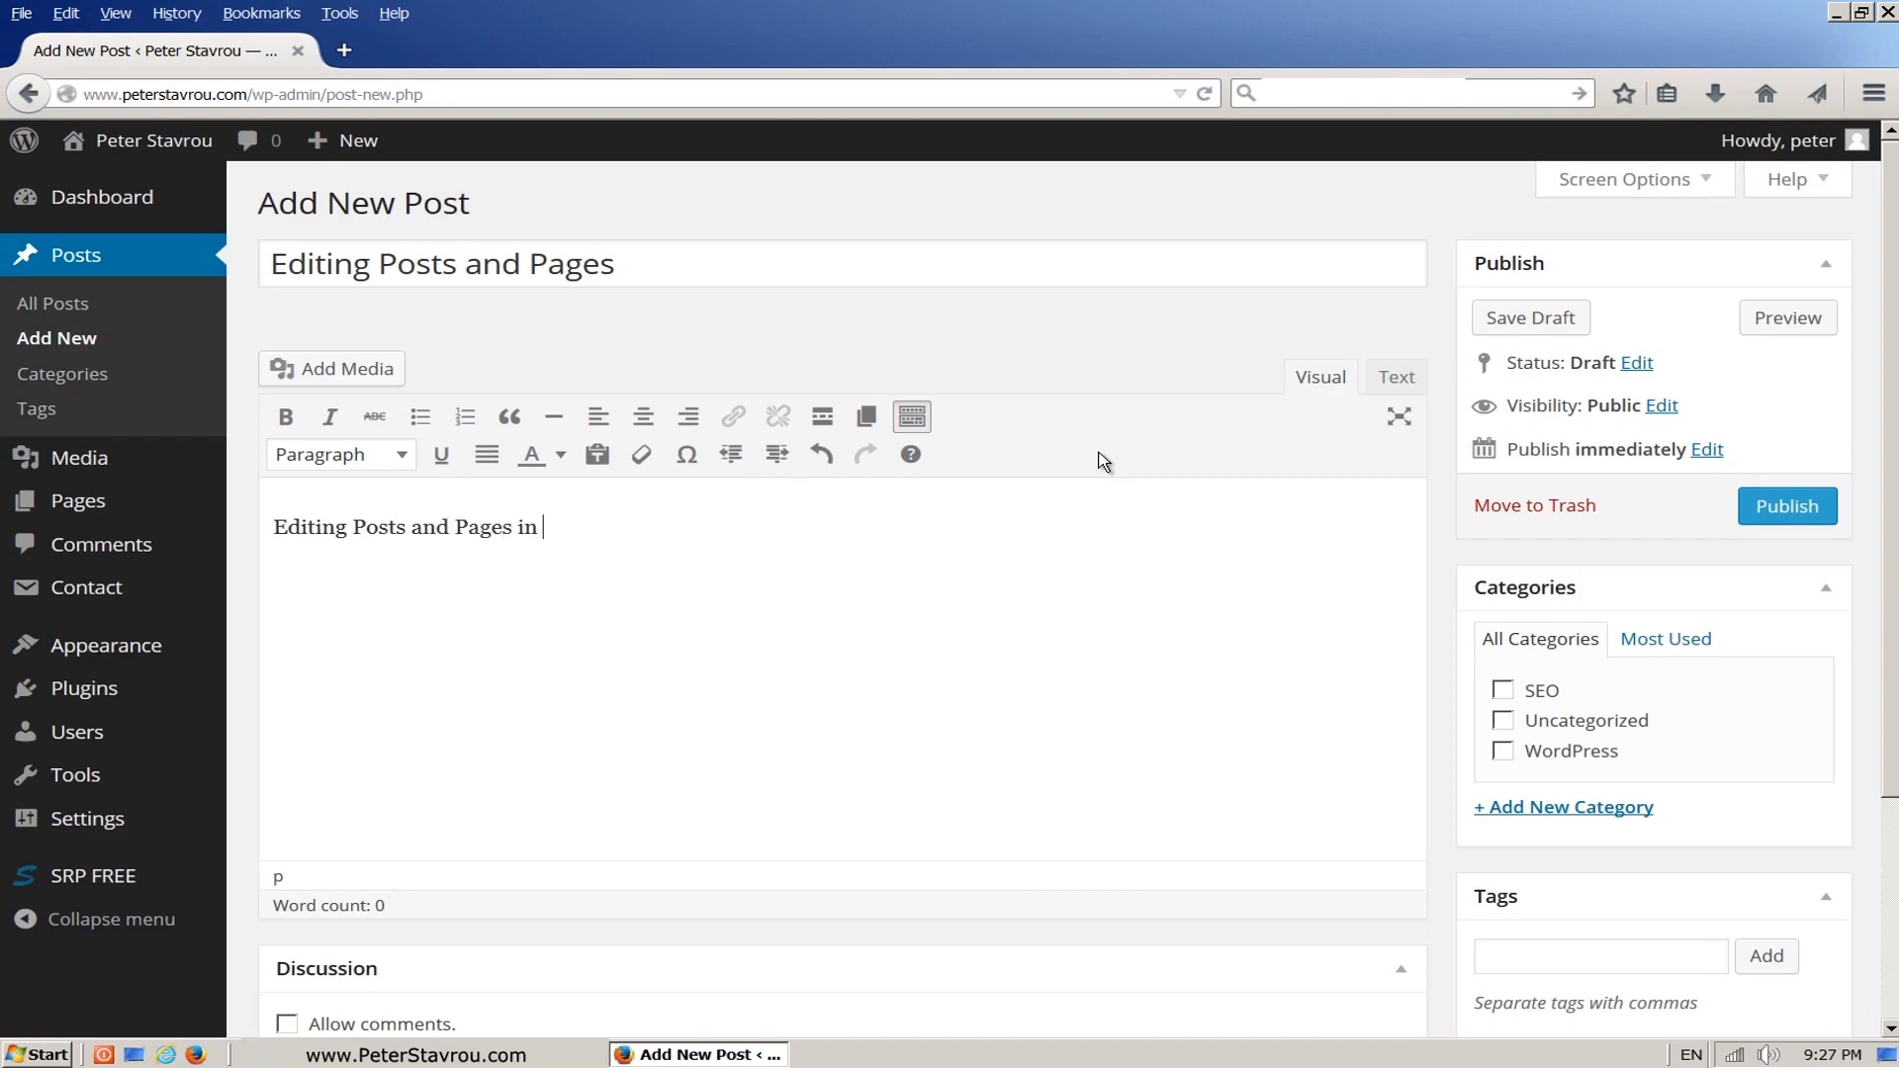
{"action": "type", "text": "WordPress is ver"}
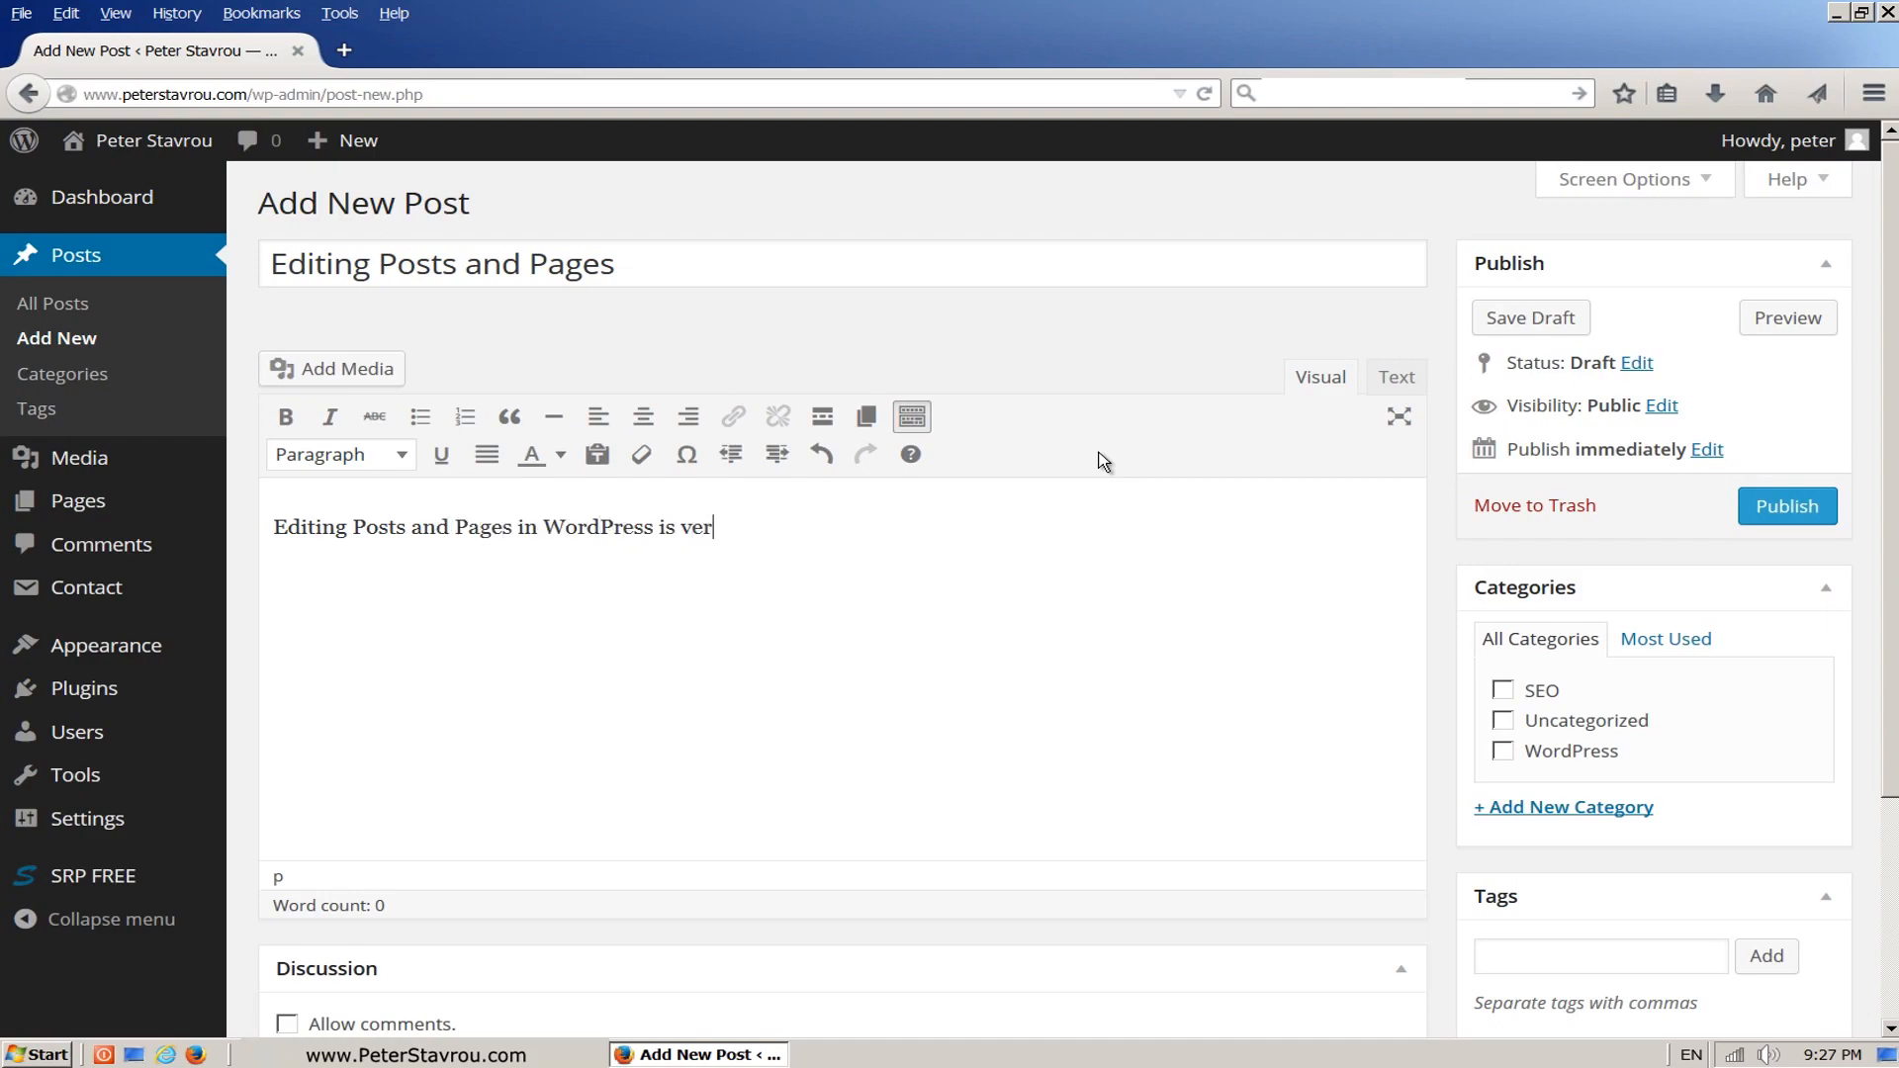
{"action": "type", "text": "y similar to"}
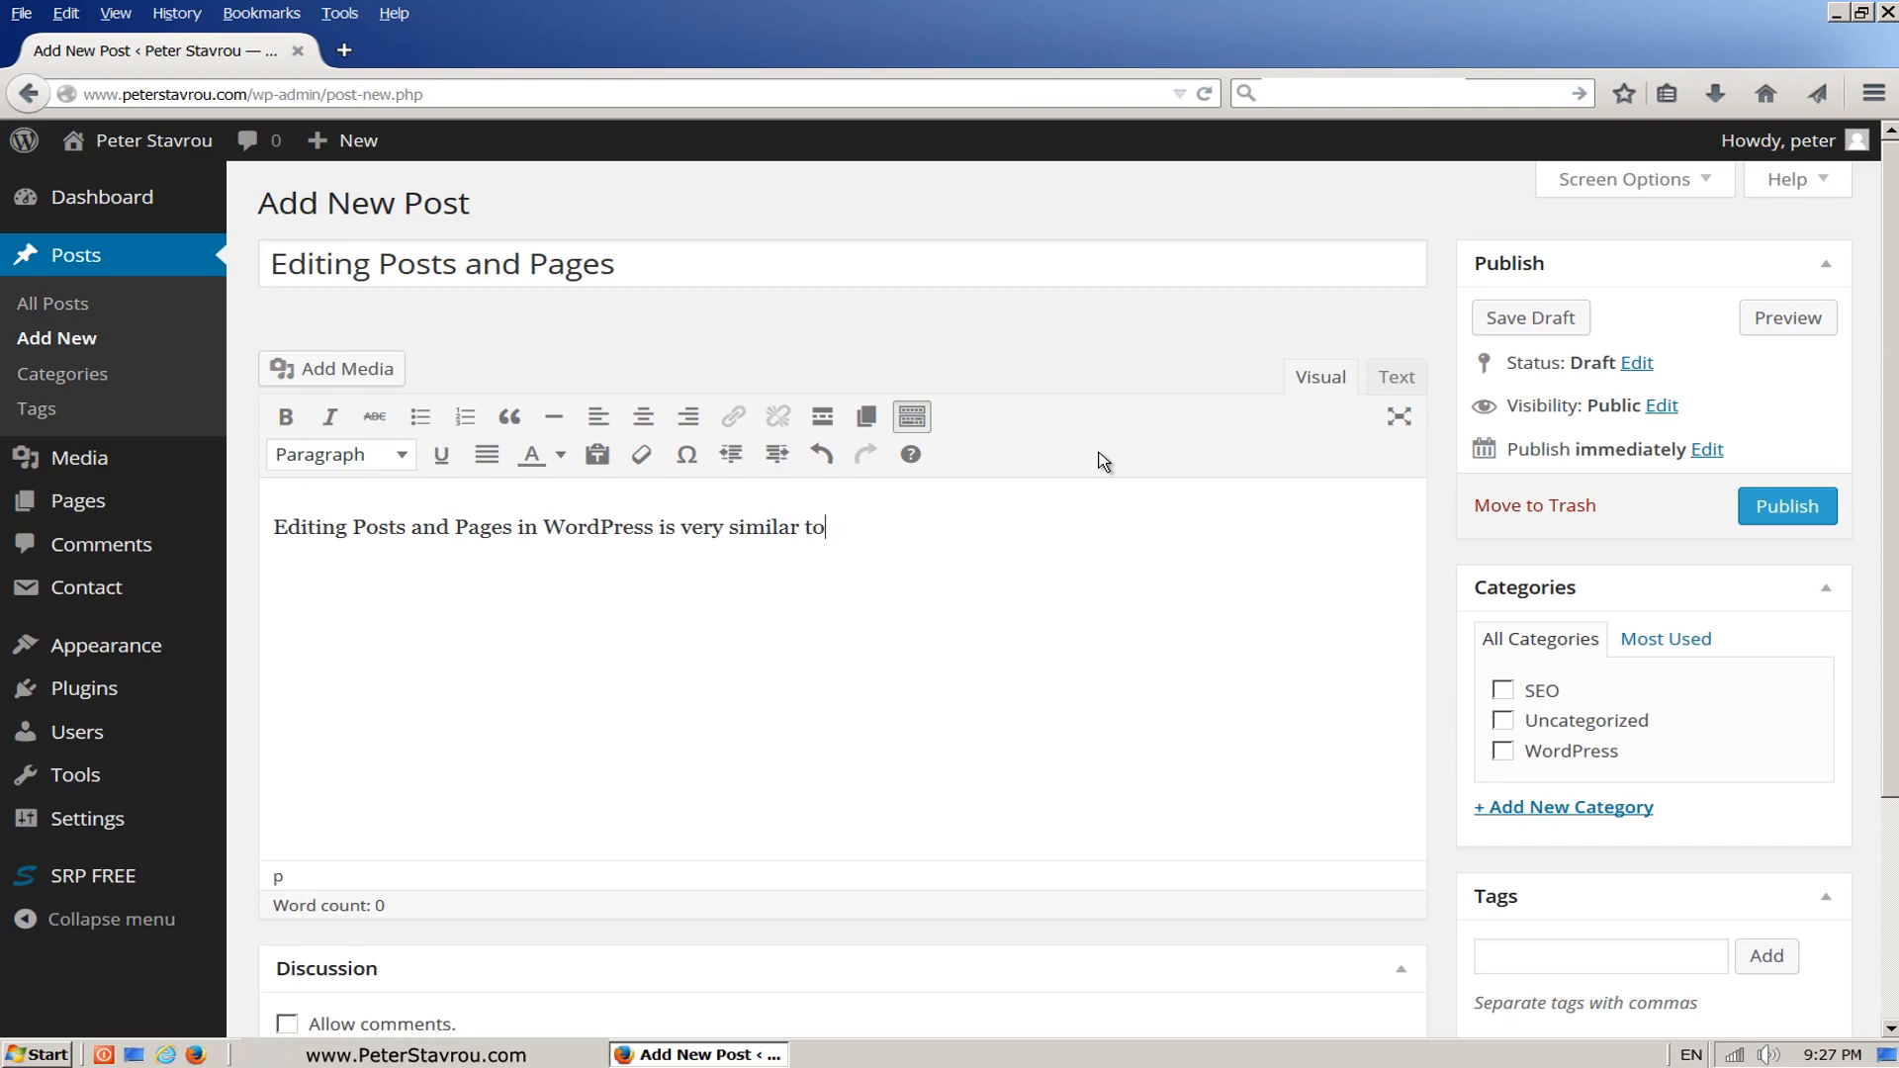
{"action": "type", "text": "editing d"}
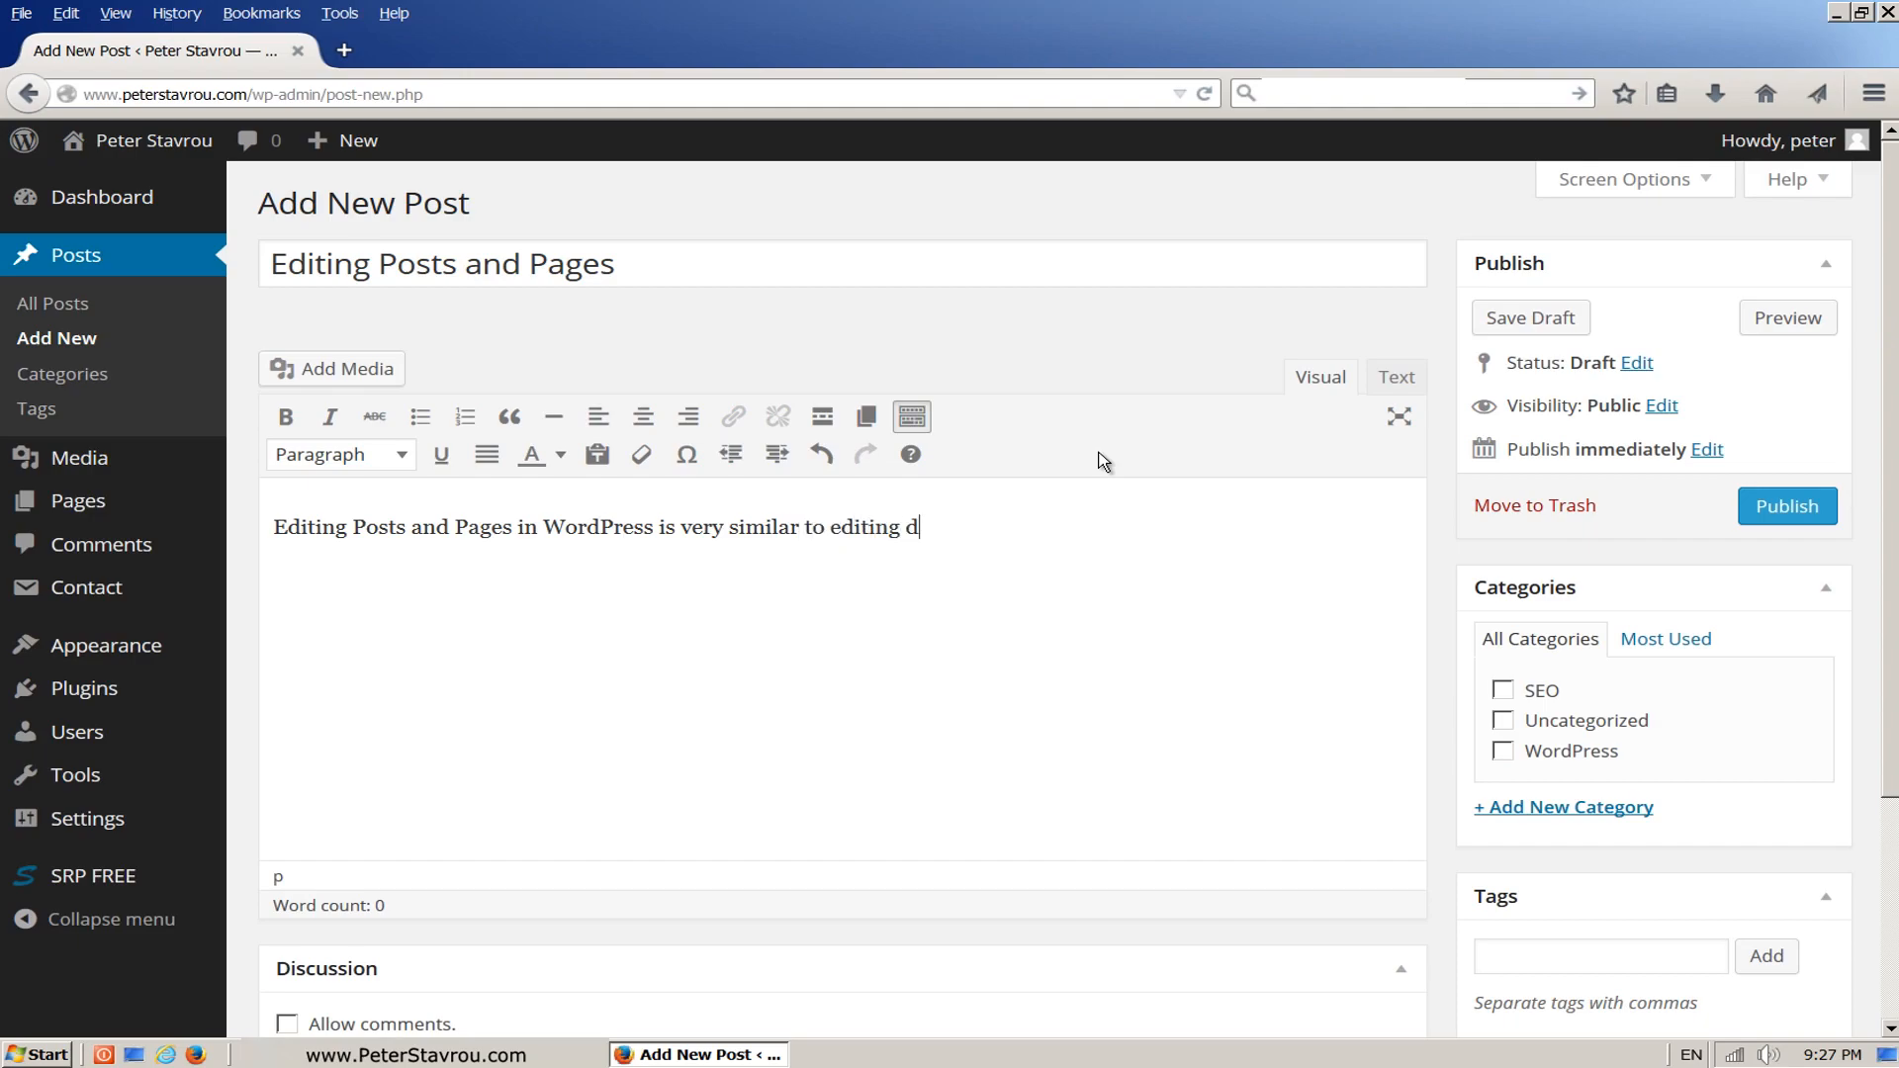
{"action": "type", "text": "ocuments in M"}
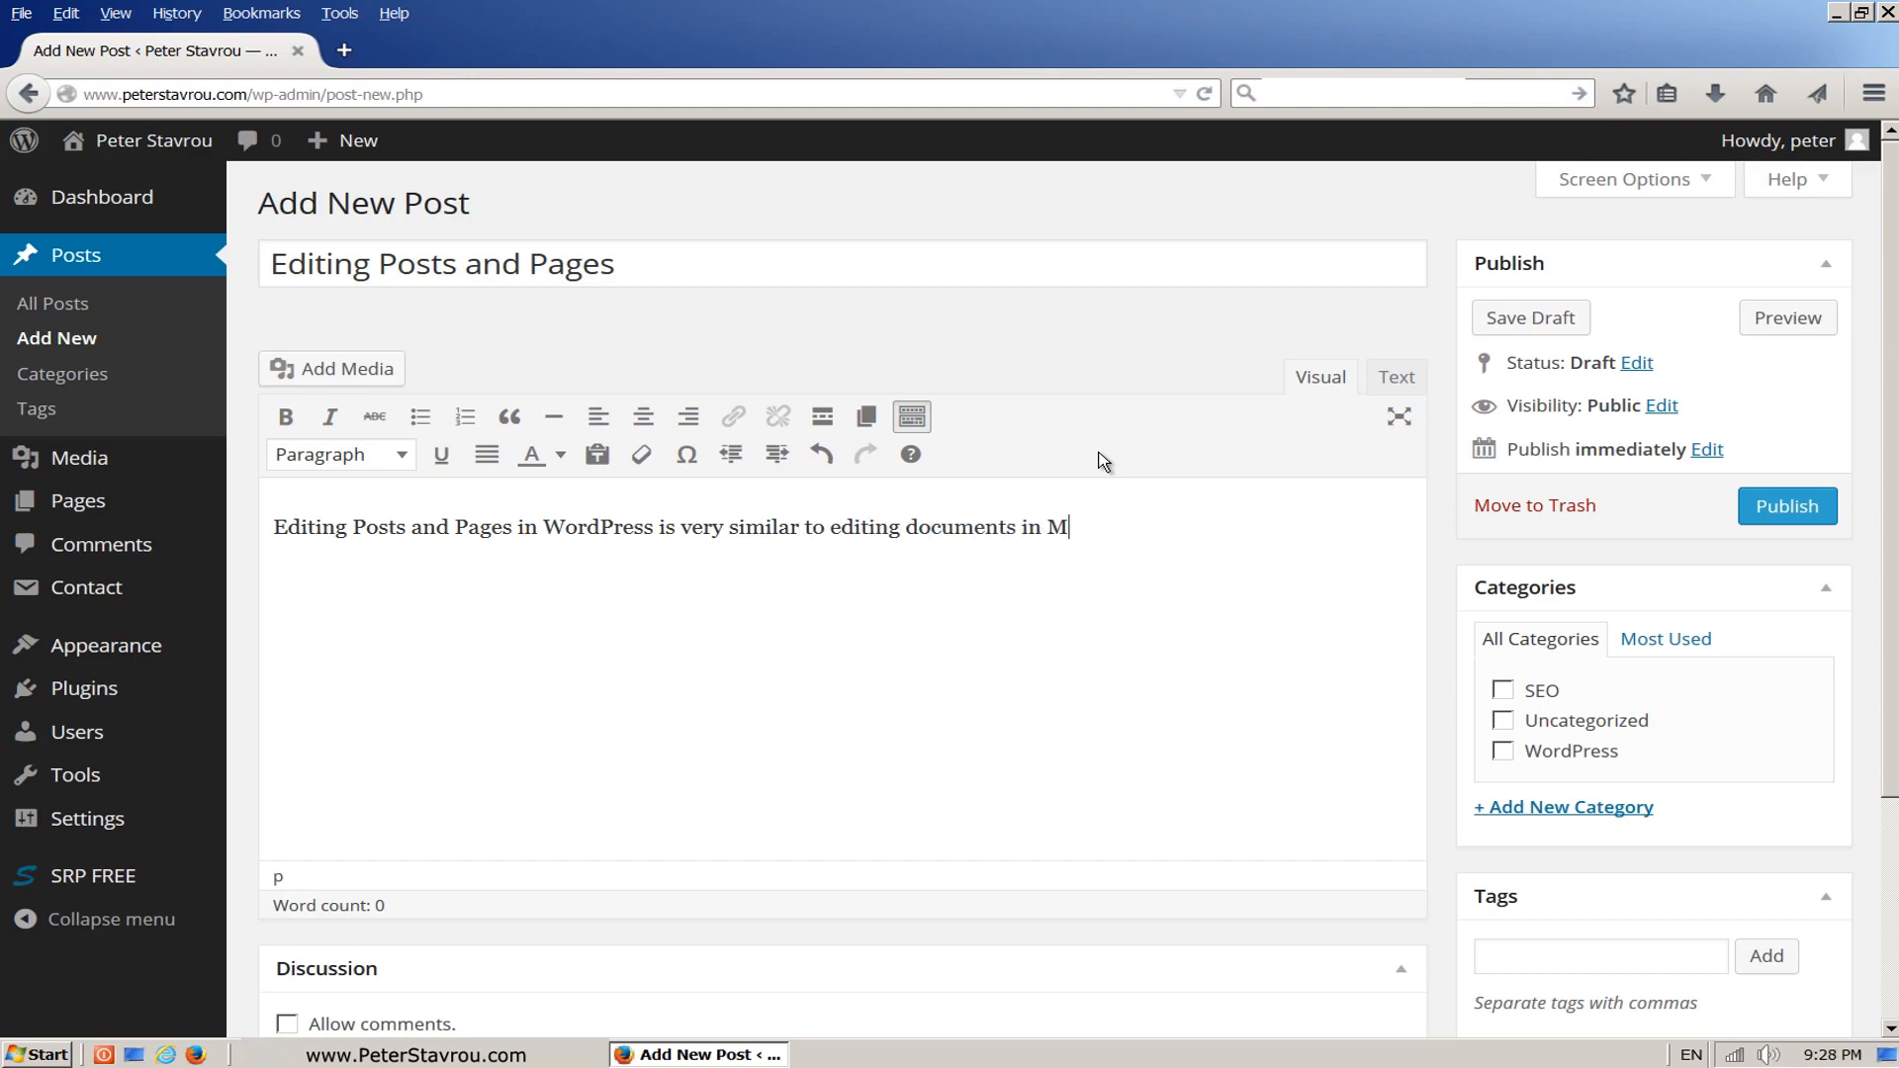
{"action": "type", "text": "icrosoft Word"}
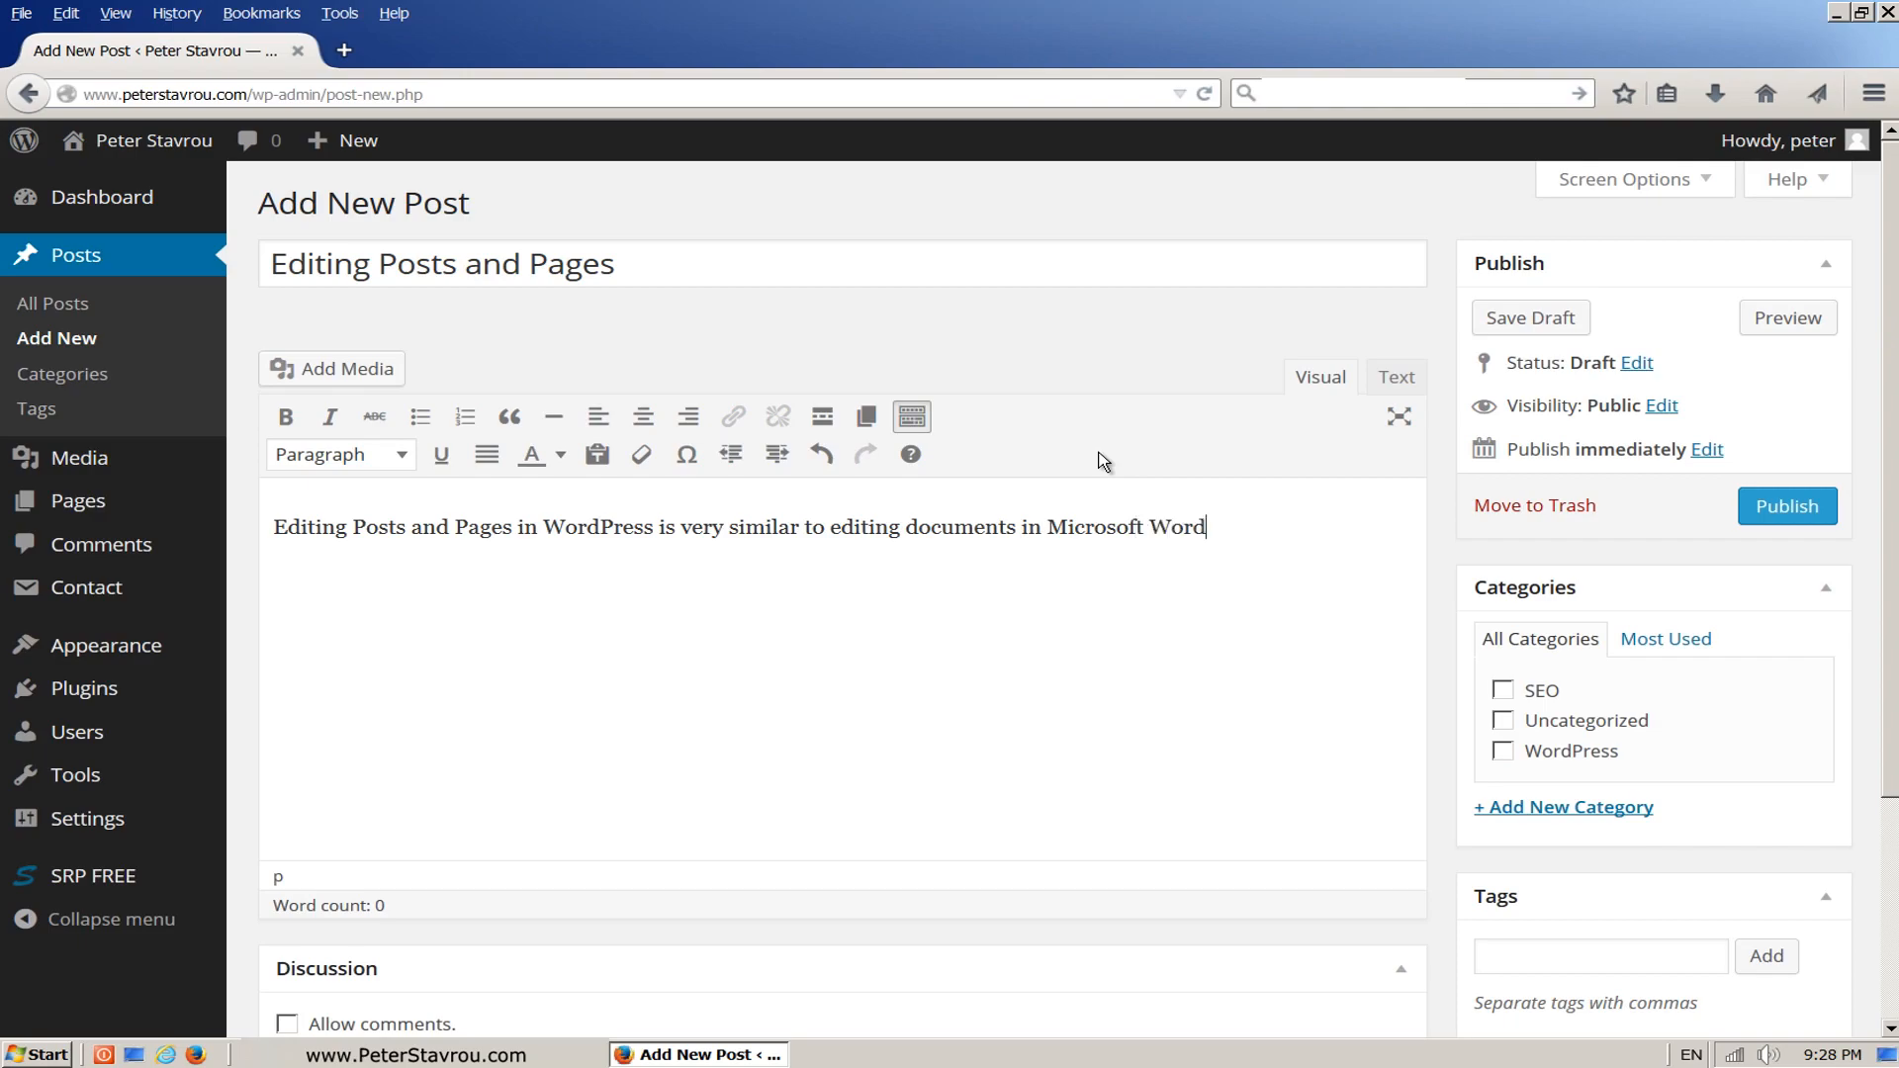
{"action": "key", "text": "Enter"}
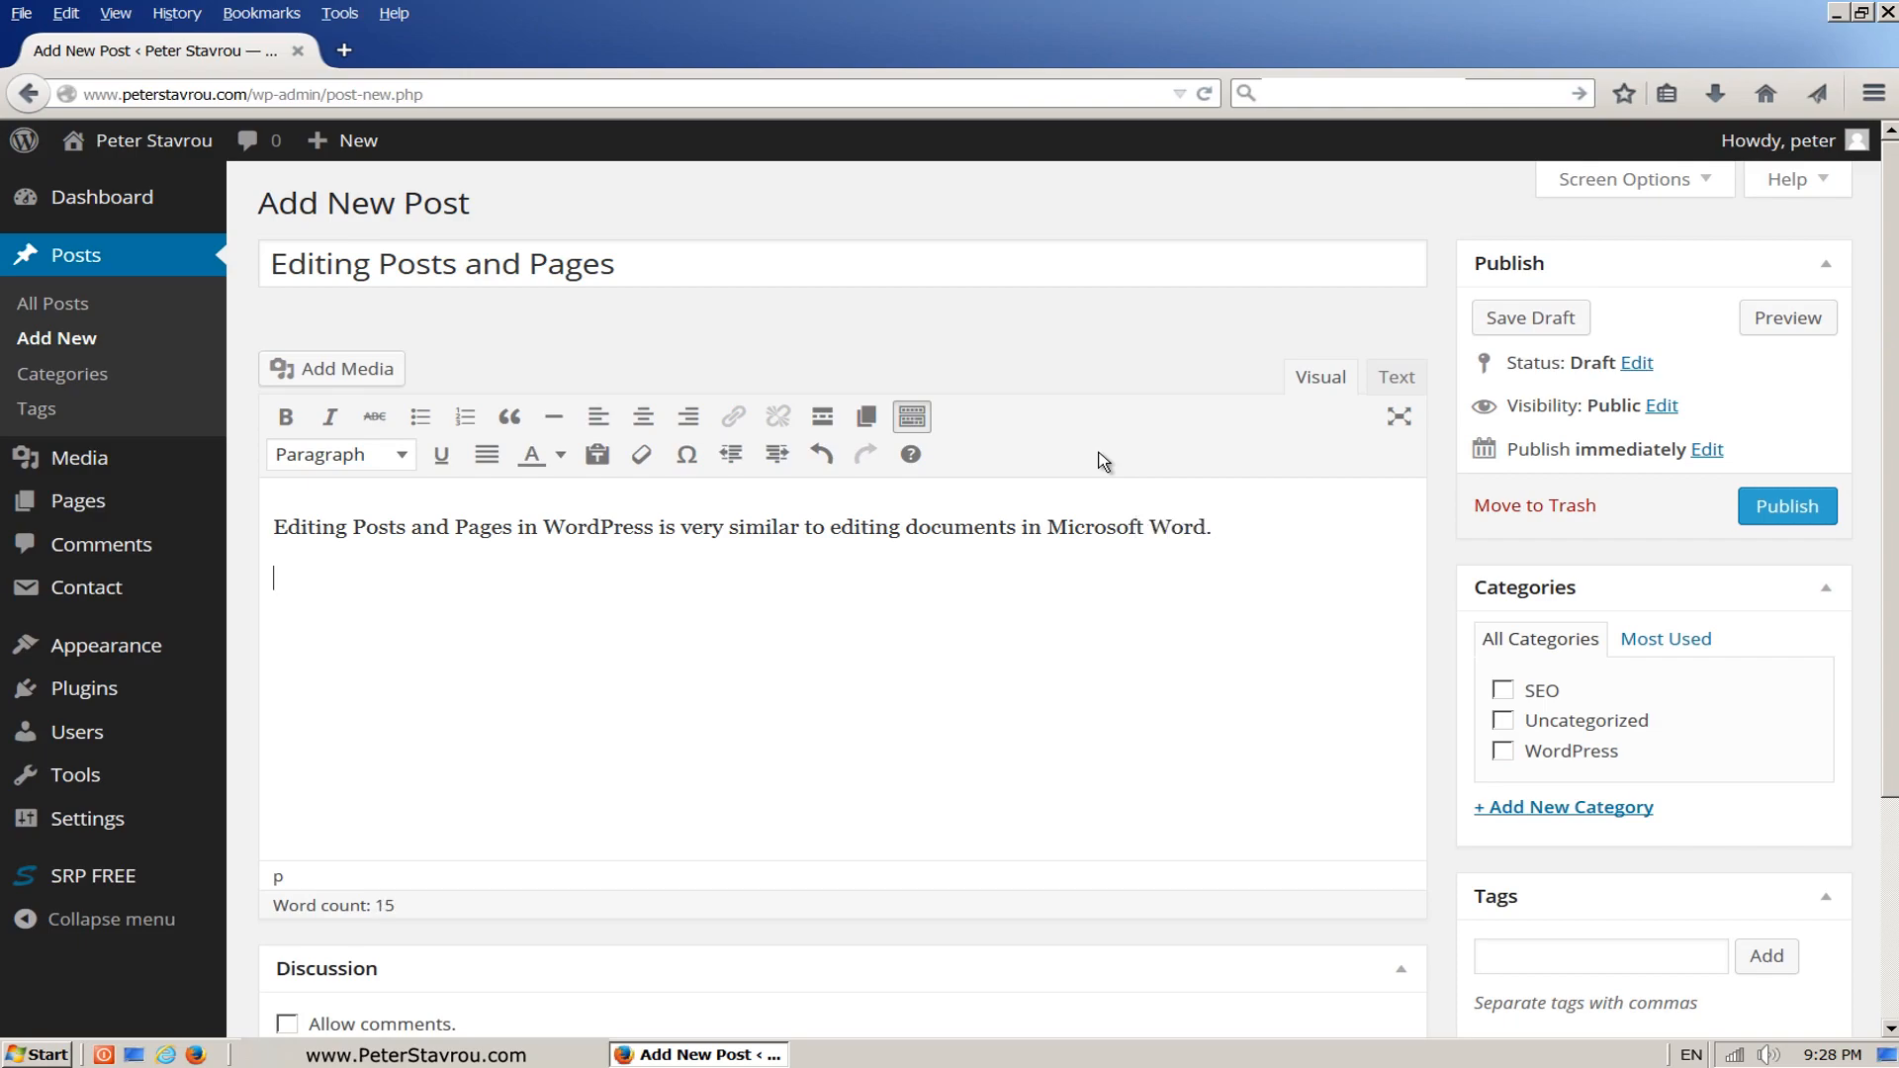
Type the practice lines for bold, italic, red text and 'Add a hyperlink to this text'.
{"action": "type", "text": "Make this te"}
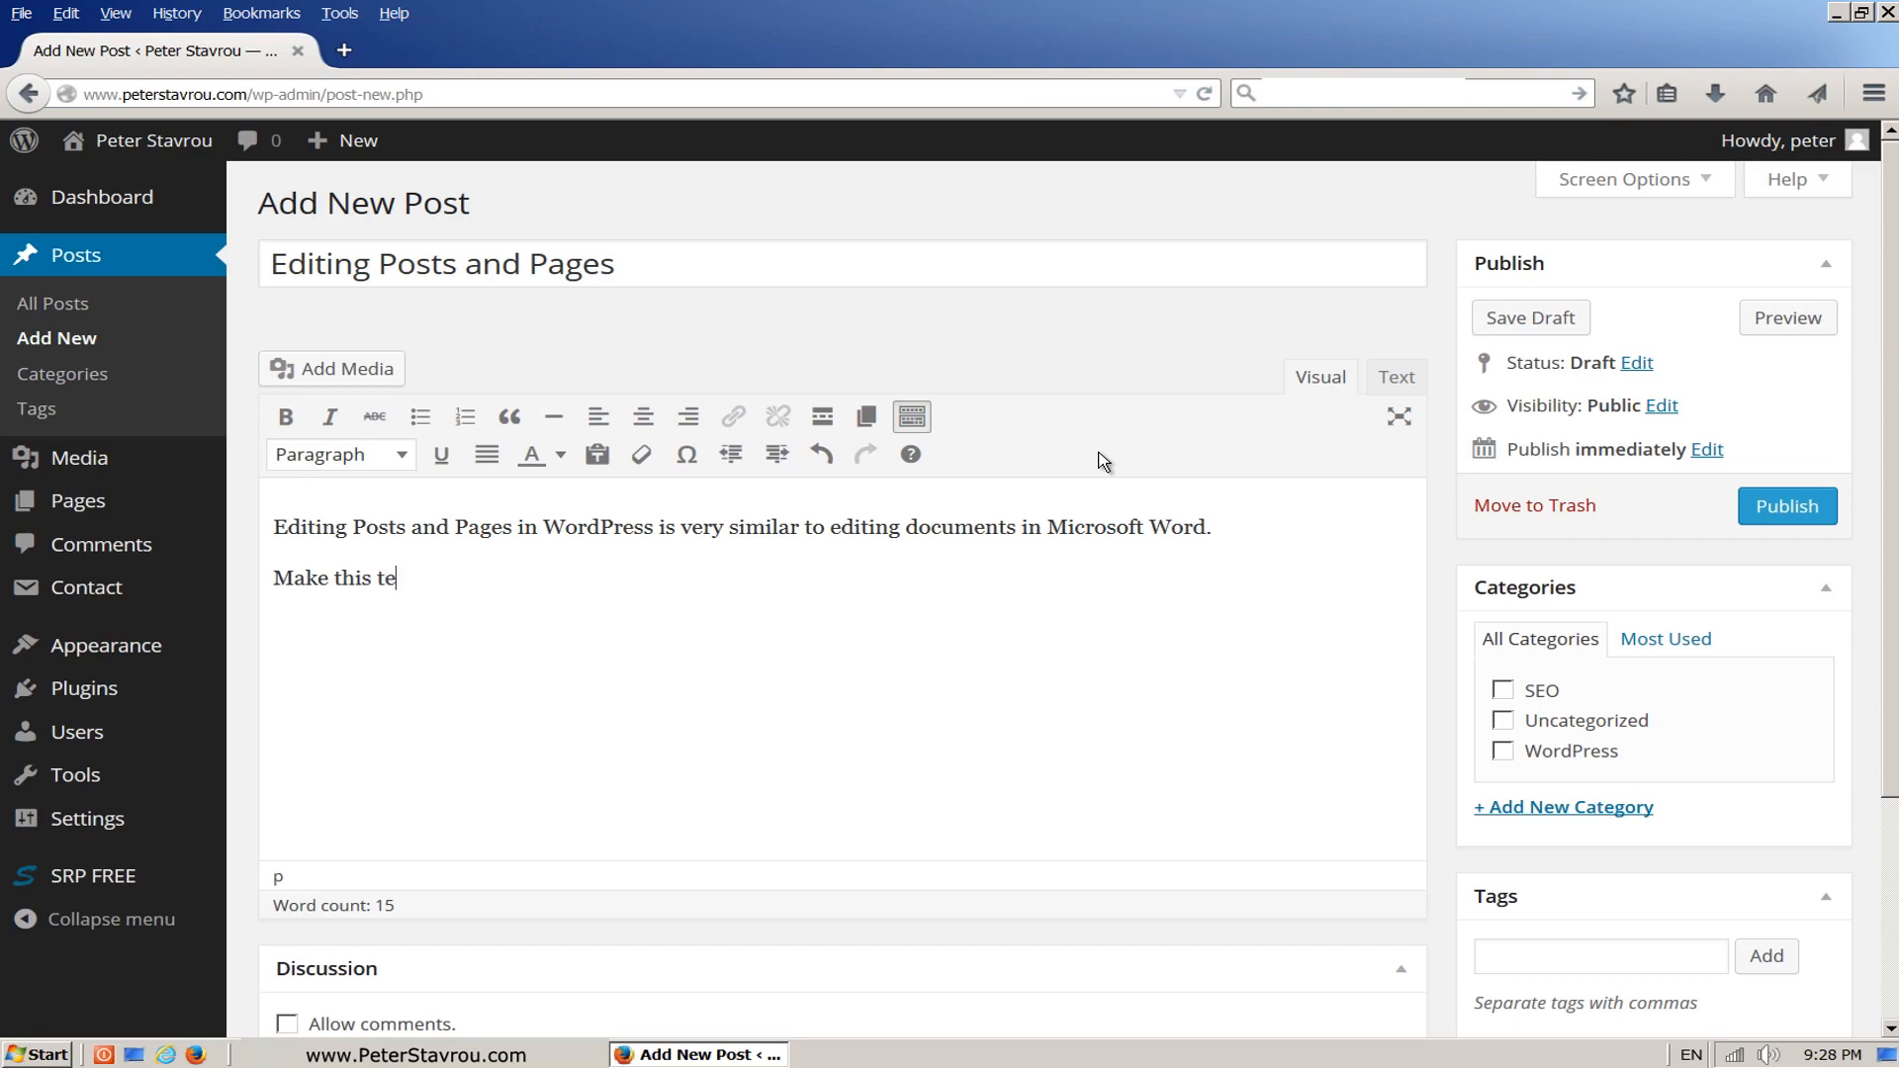
{"action": "type", "text": "xt bold."}
{"action": "type", "text": "Make this"}
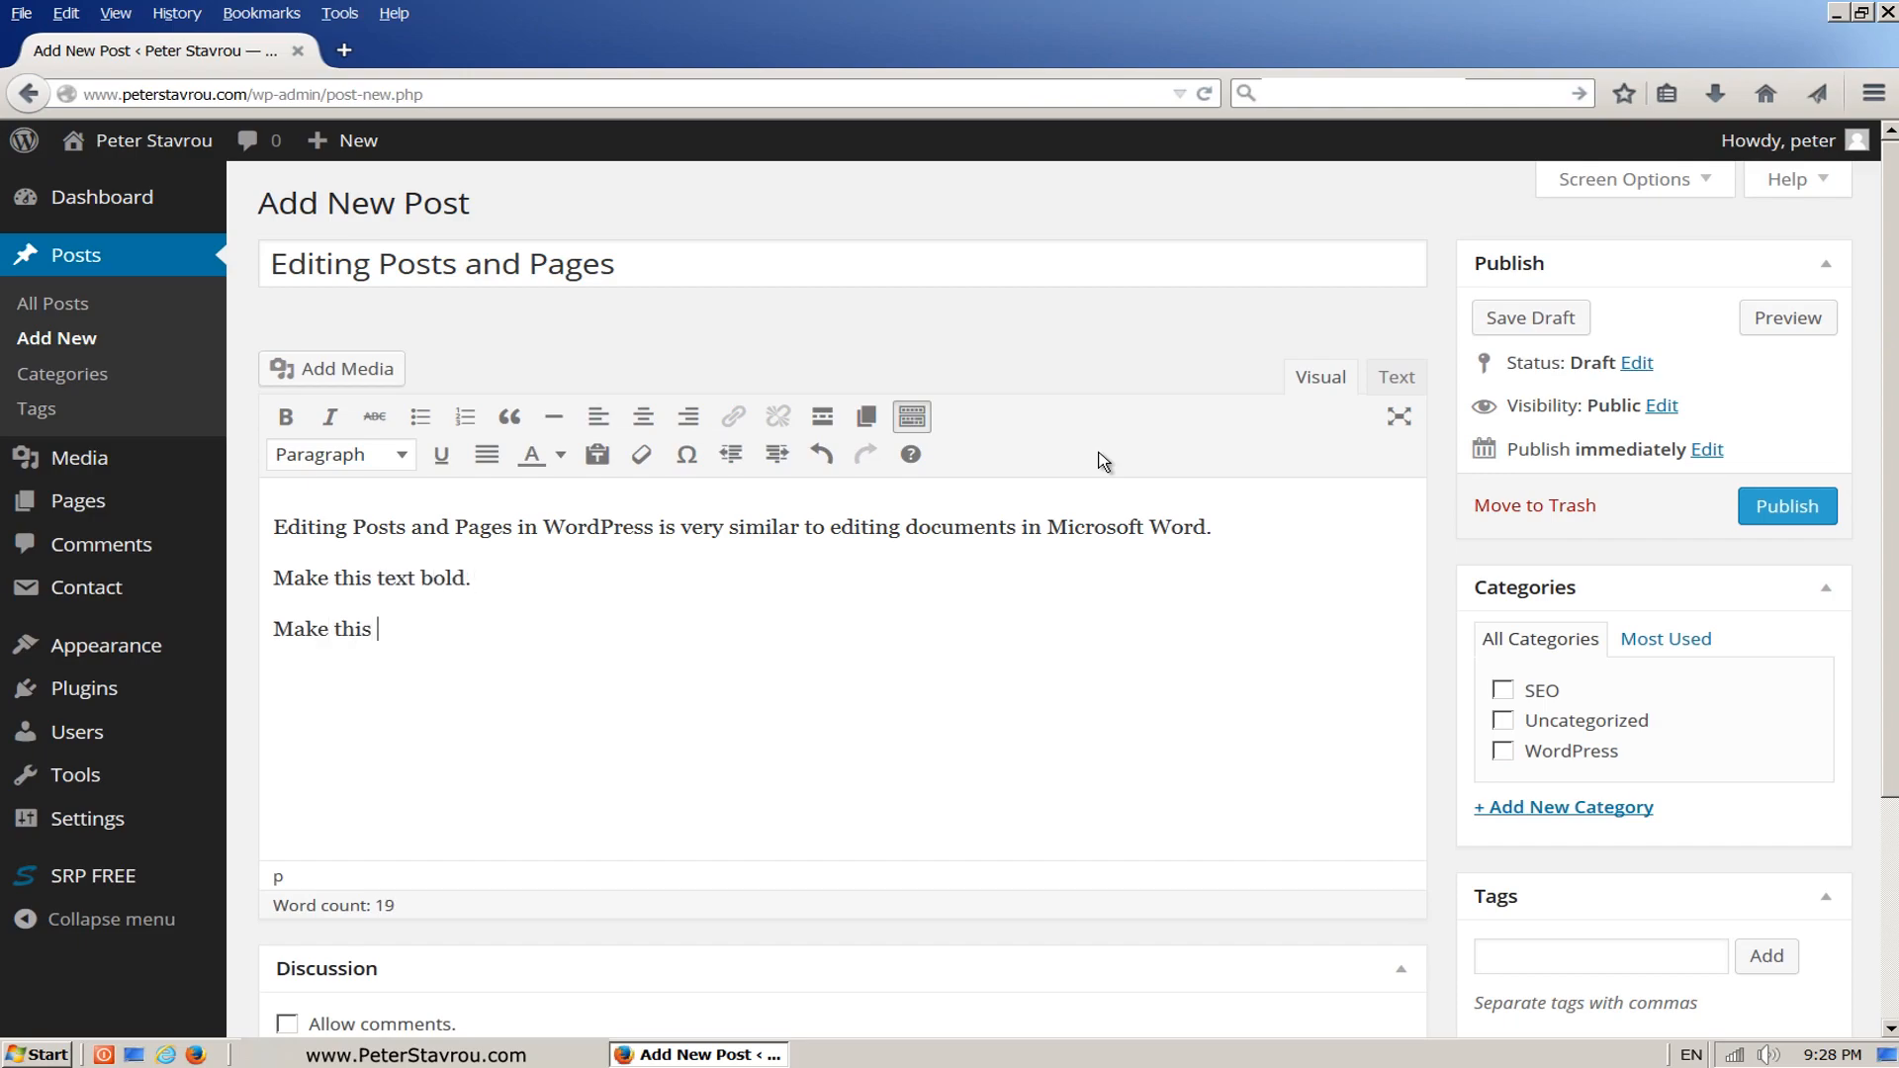
{"action": "type", "text": "text"}
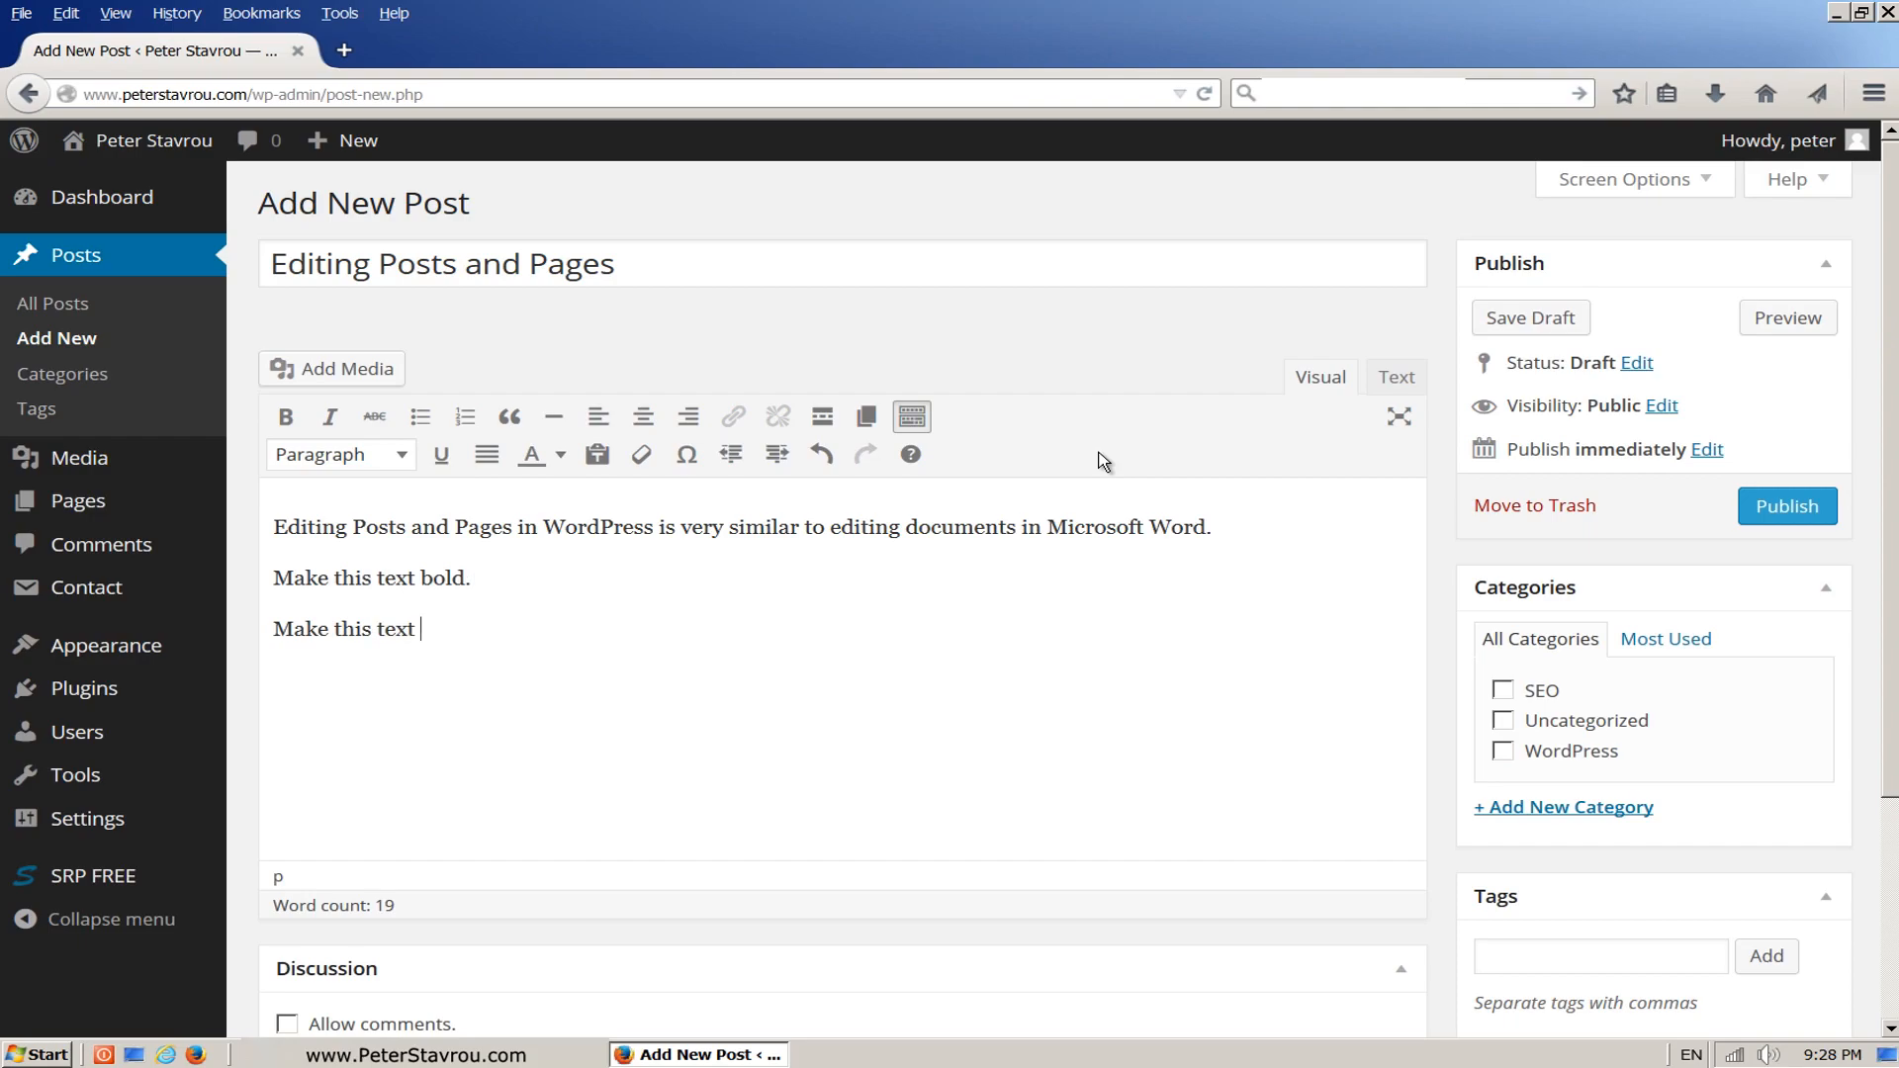
{"action": "type", "text": "italic."}
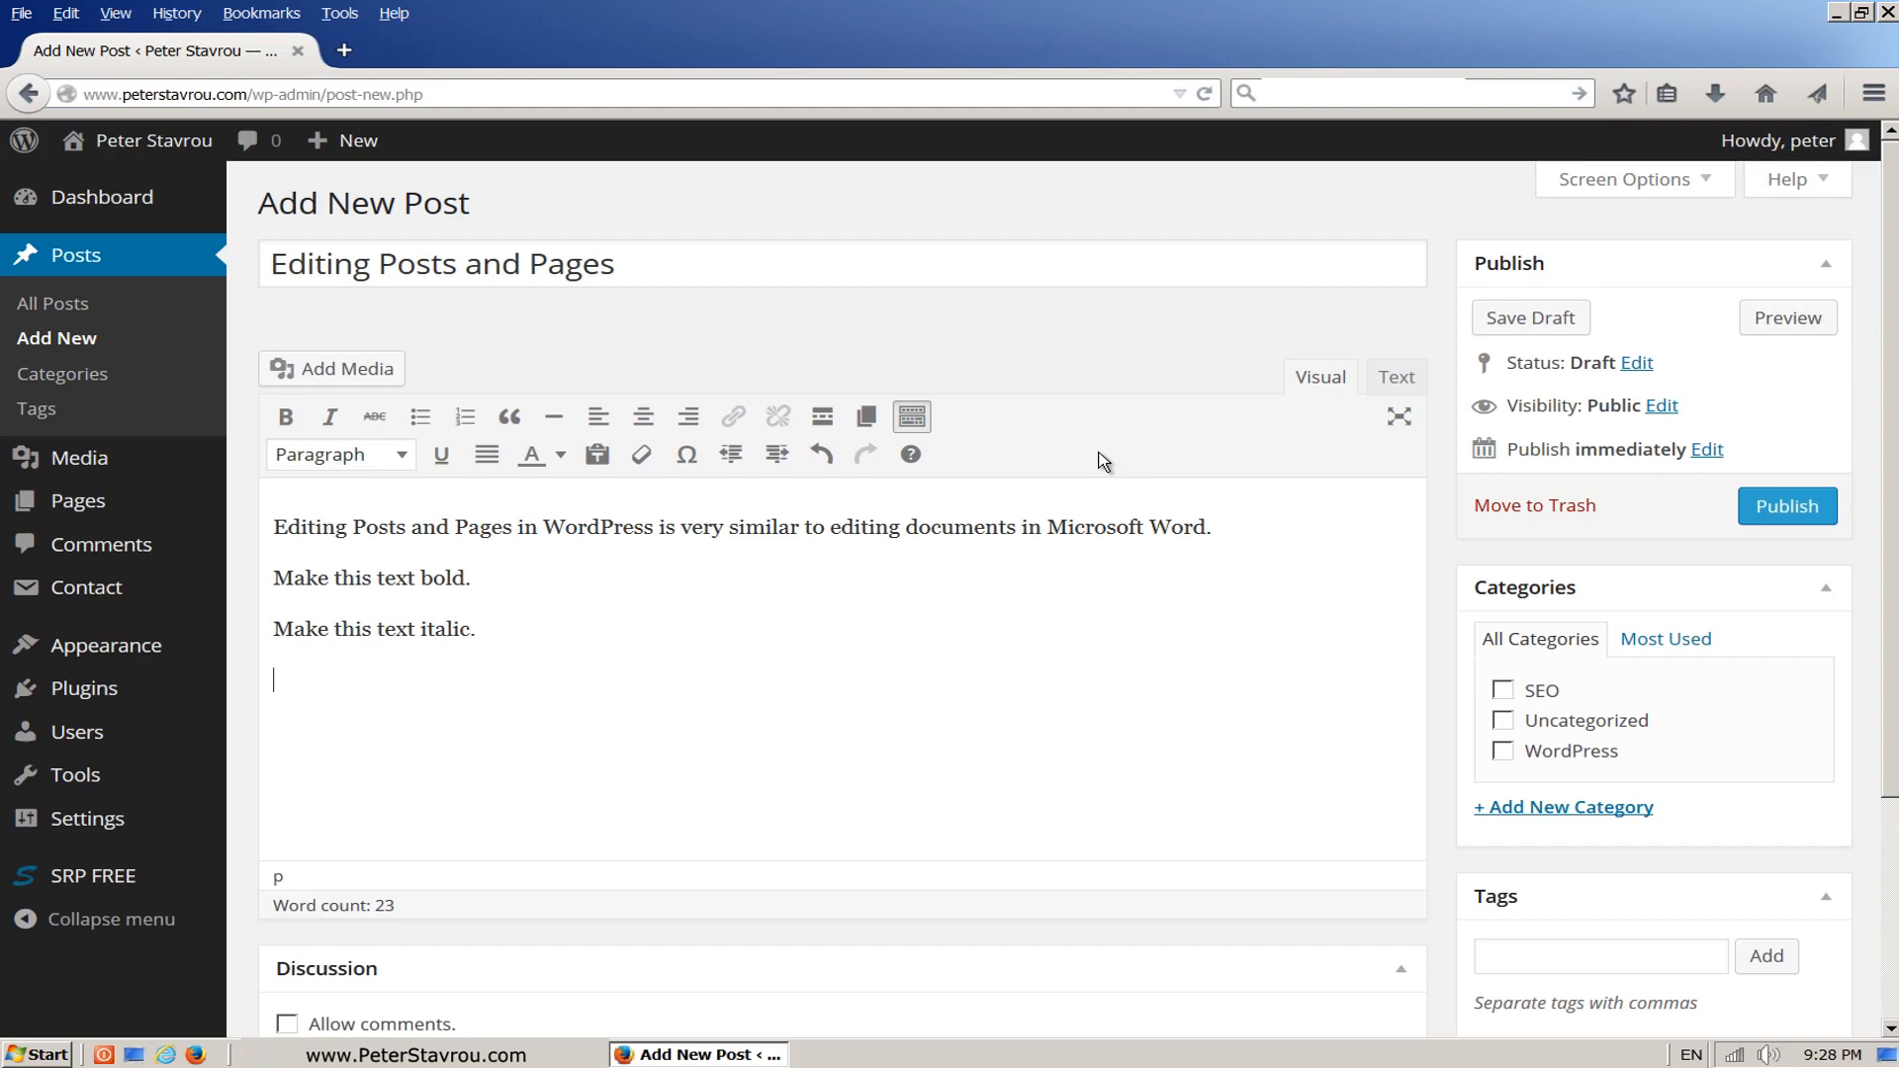
{"action": "type", "text": "Make this"}
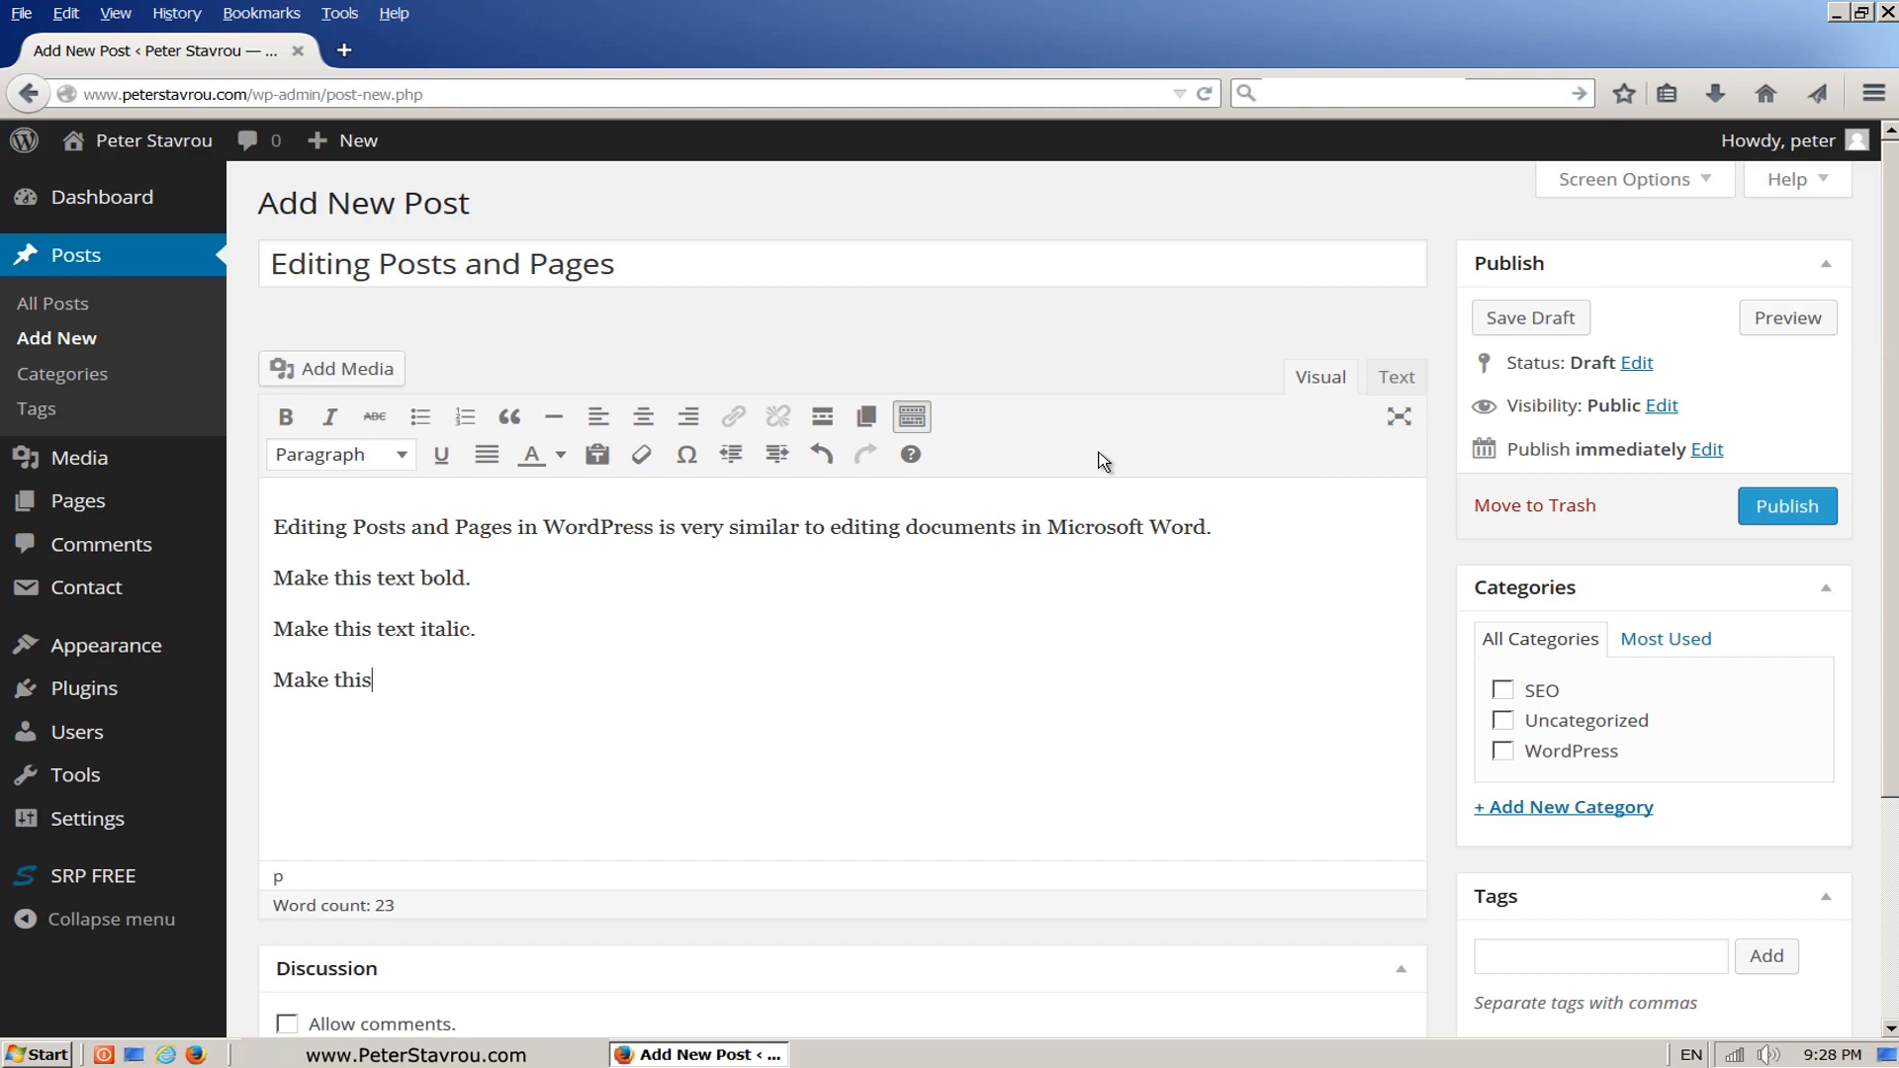
{"action": "type", "text": "text red."}
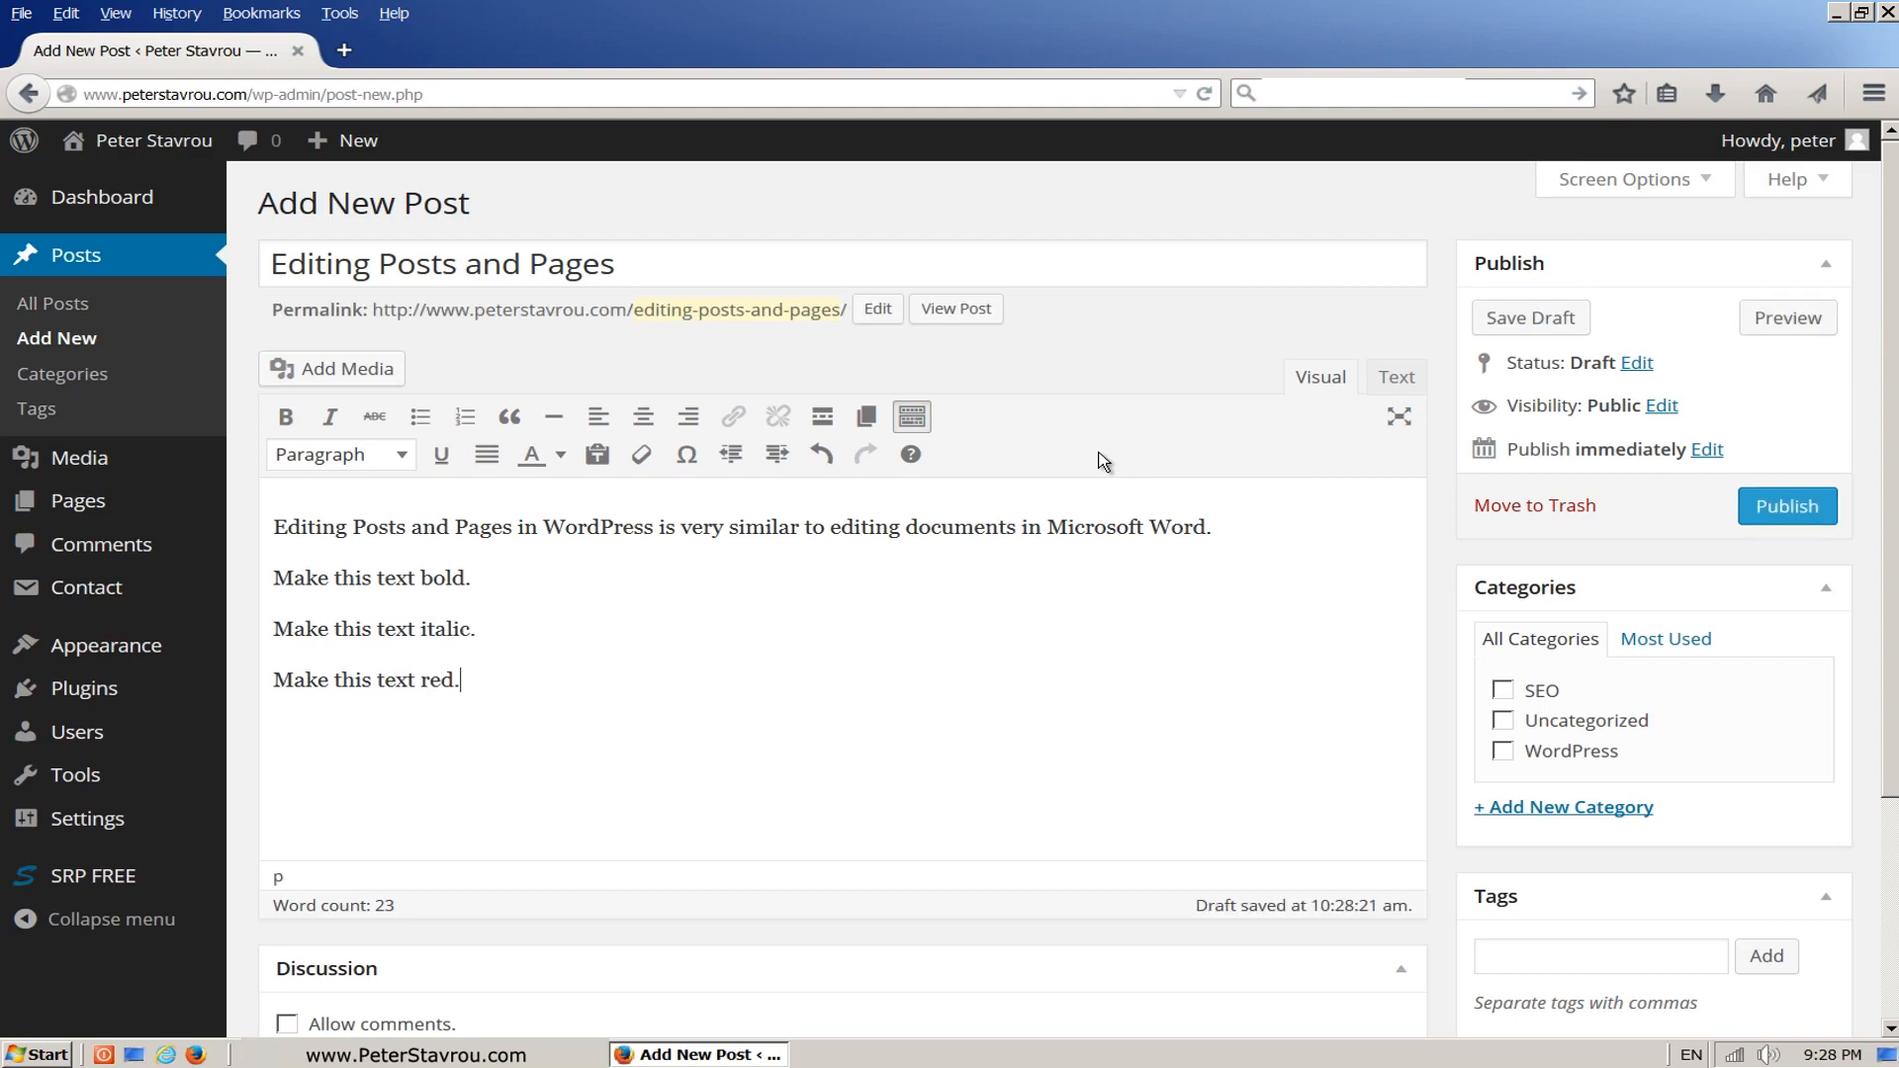
{"action": "type", "text": "Add"}
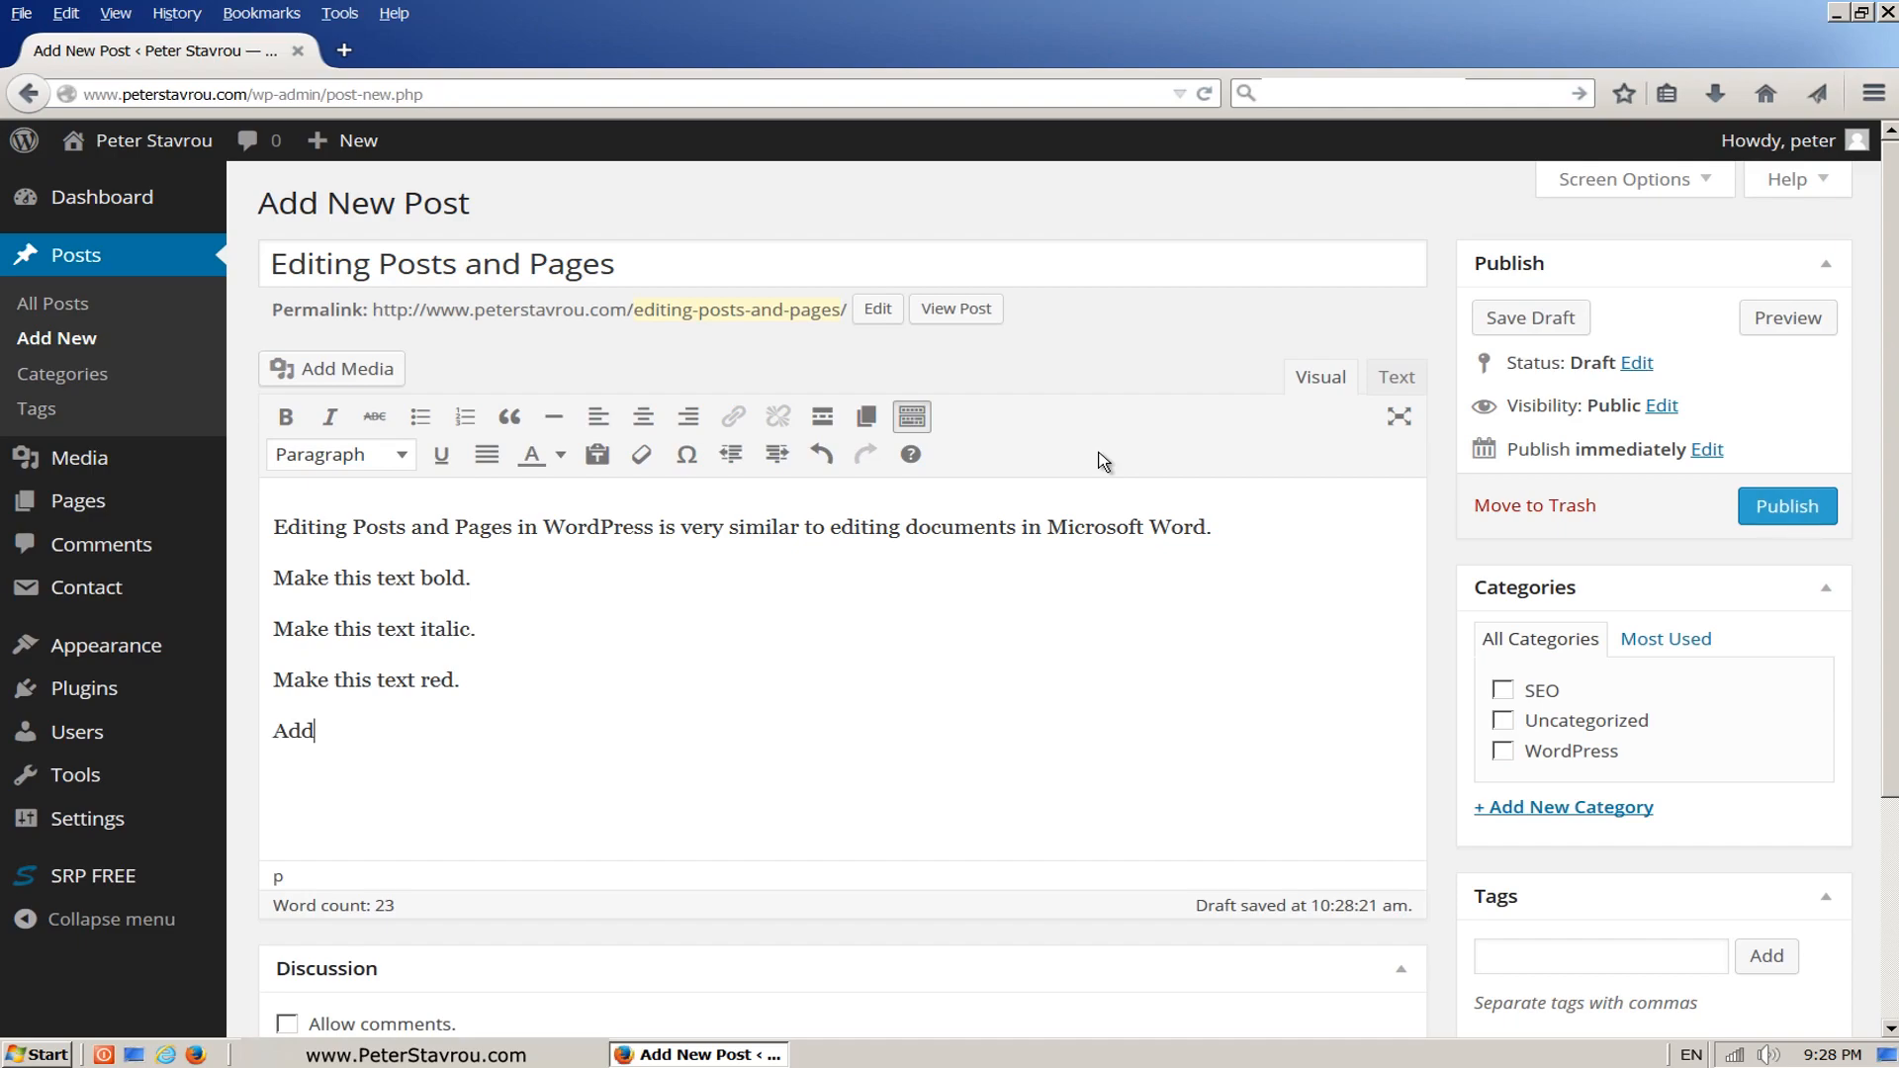
{"action": "type", "text": "a hyperli"}
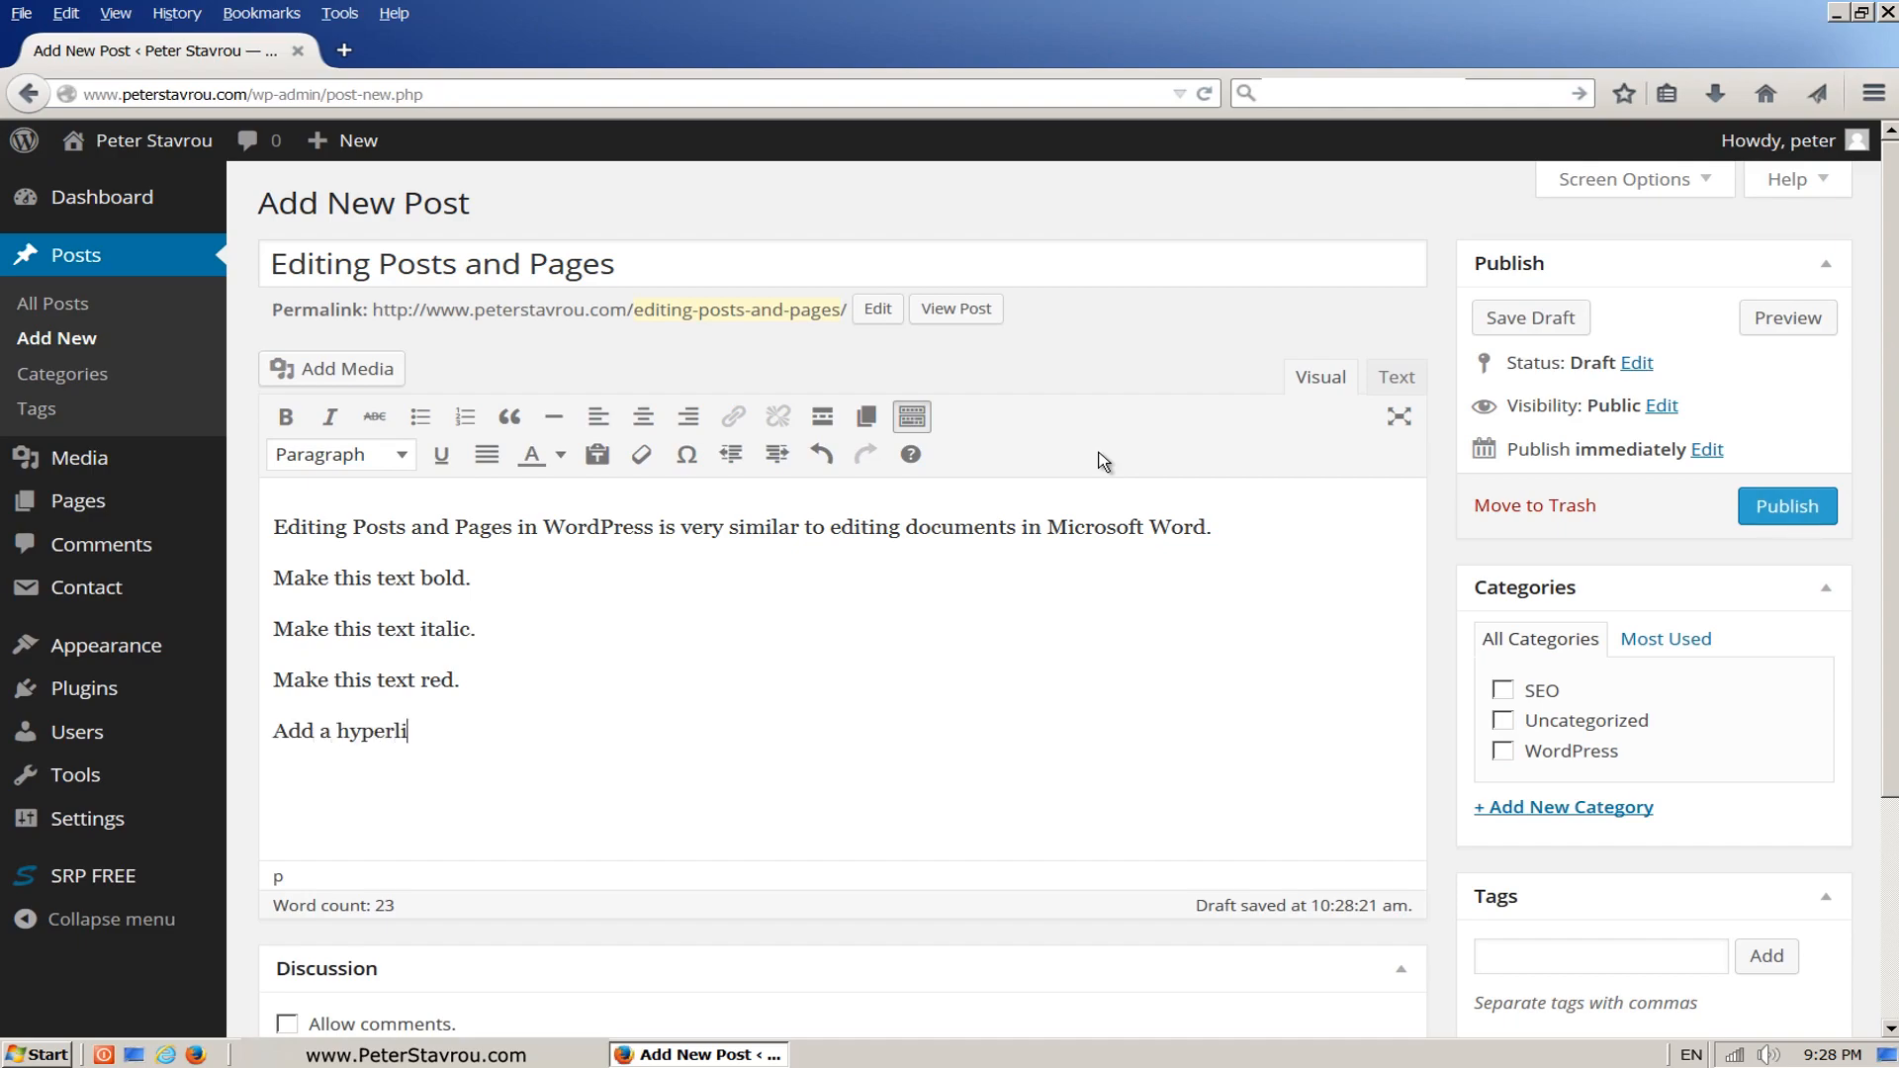
{"action": "type", "text": "nk to this text."}
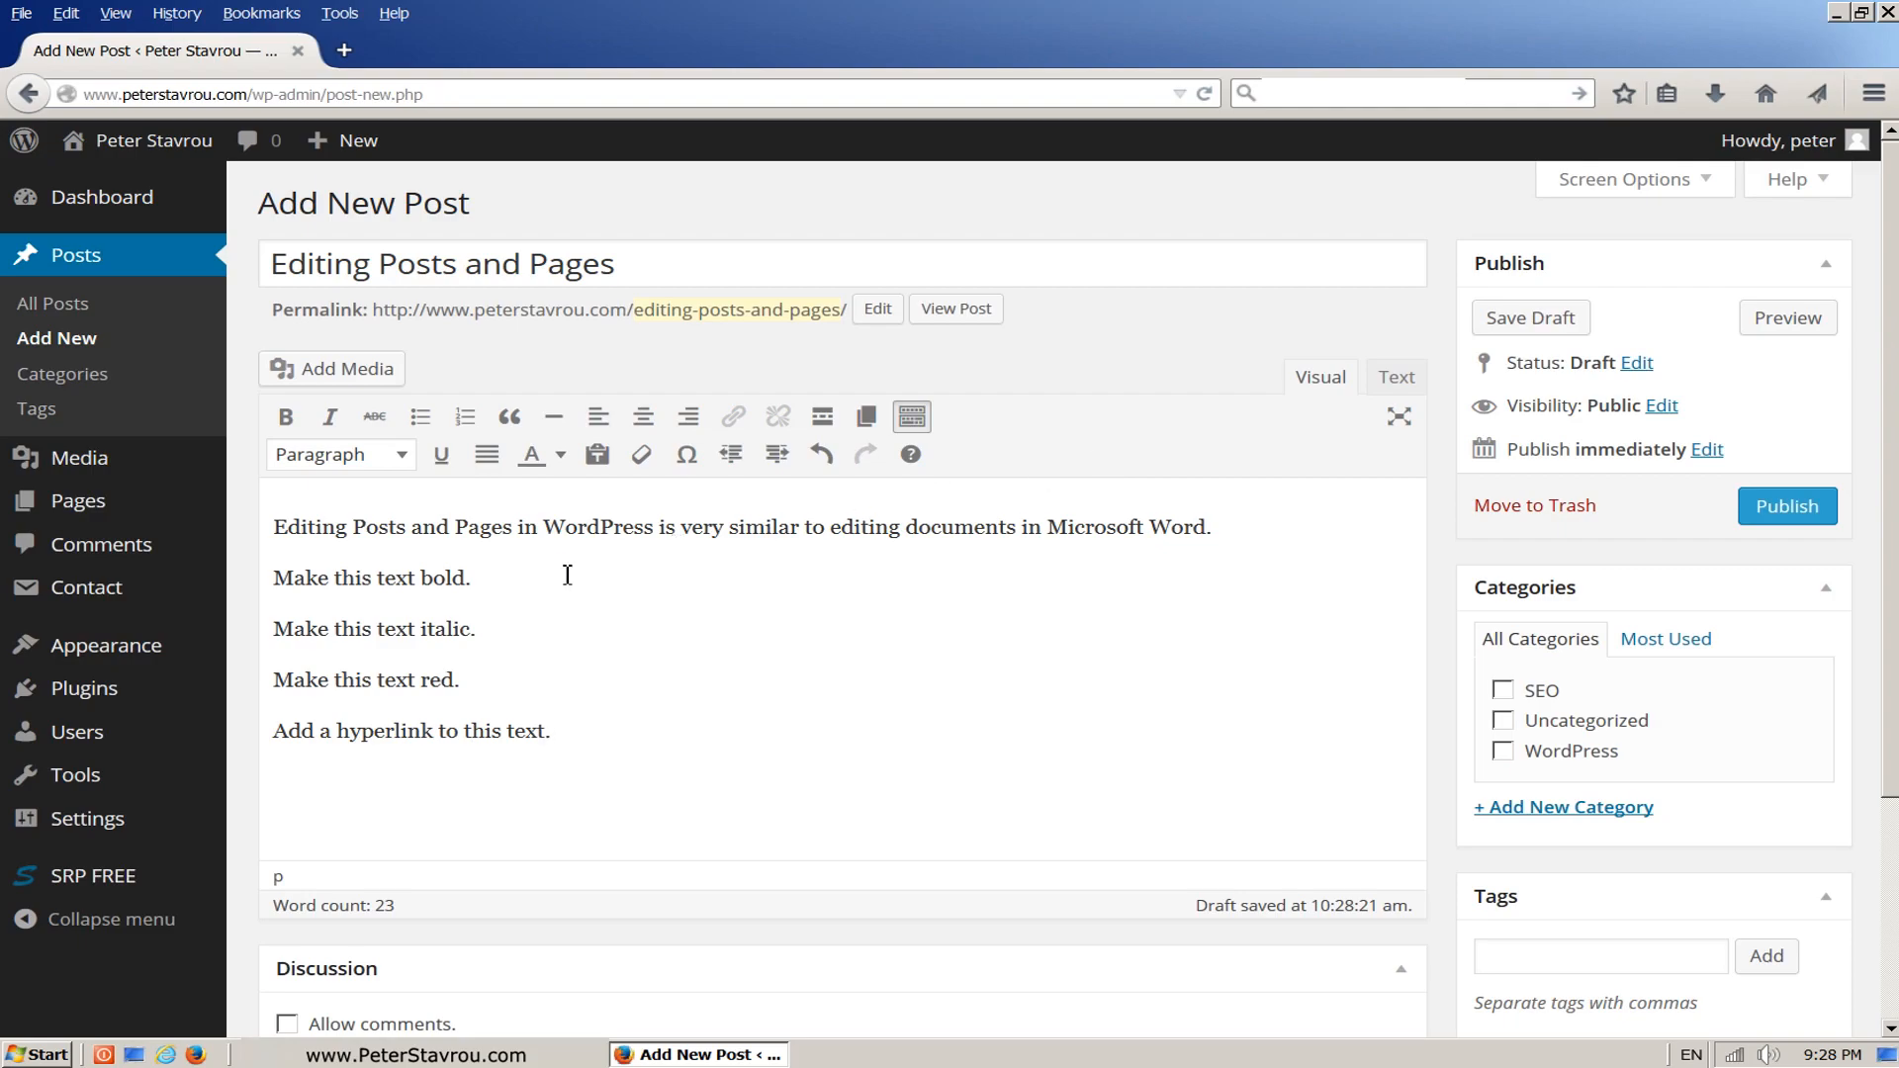
Select the 'Make this text bold.' line and apply bold.
{"action": "left_click", "coordinate": [550, 730]}
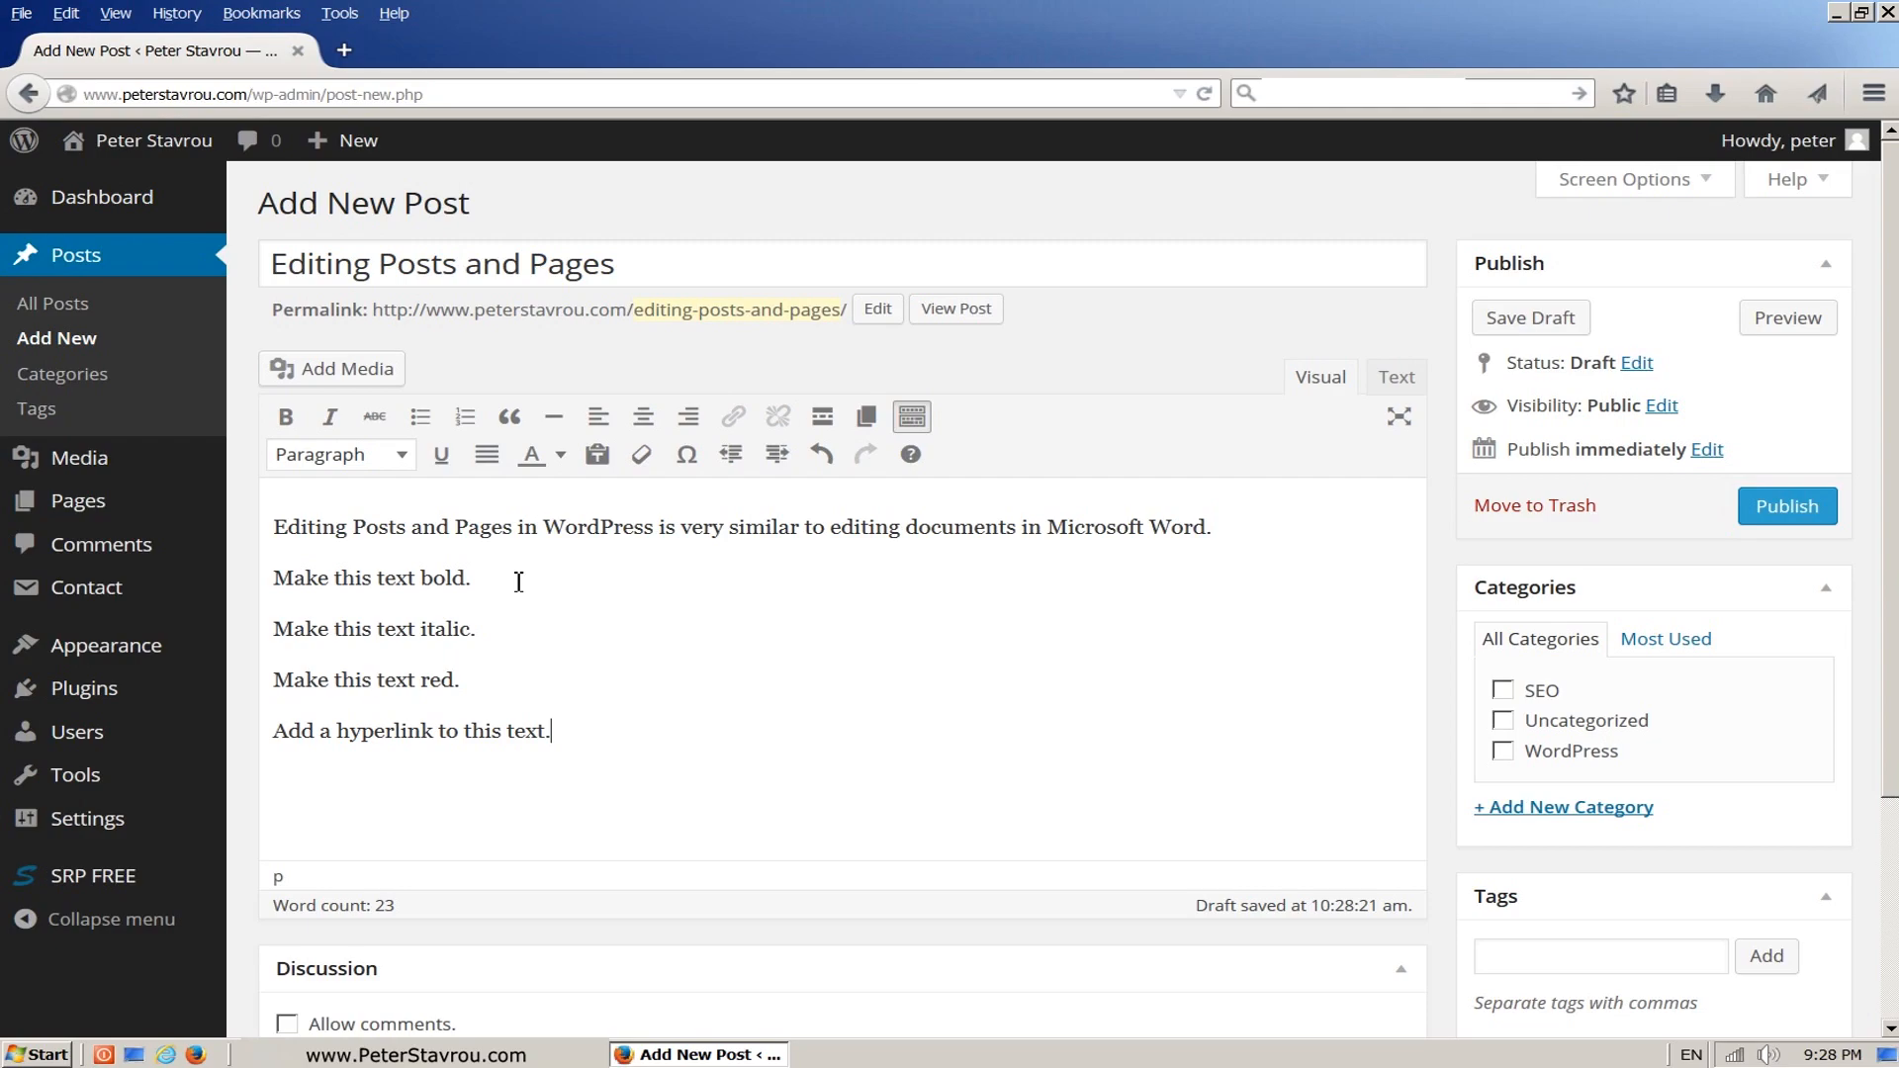
{"action": "triple_click", "coordinate": [369, 578]}
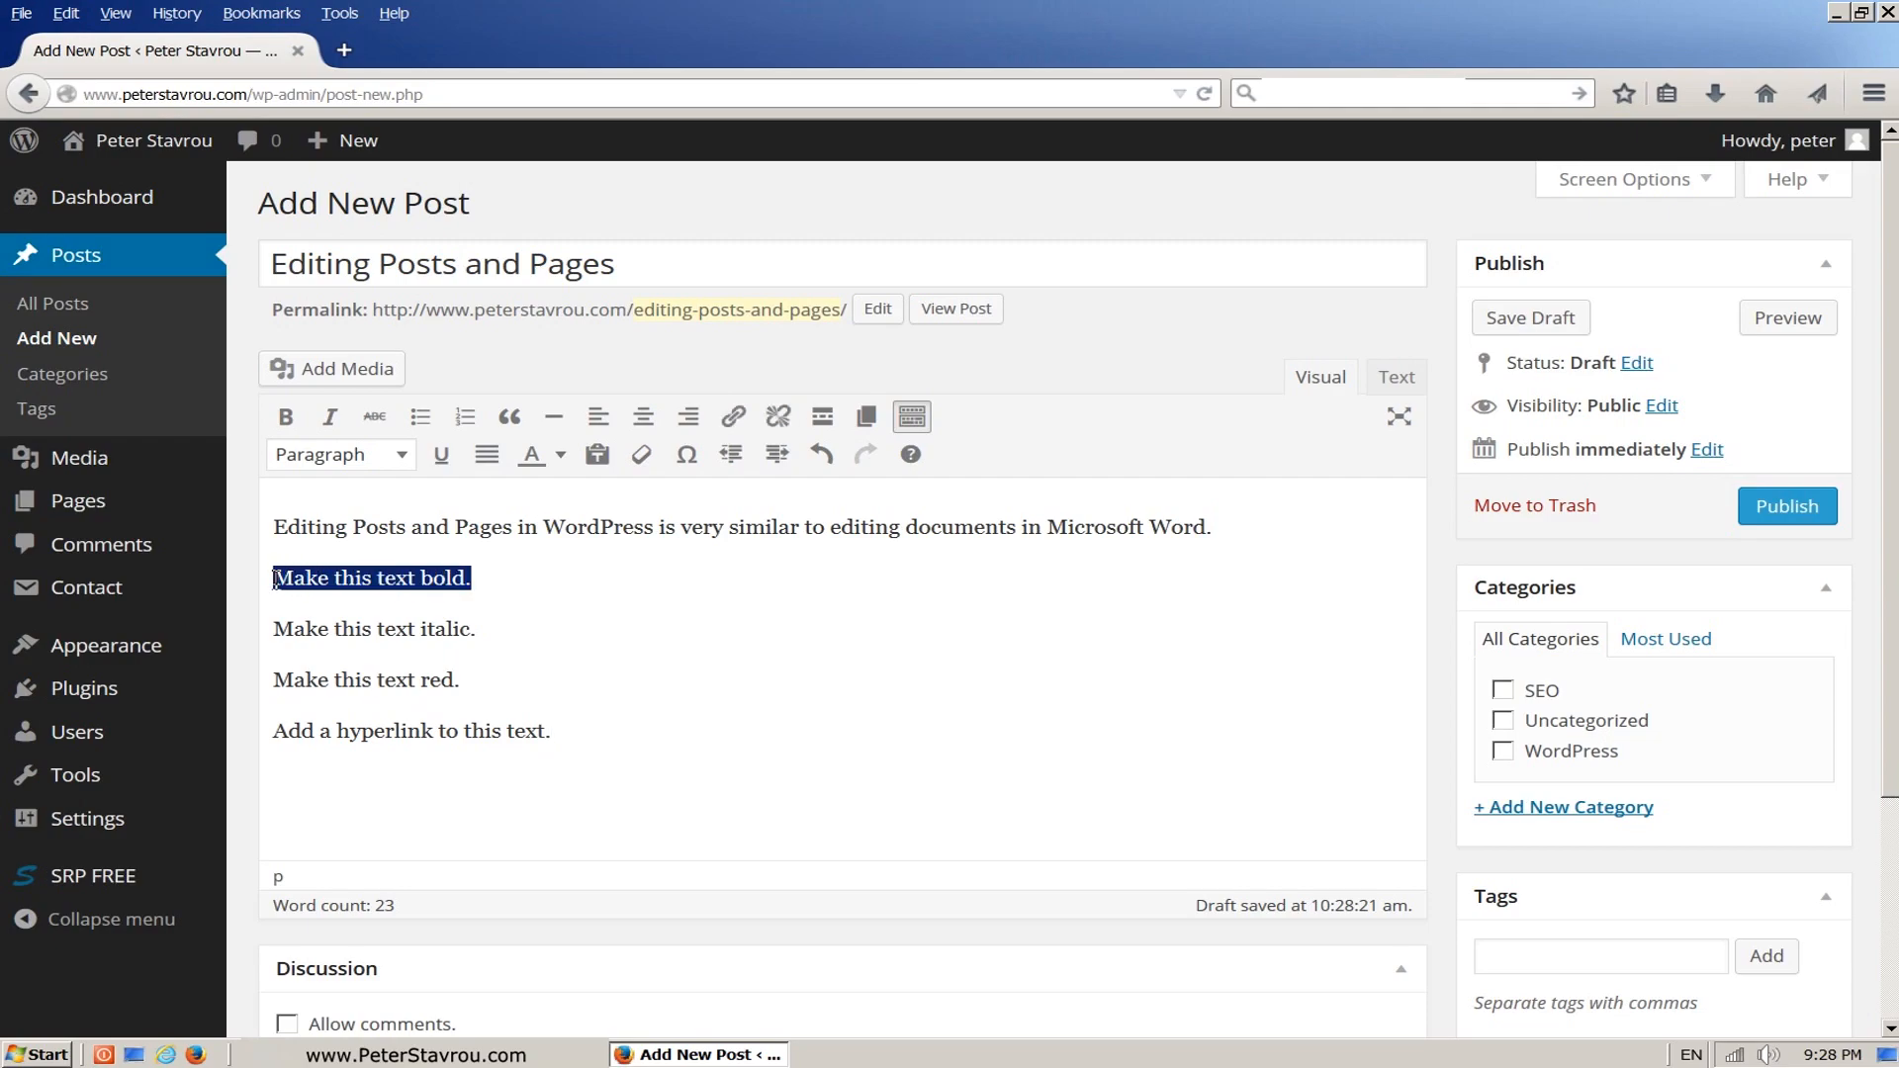
{"action": "mouse_move", "coordinate": [286, 417]}
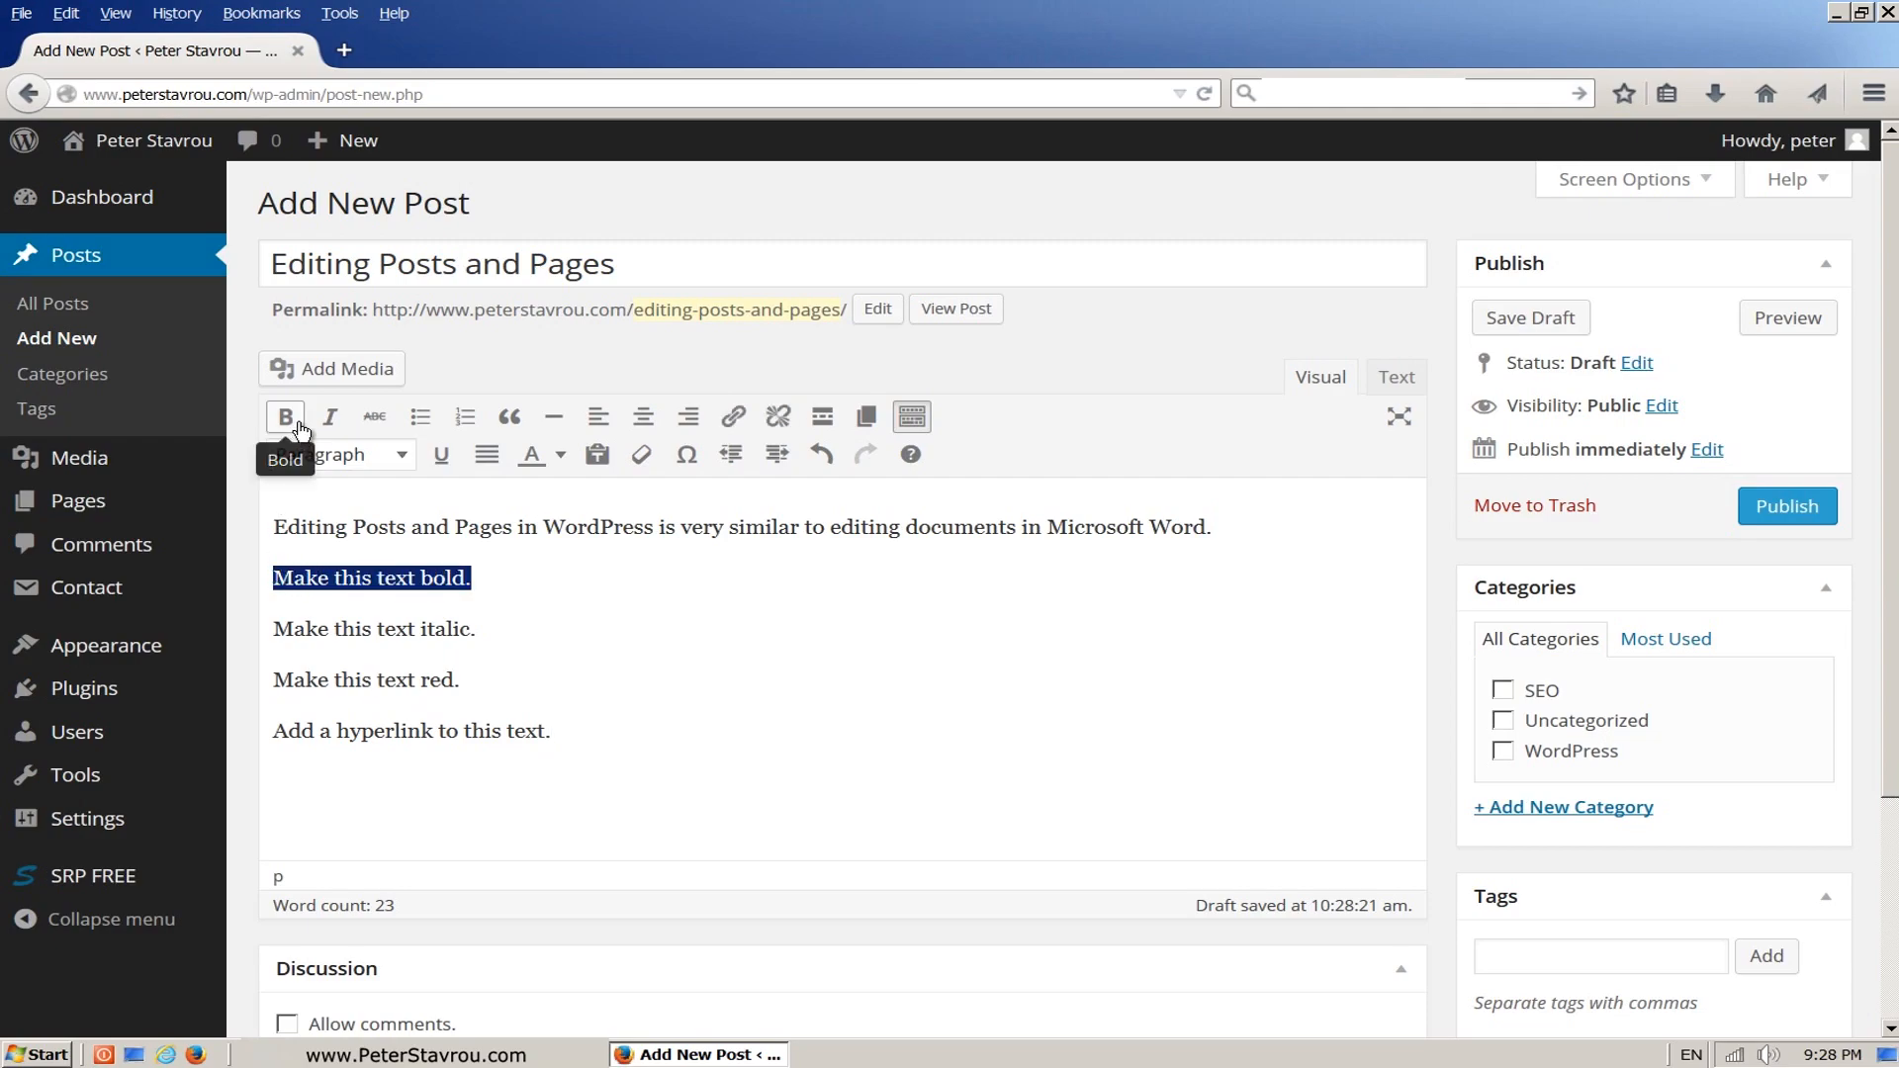
{"action": "left_click", "coordinate": [285, 415]}
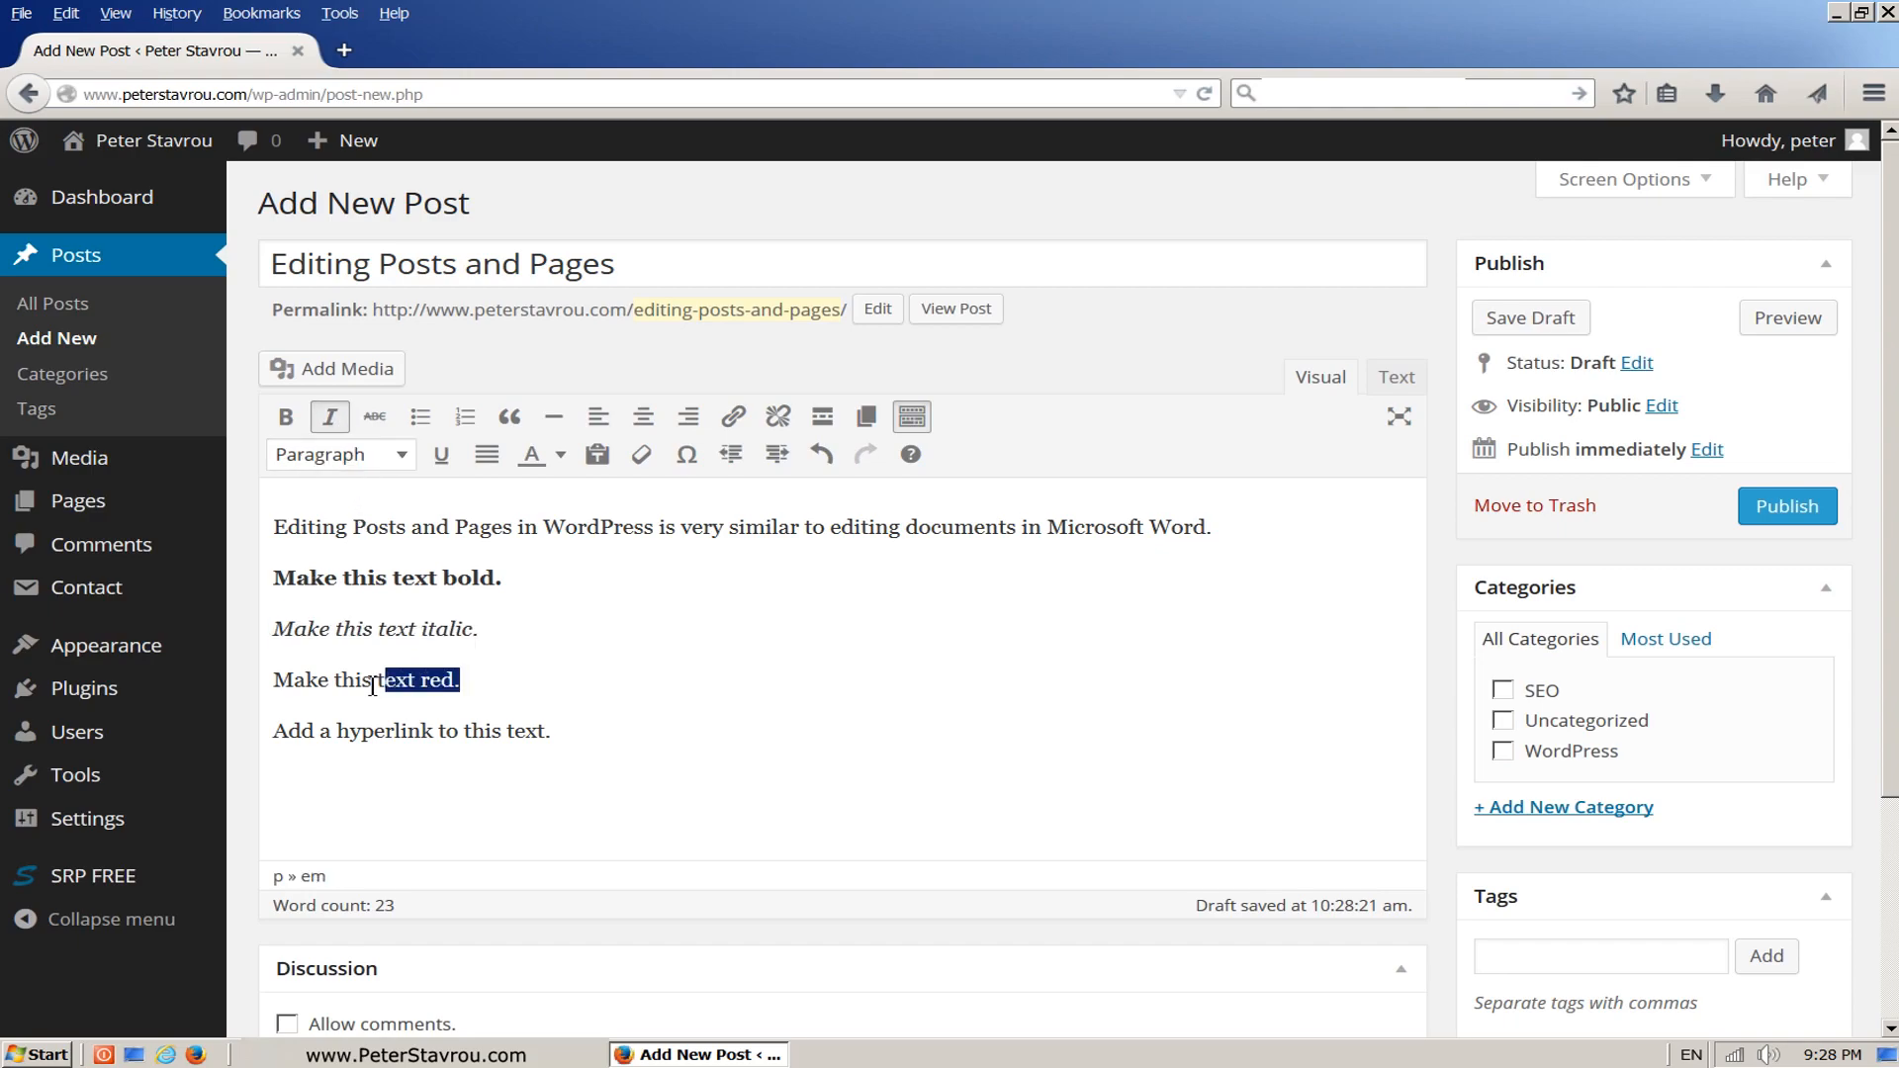
{"action": "triple_click", "coordinate": [363, 679]}
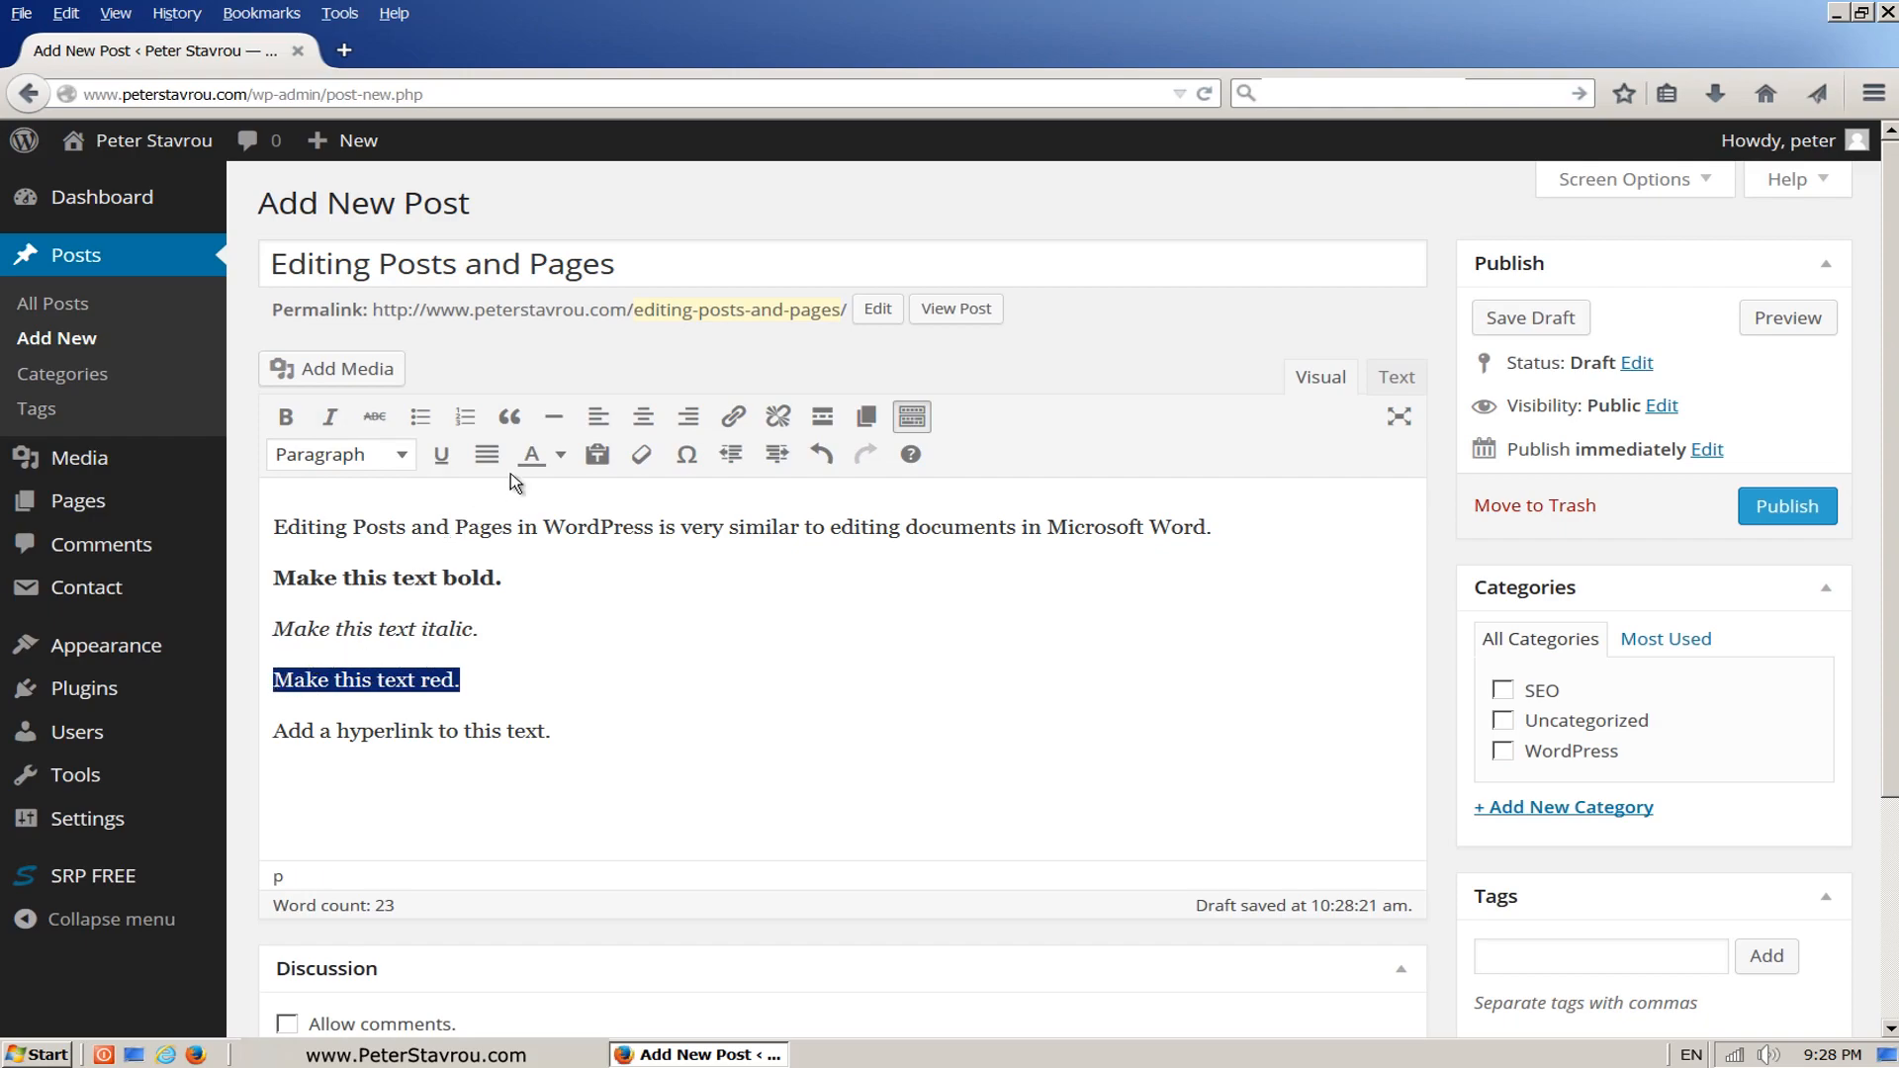
{"action": "left_click", "coordinate": [558, 454]}
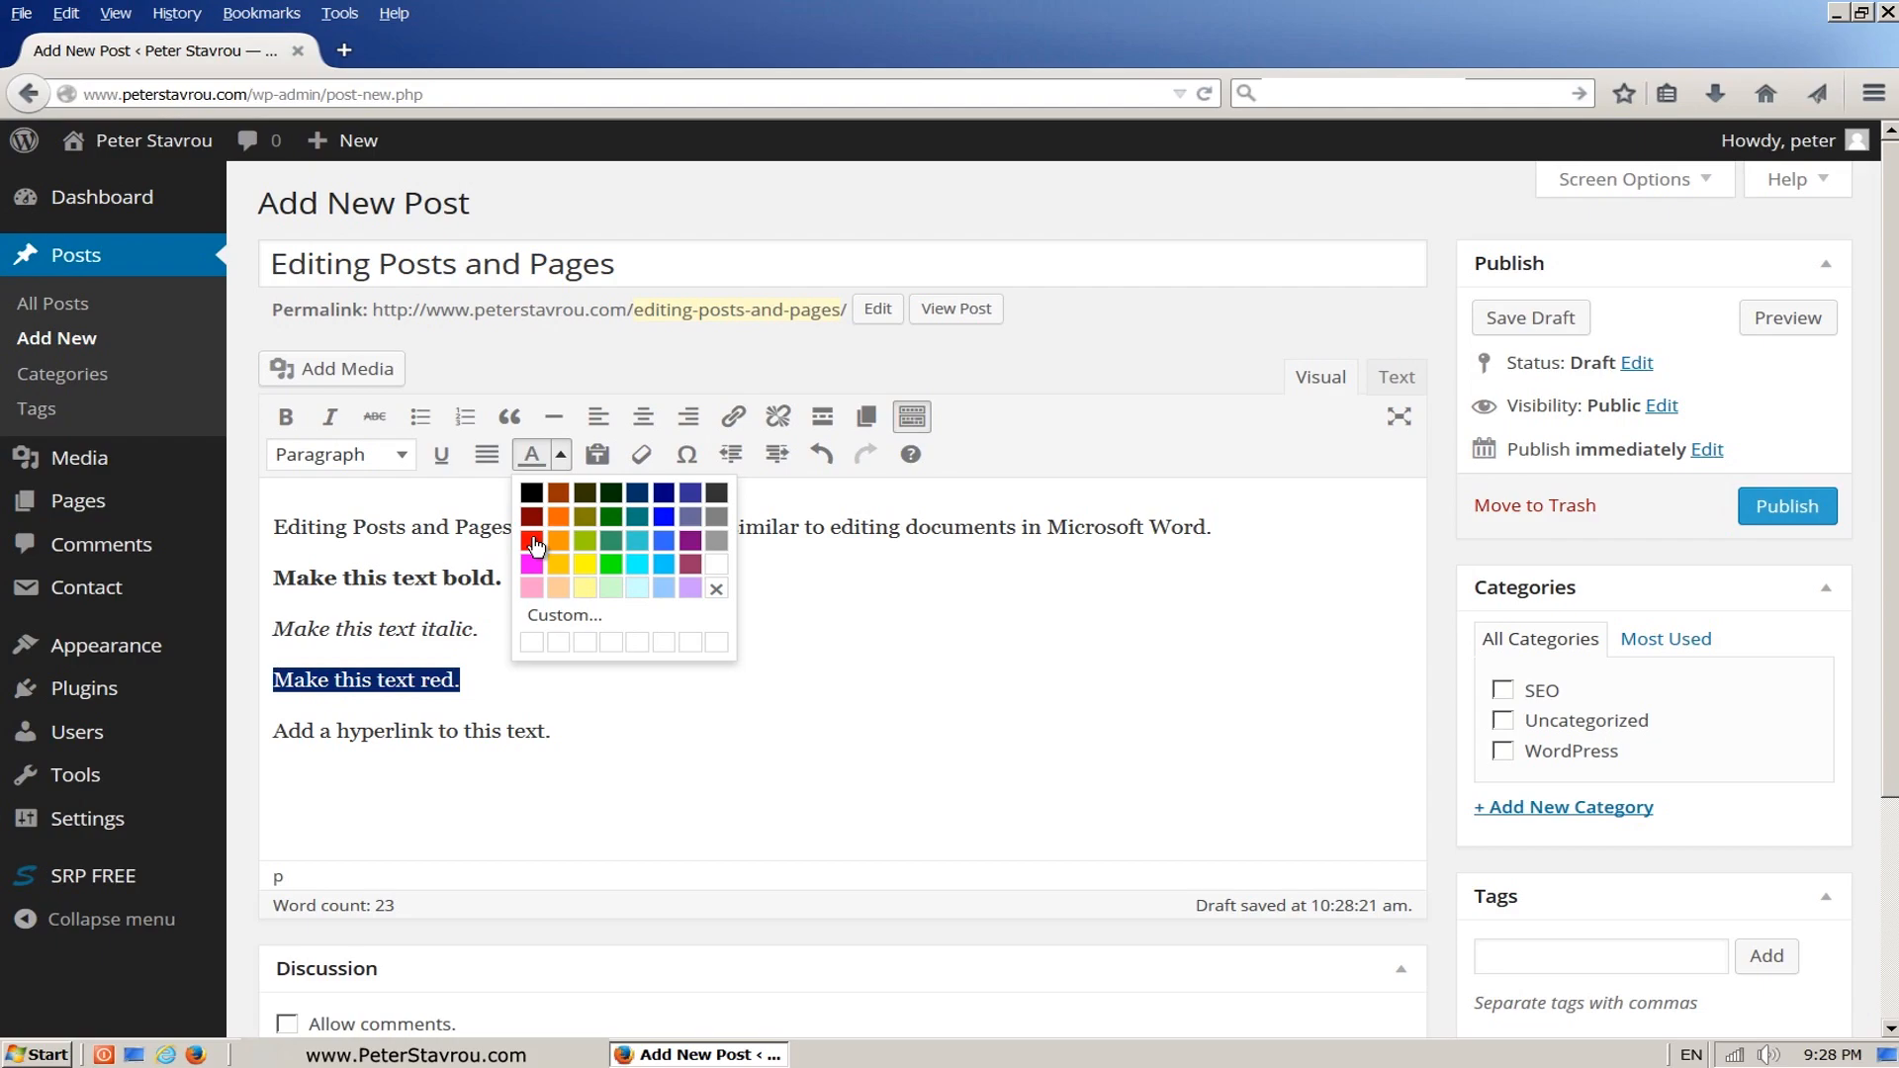
{"action": "left_click", "coordinate": [530, 515]}
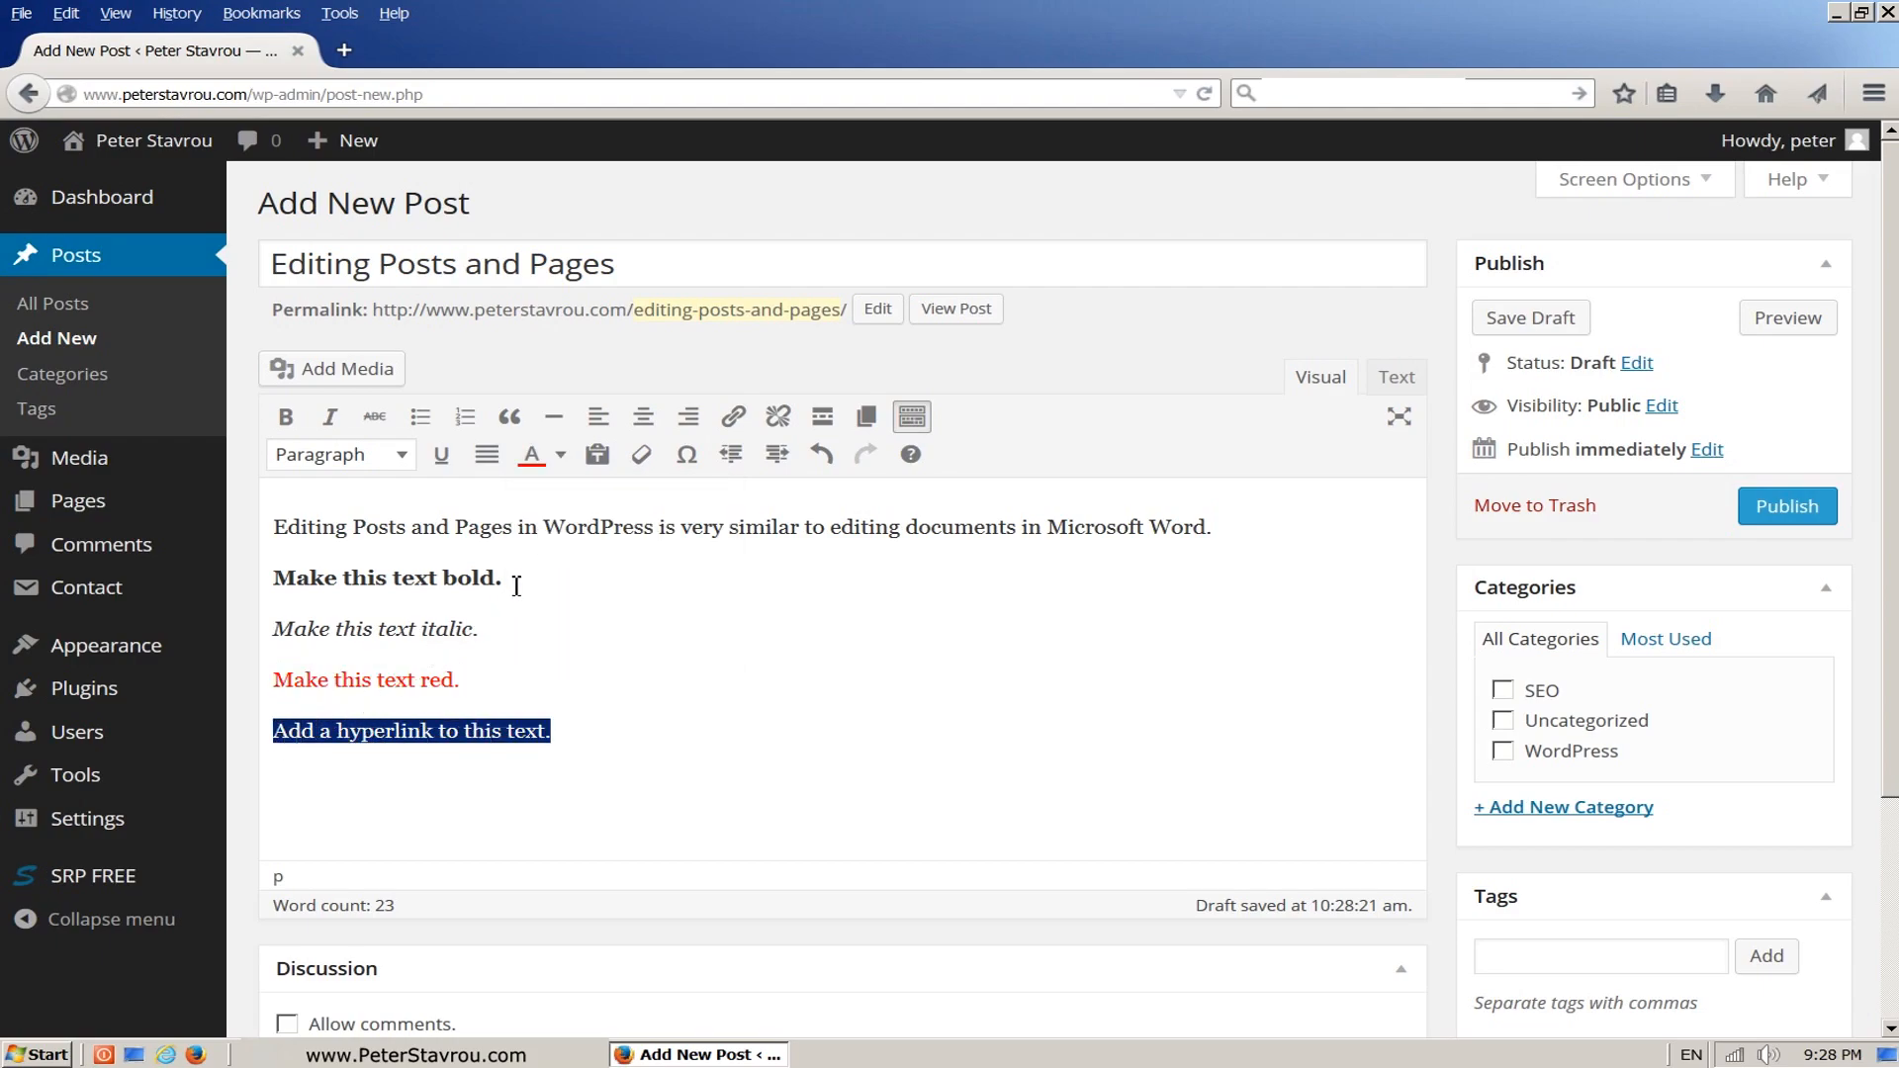
{"action": "mouse_move", "coordinate": [777, 416]}
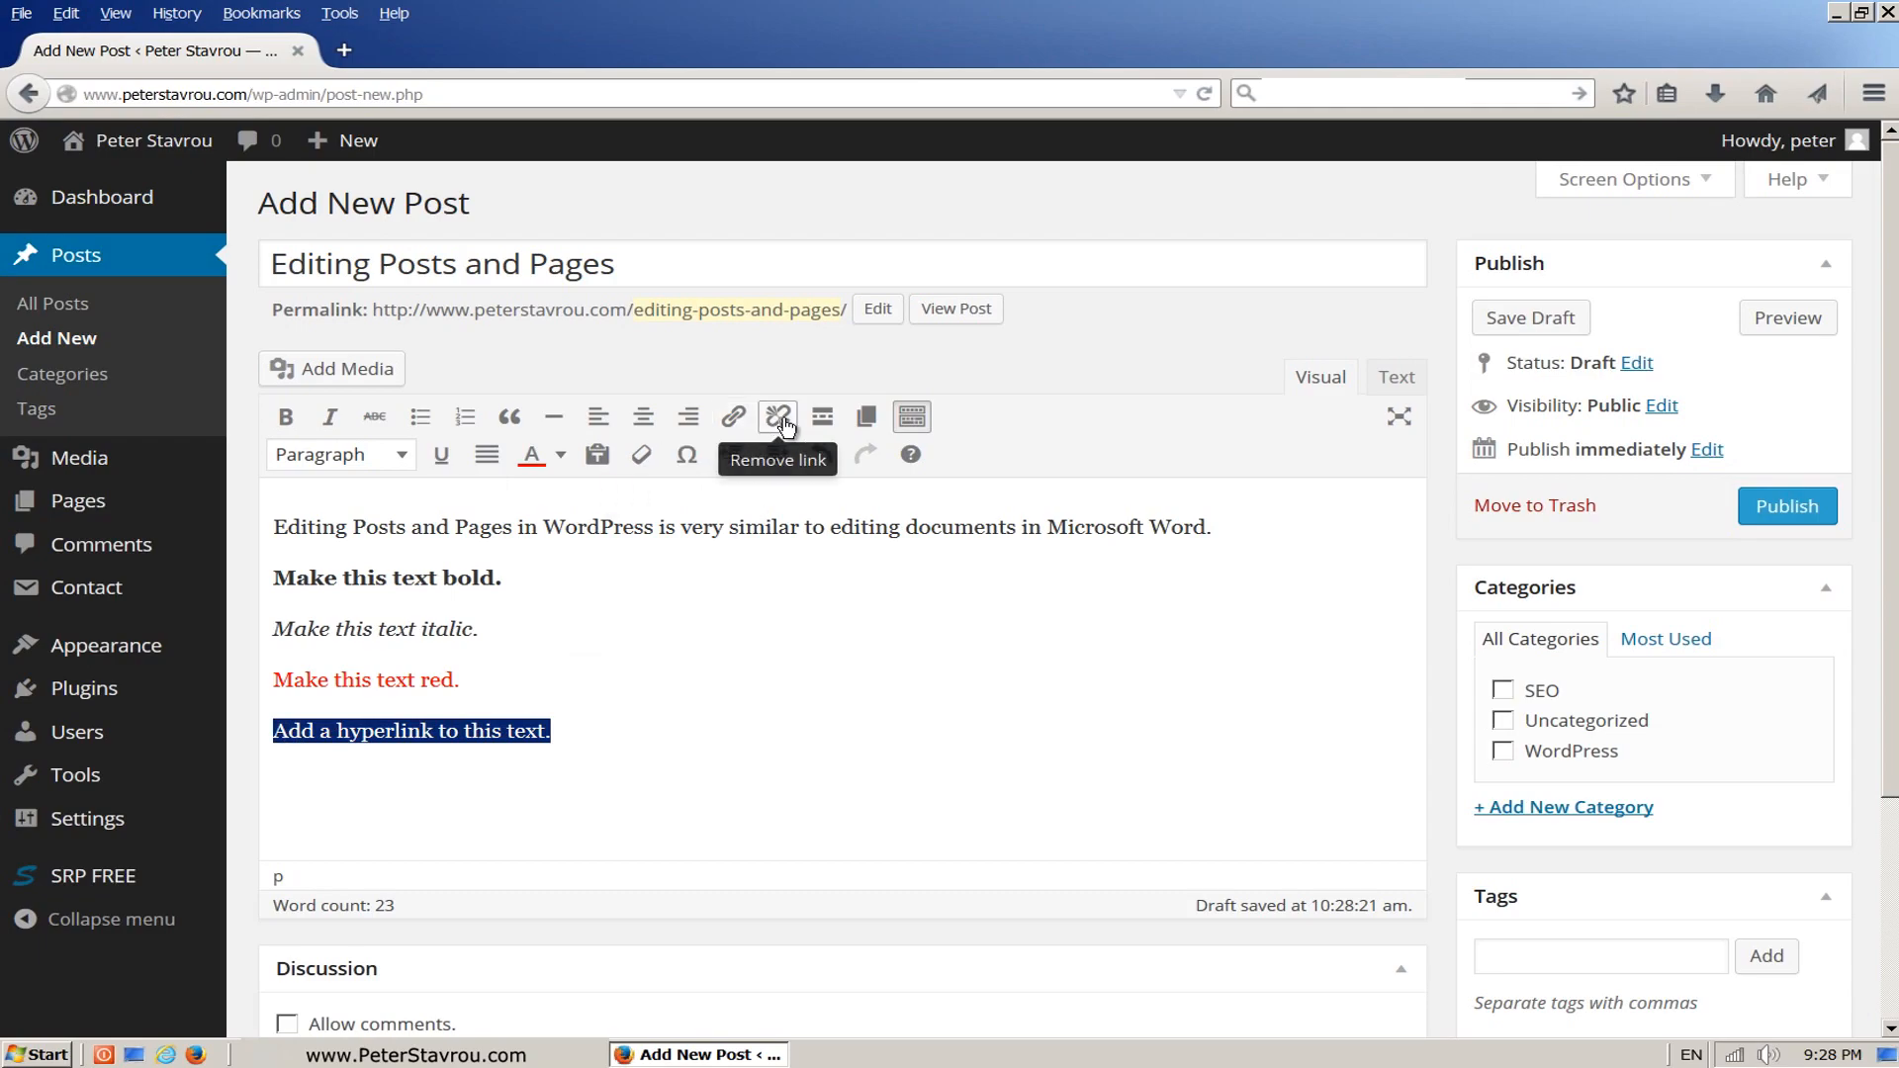
{"action": "mouse_move", "coordinate": [732, 416]}
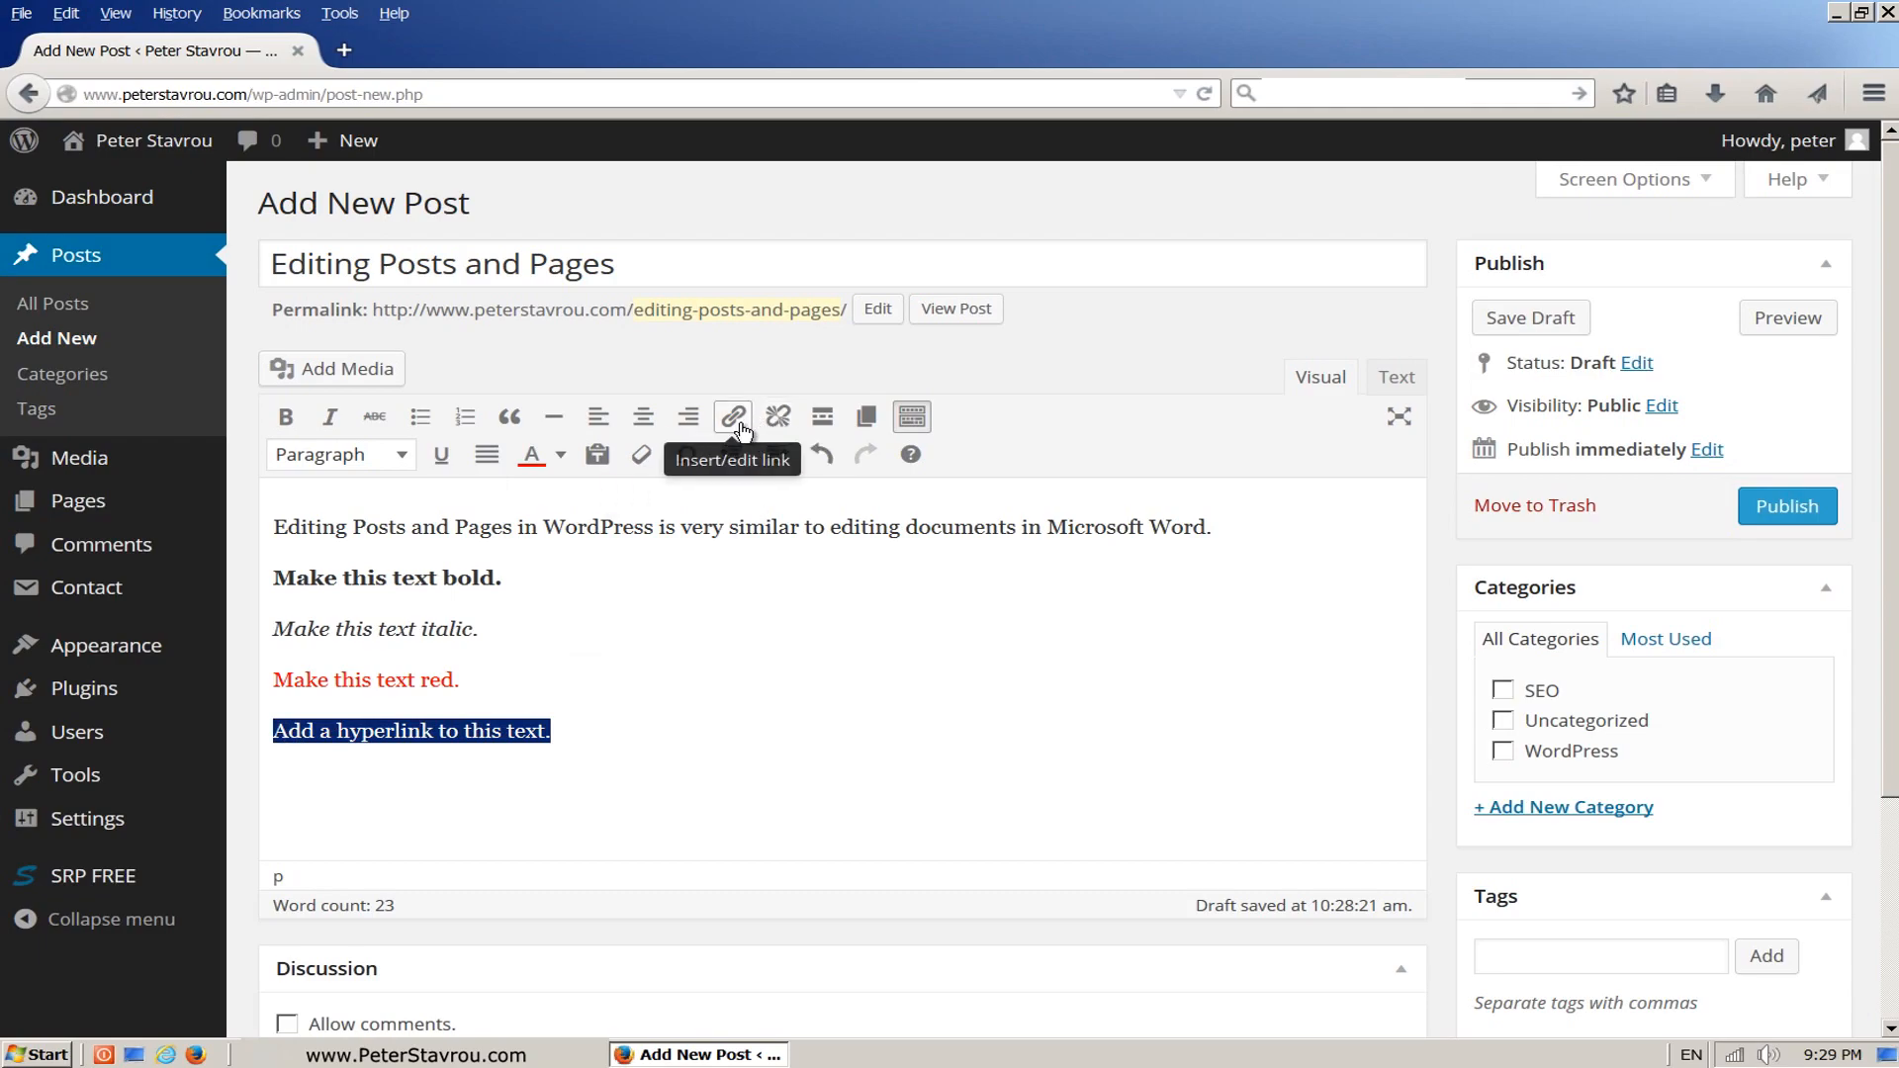
{"action": "left_click", "coordinate": [733, 417]}
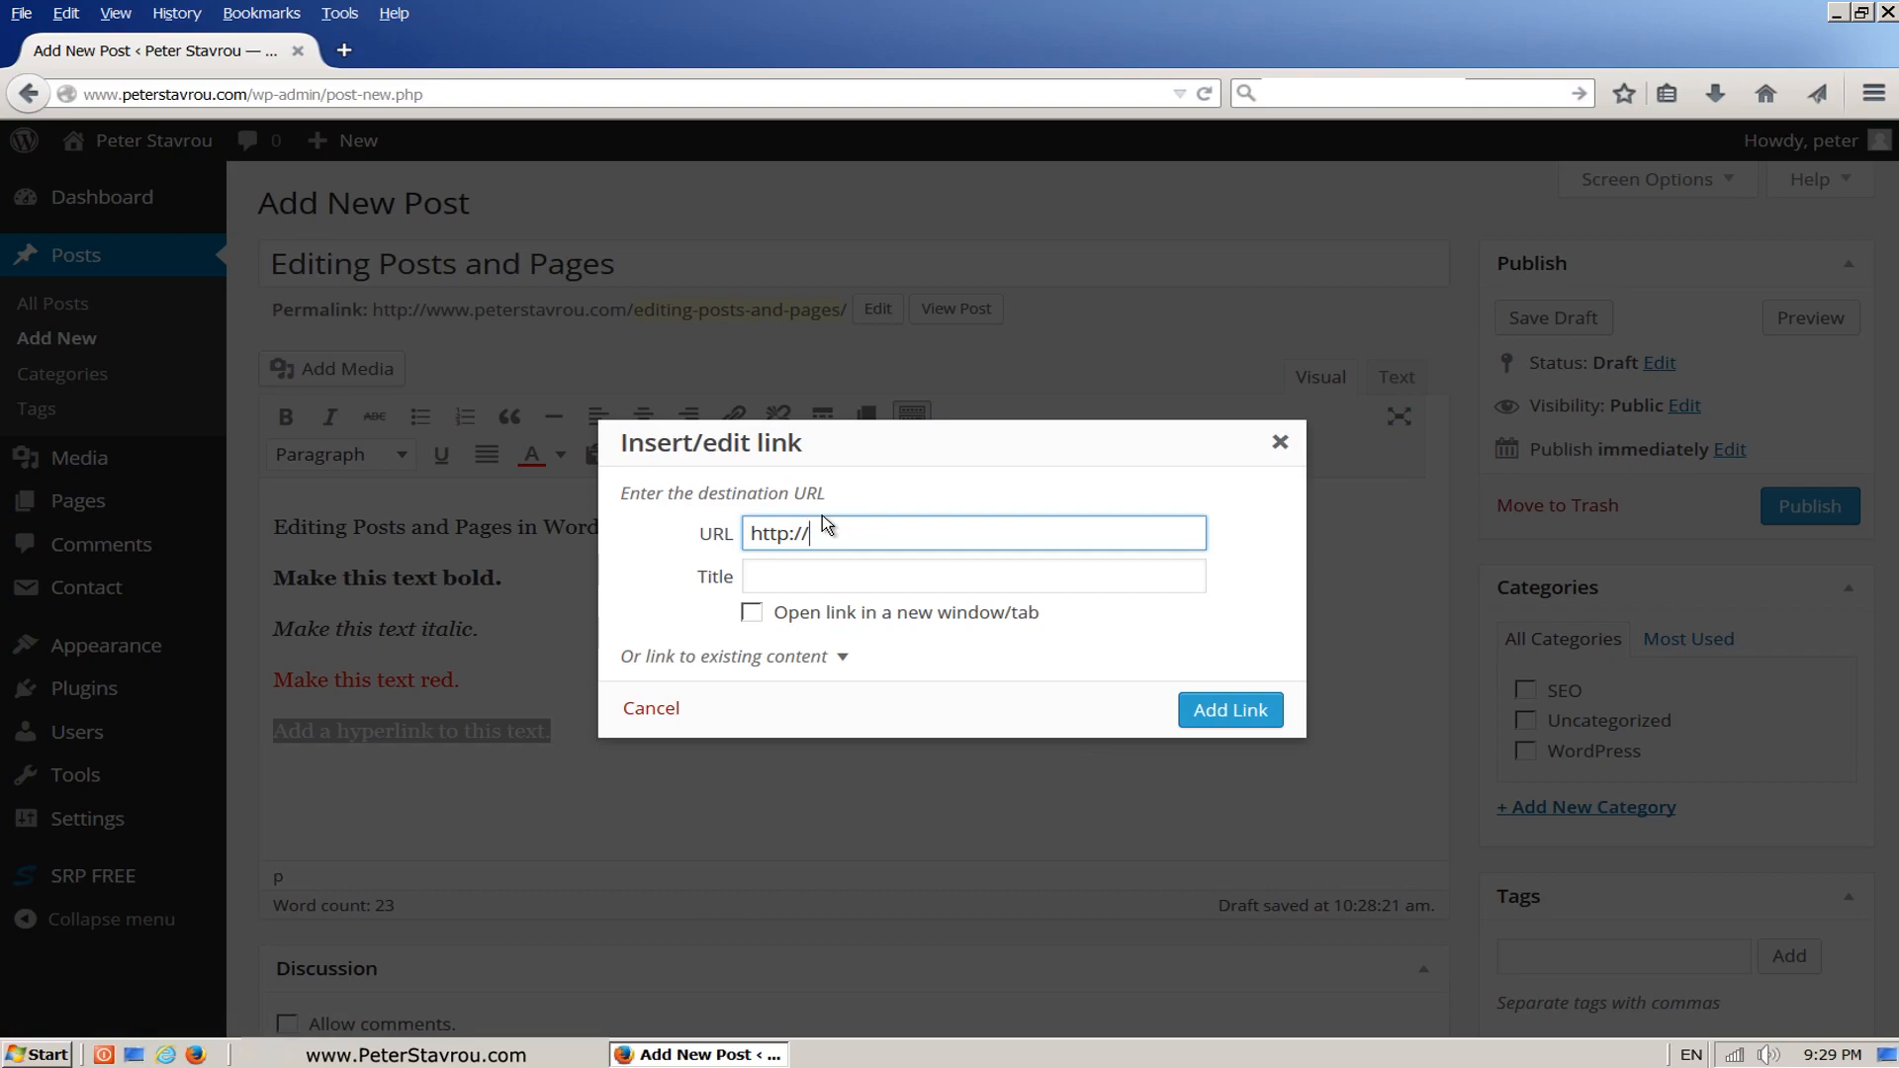
{"action": "mouse_move", "coordinate": [917, 491]}
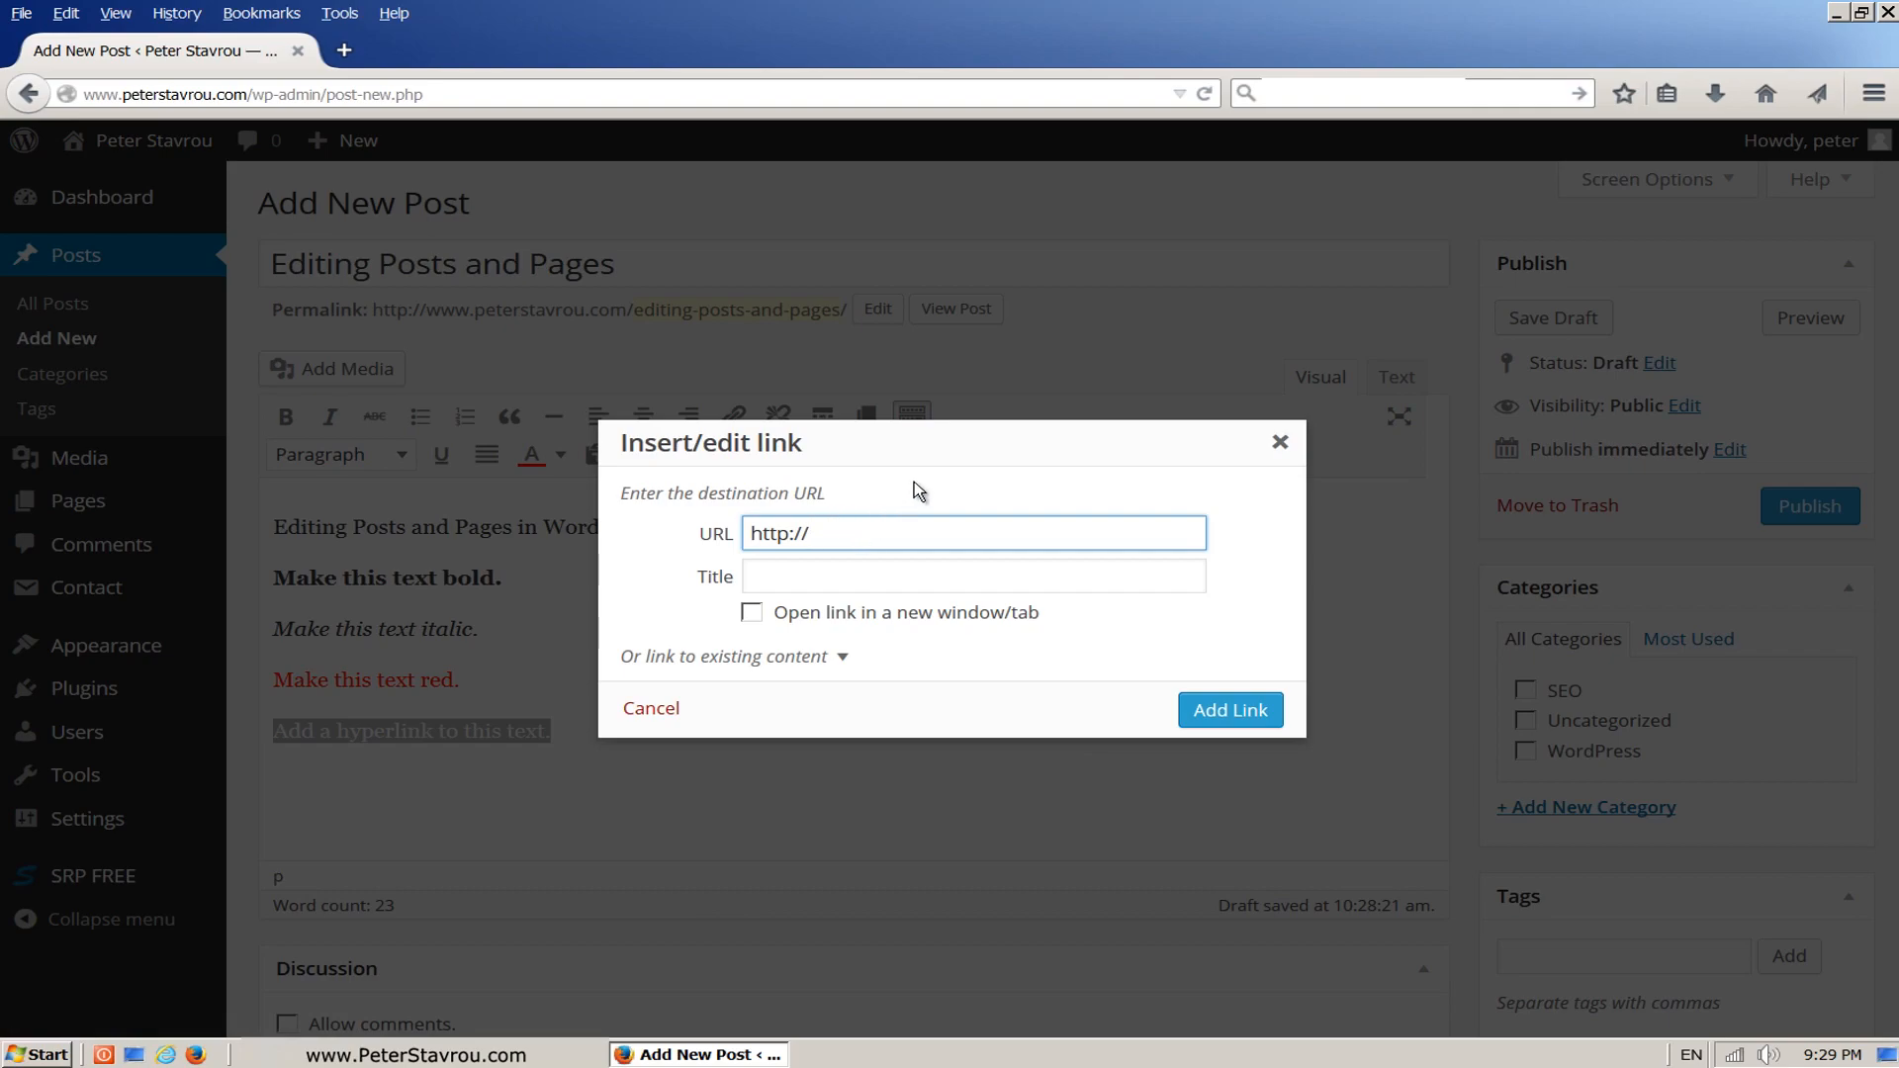
{"action": "type", "text": "www."}
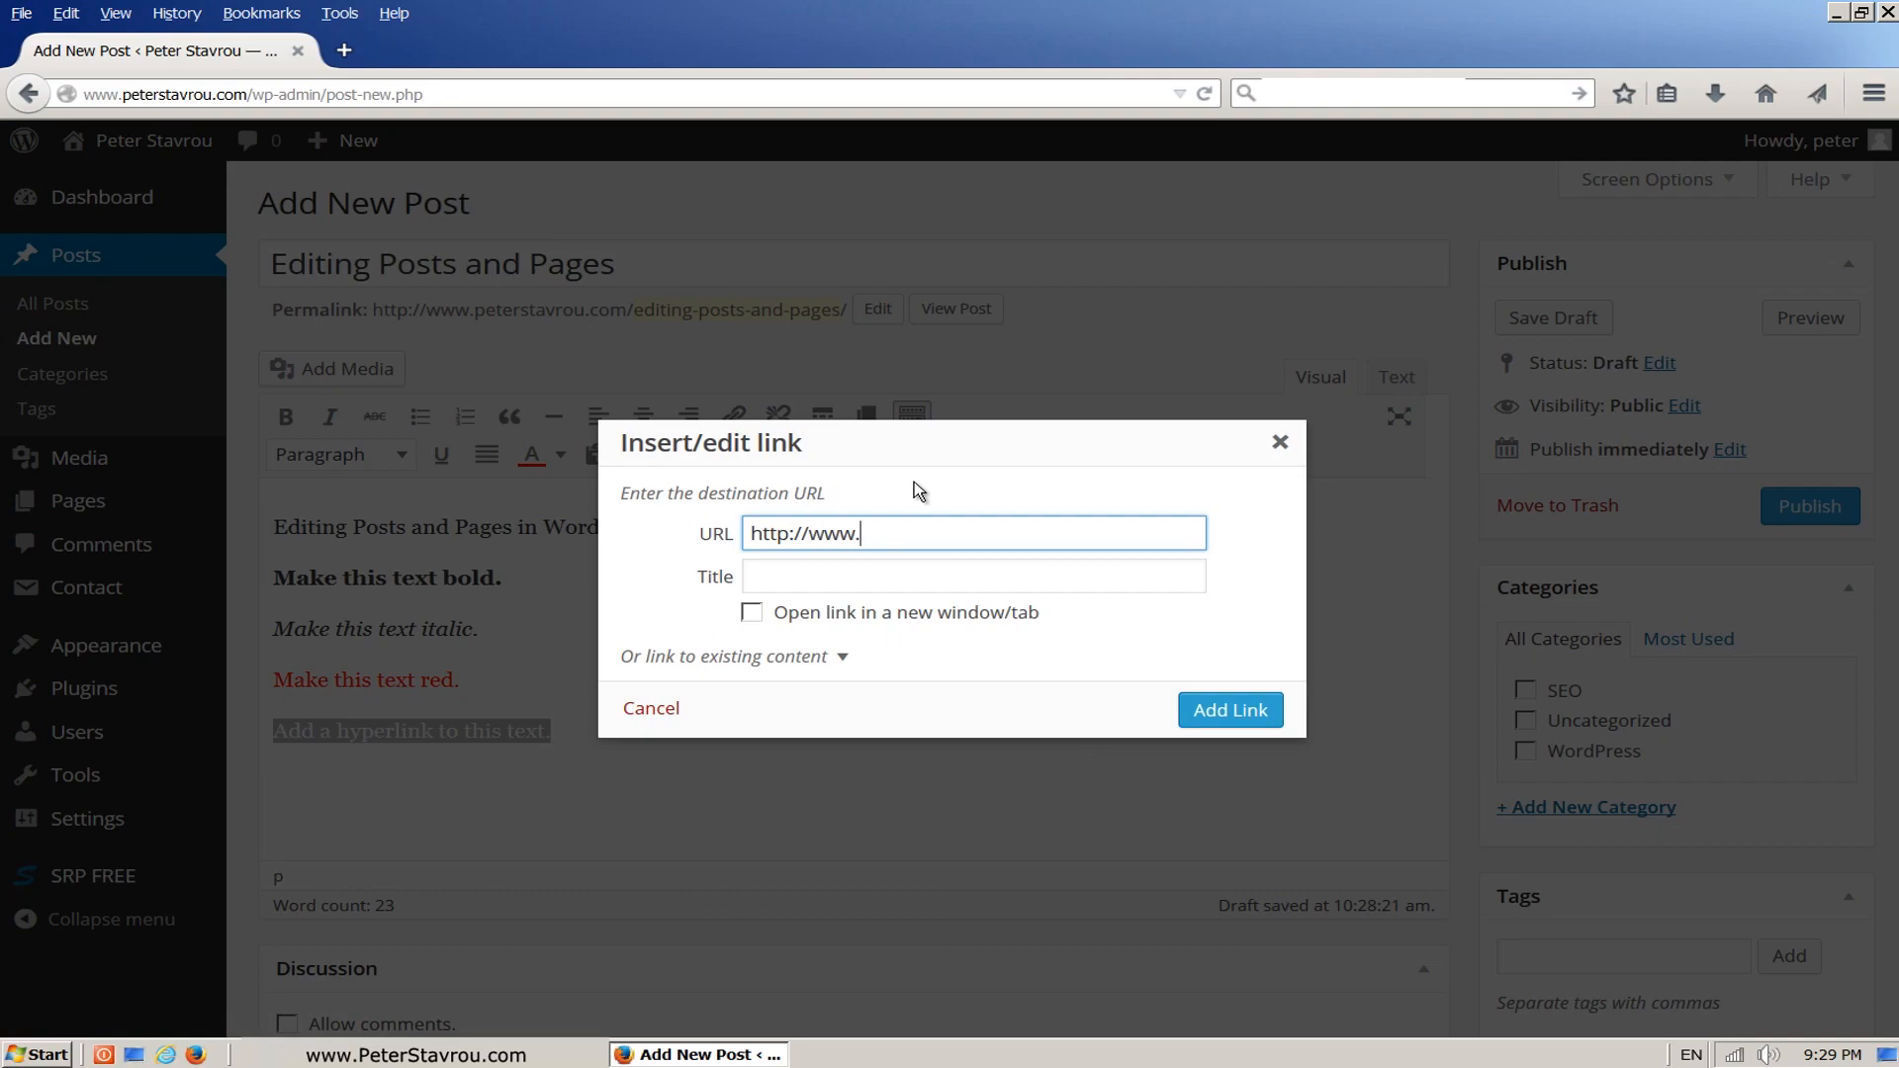
{"action": "type", "text": "PeterStavrou.com"}
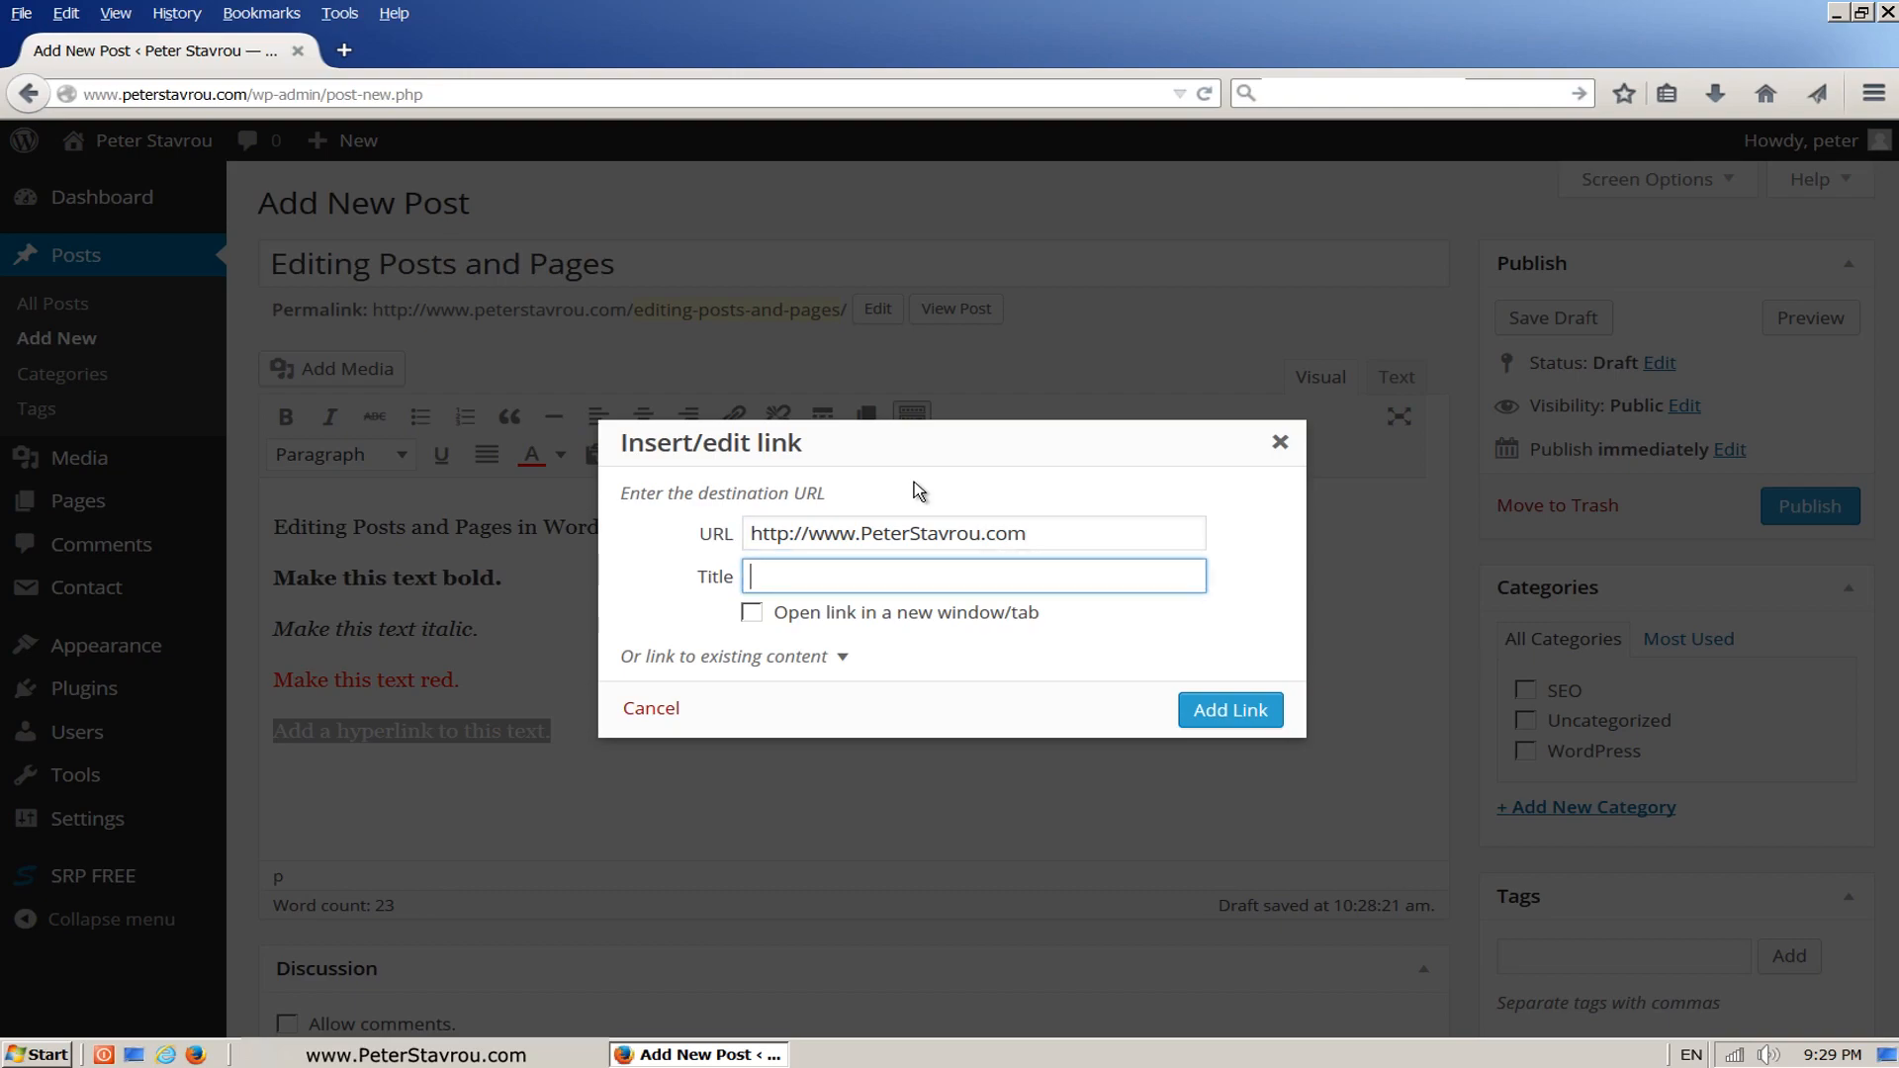
{"action": "type", "text": "Peter Stavrou"}
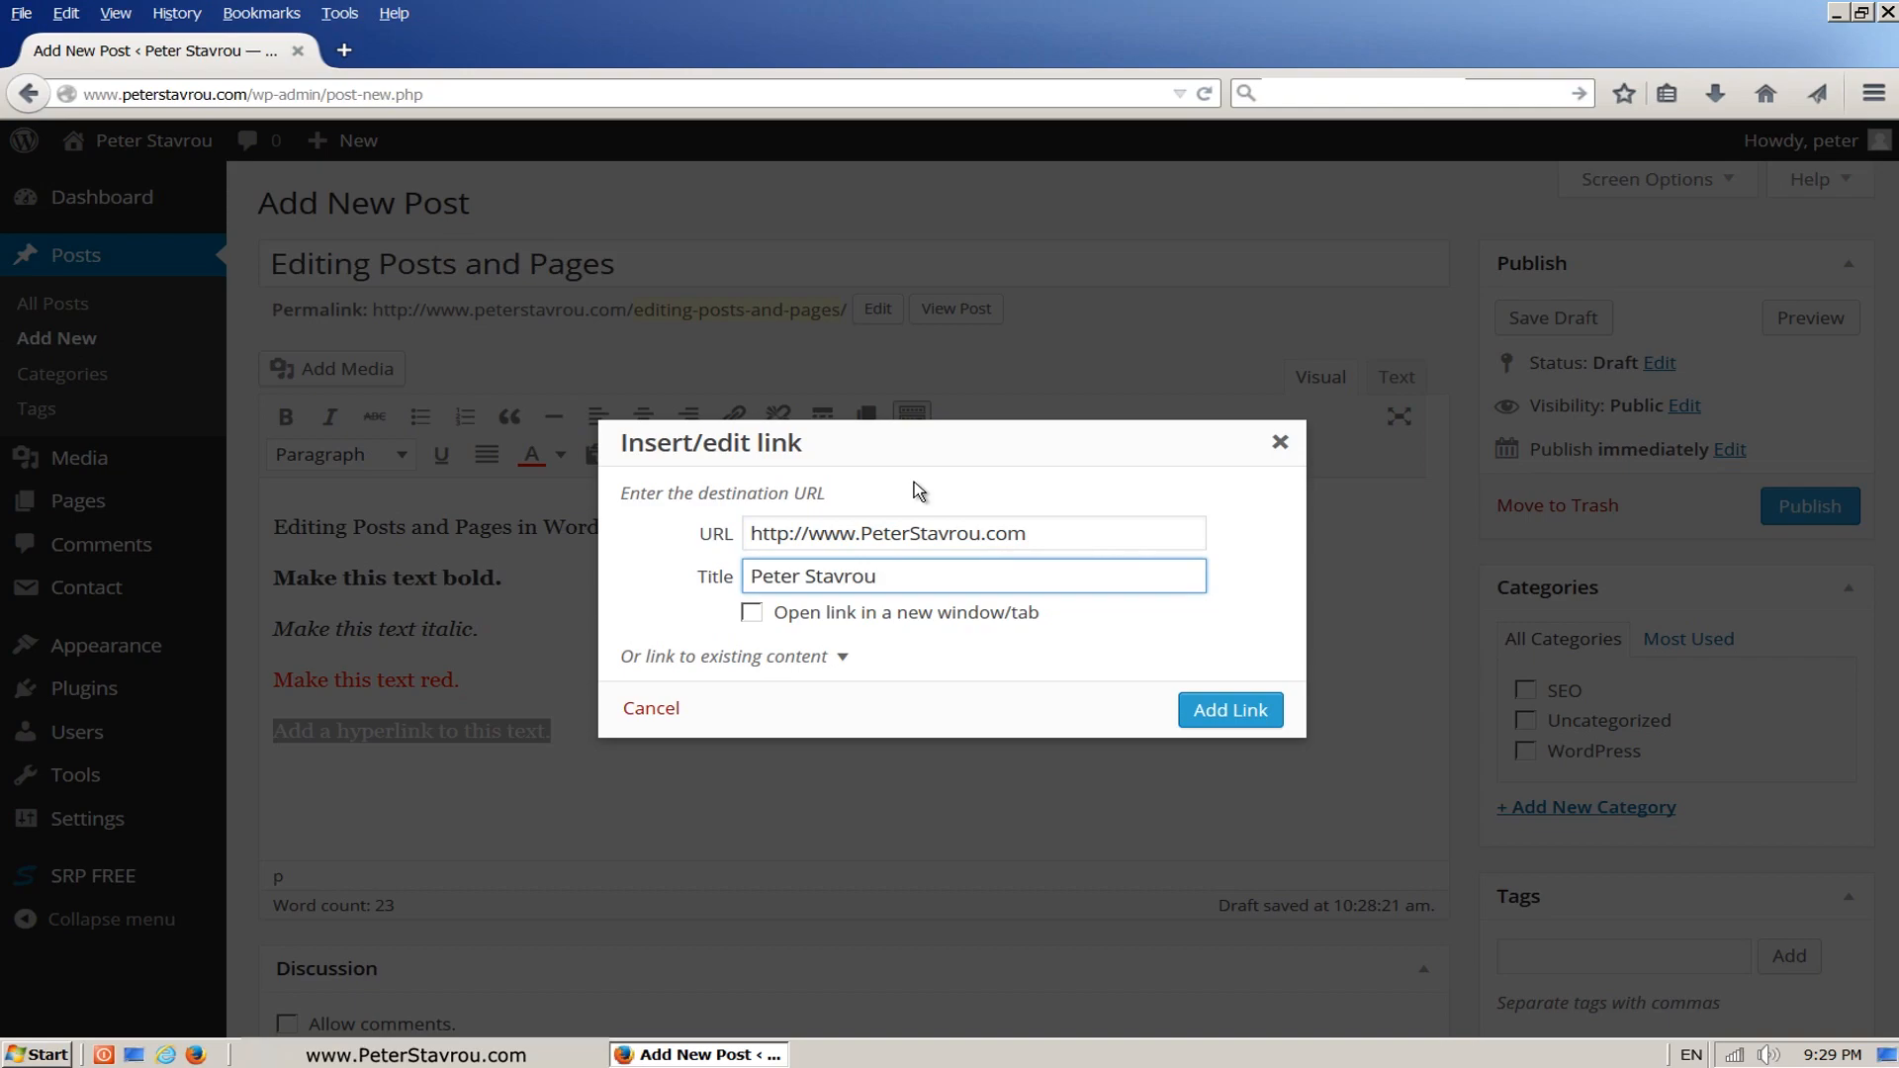
{"action": "left_click", "coordinate": [751, 611]}
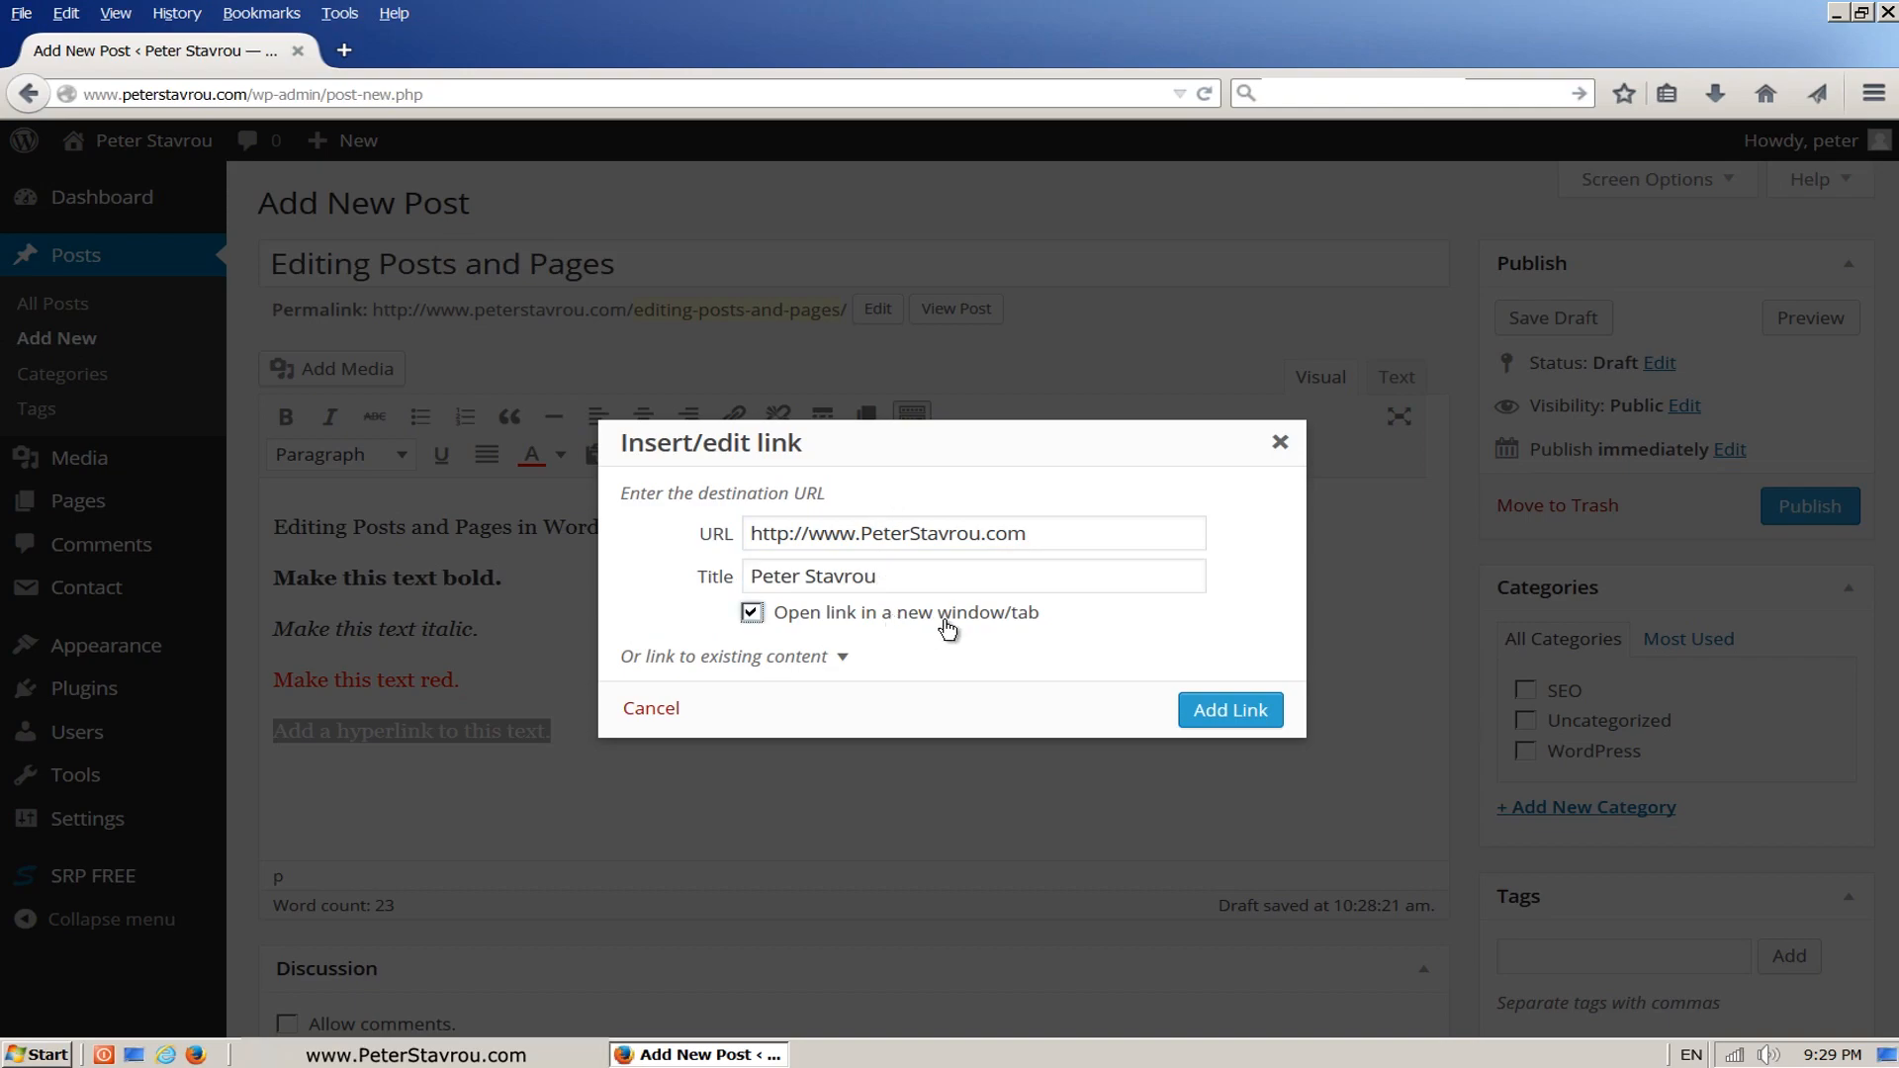
{"action": "left_click", "coordinate": [751, 613]}
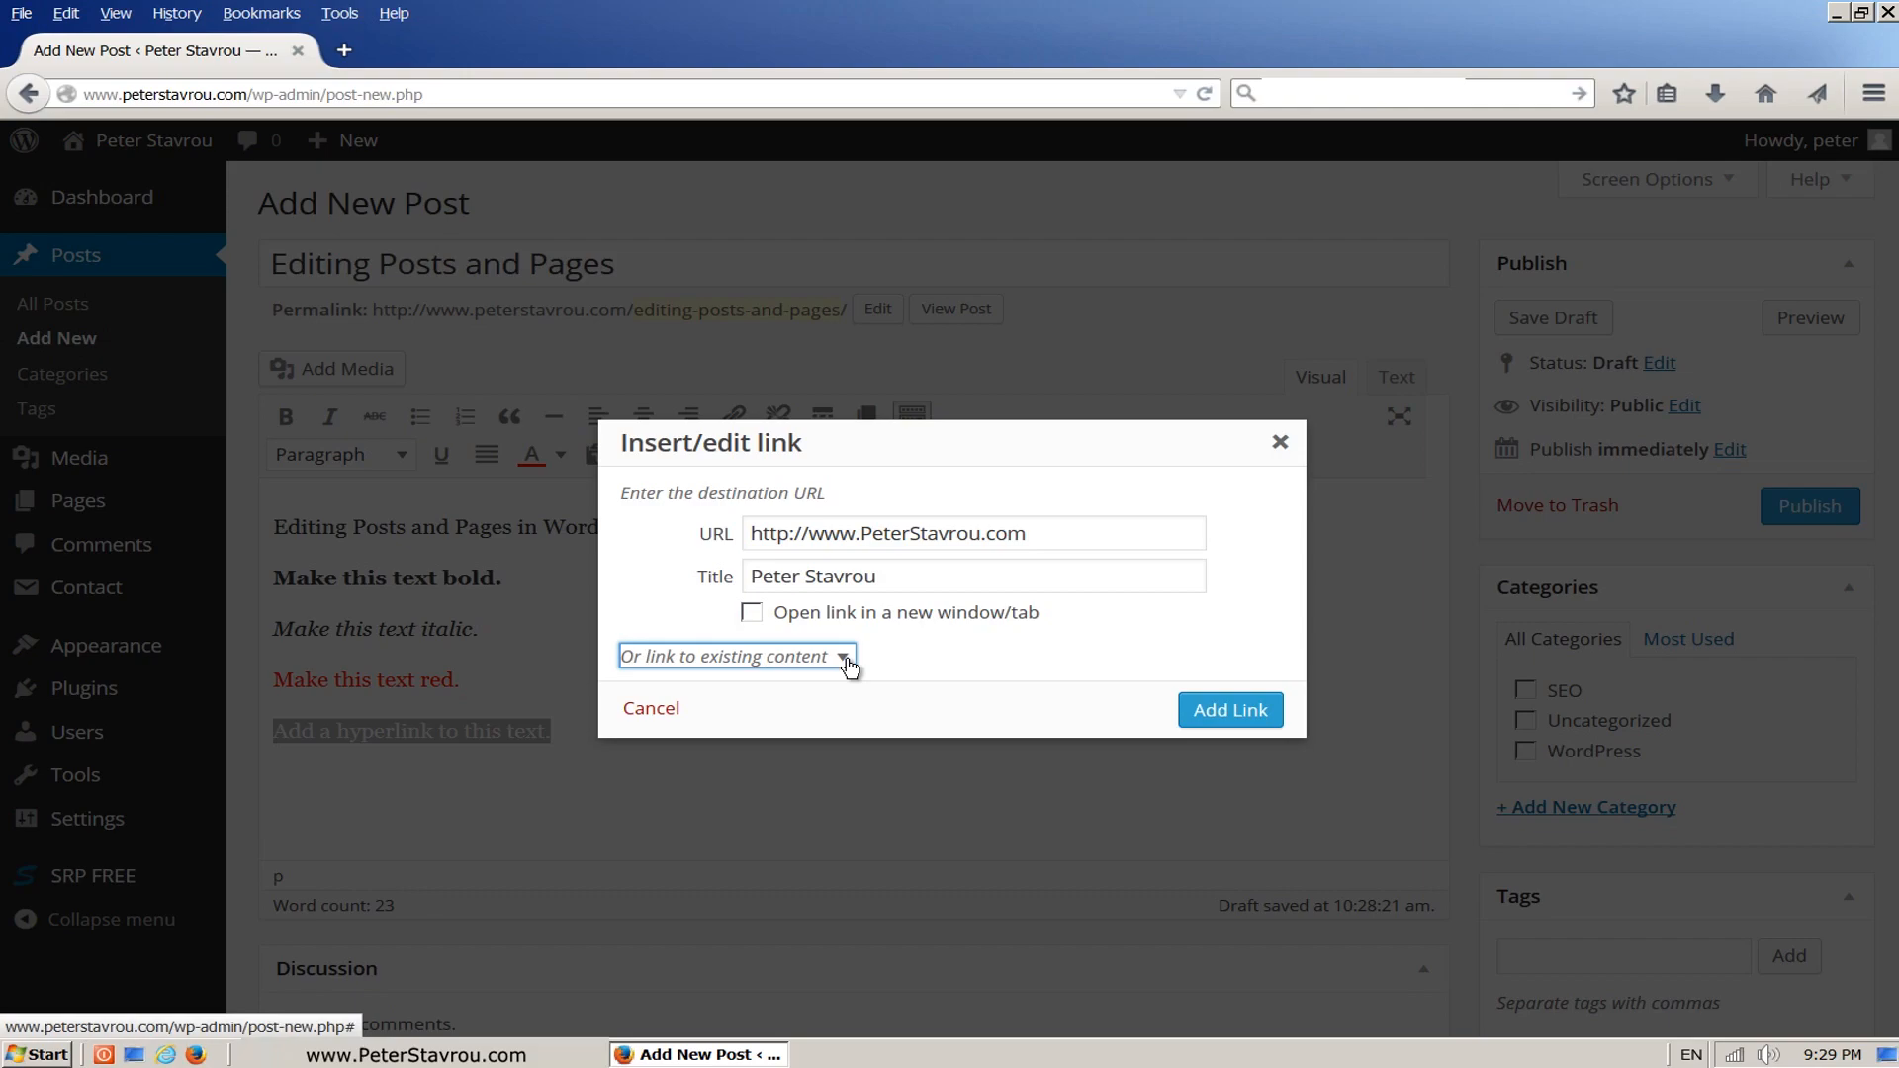
Choose the existing About Me page as the link target and apply the link.
{"action": "left_click", "coordinate": [733, 655]}
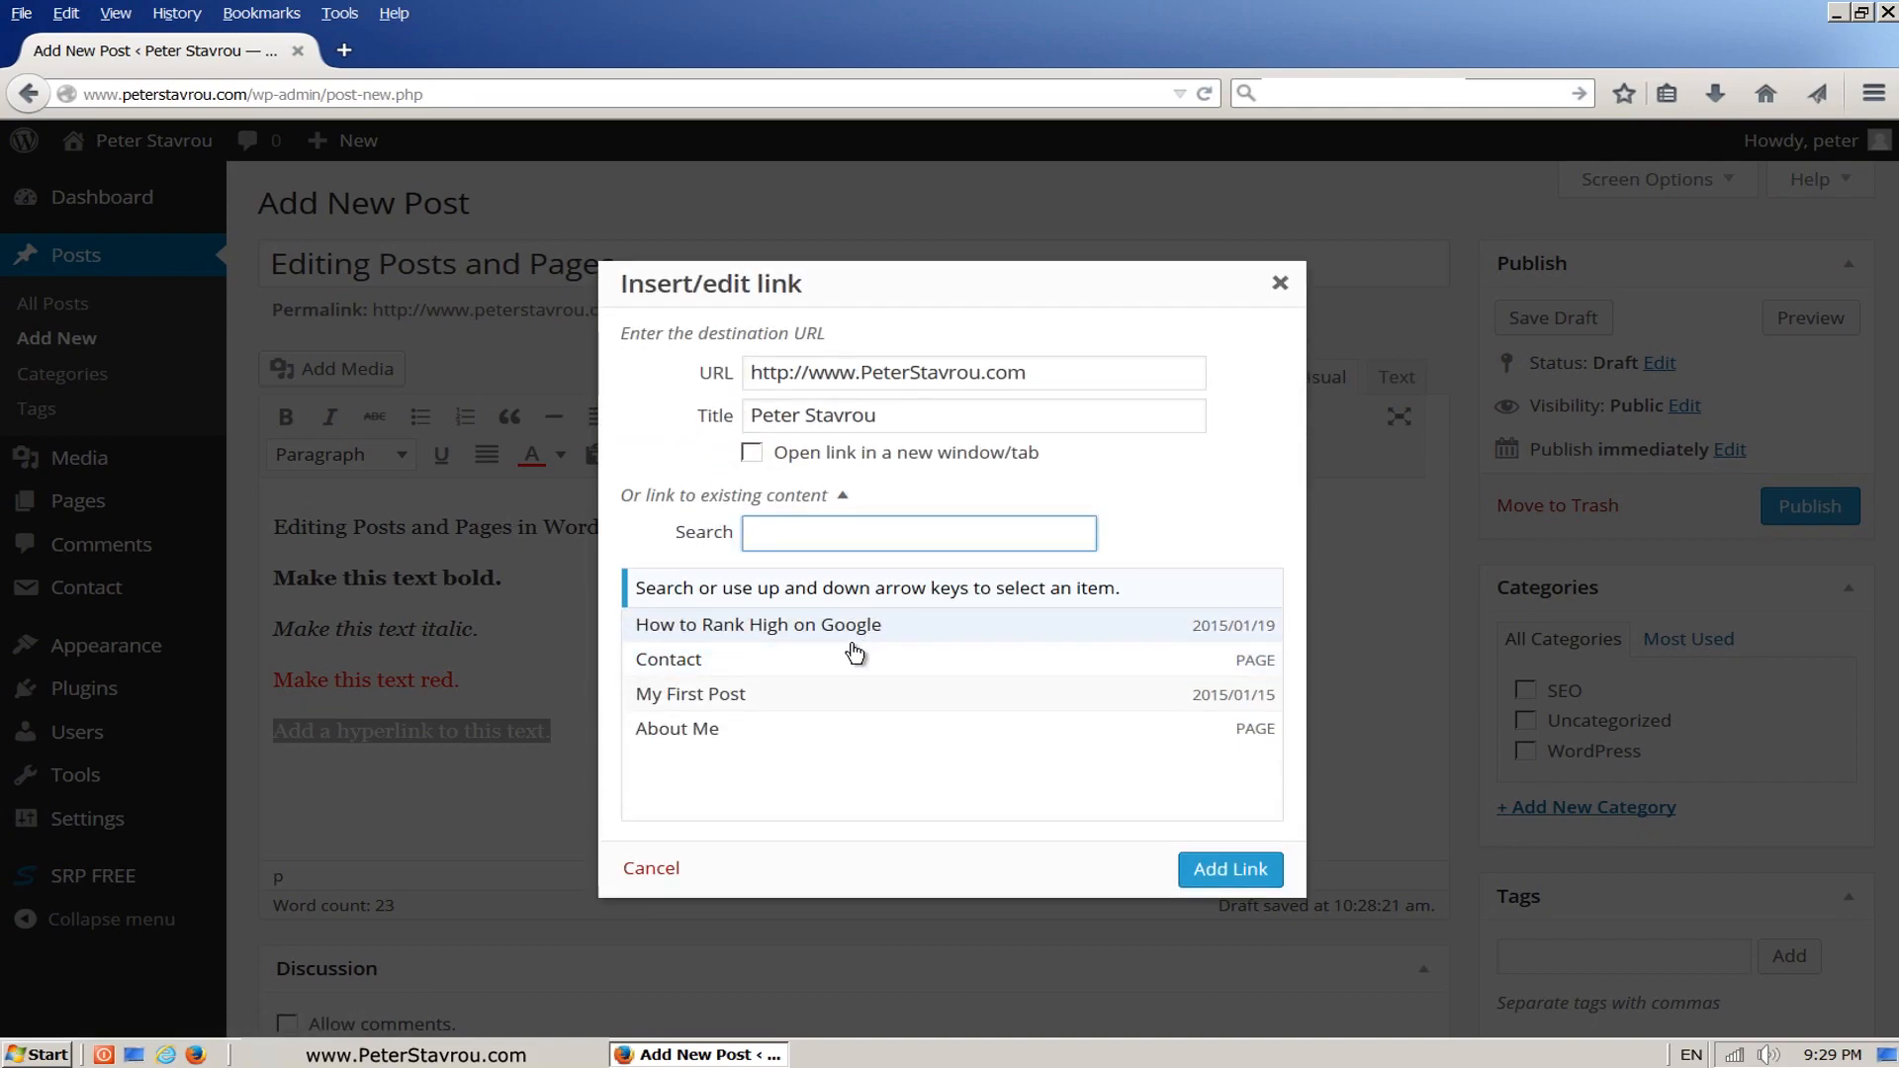
{"action": "mouse_move", "coordinate": [892, 738]}
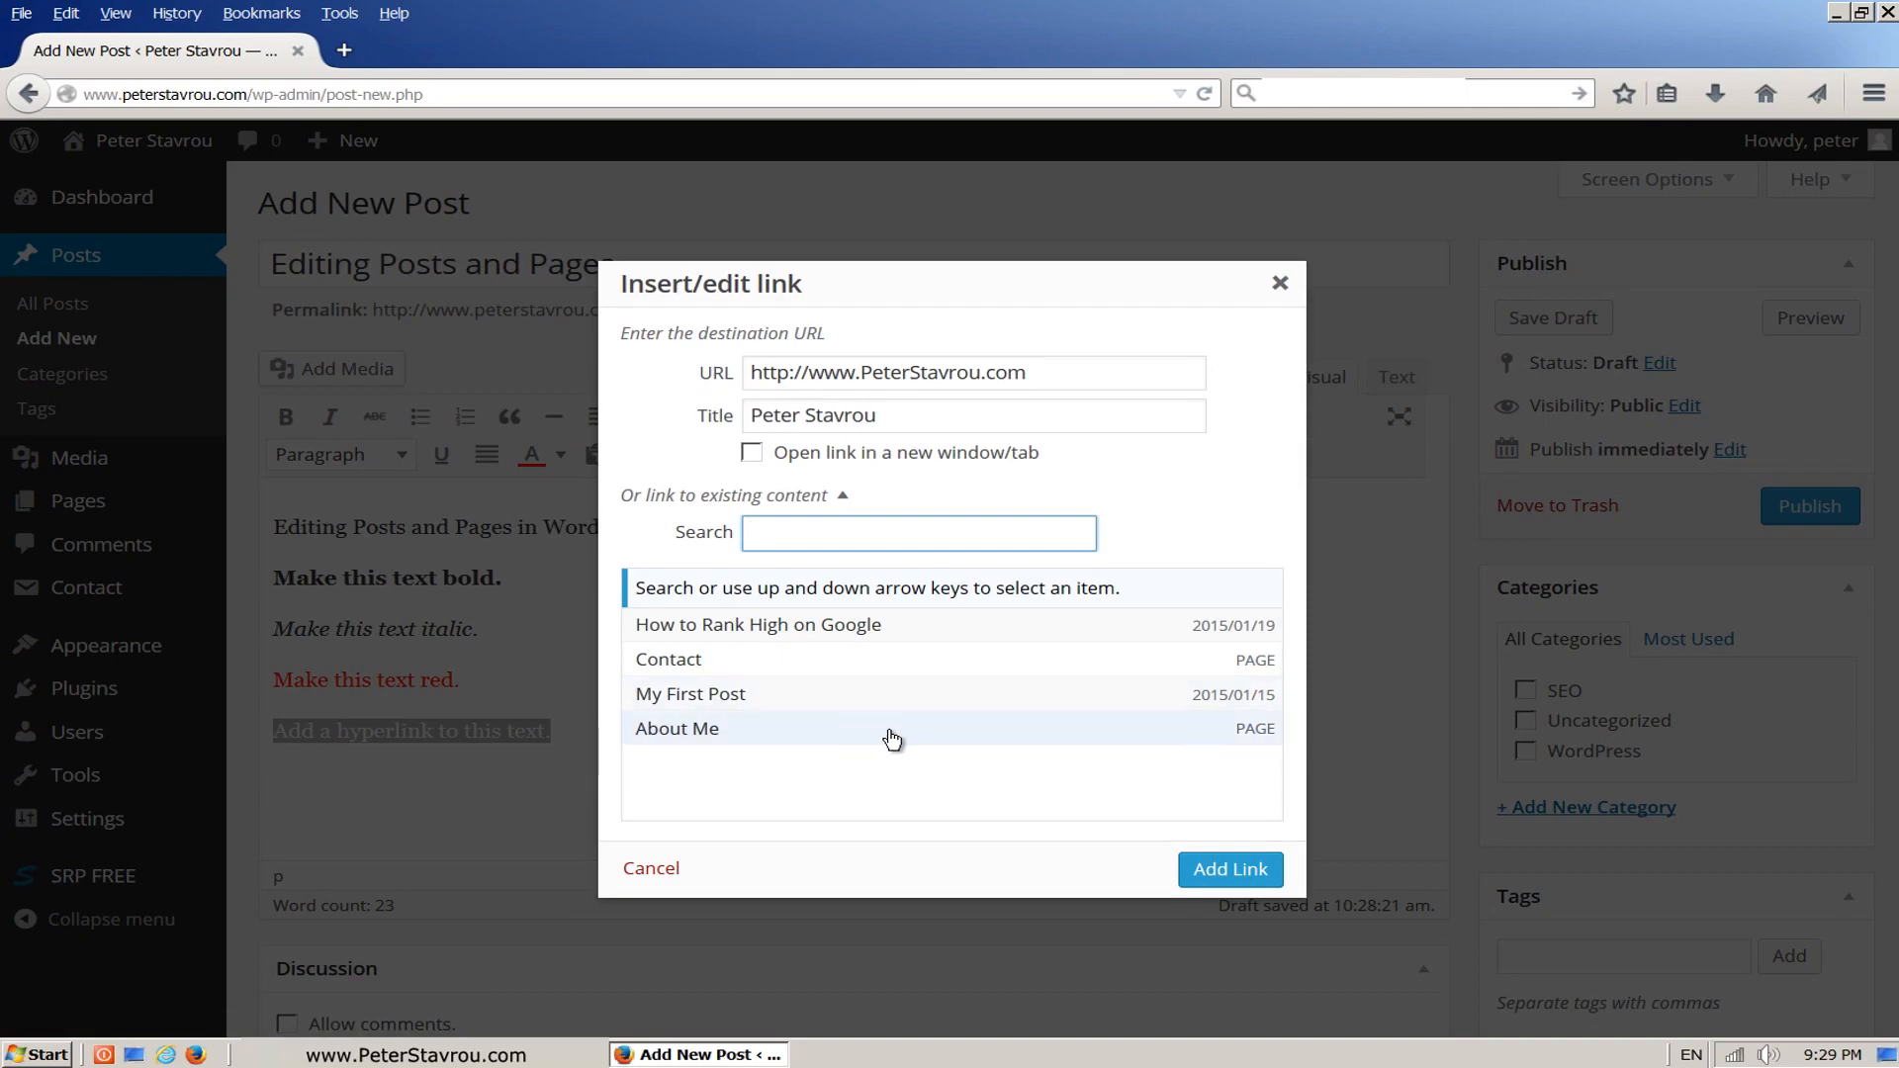
{"action": "left_click", "coordinate": [676, 728]}
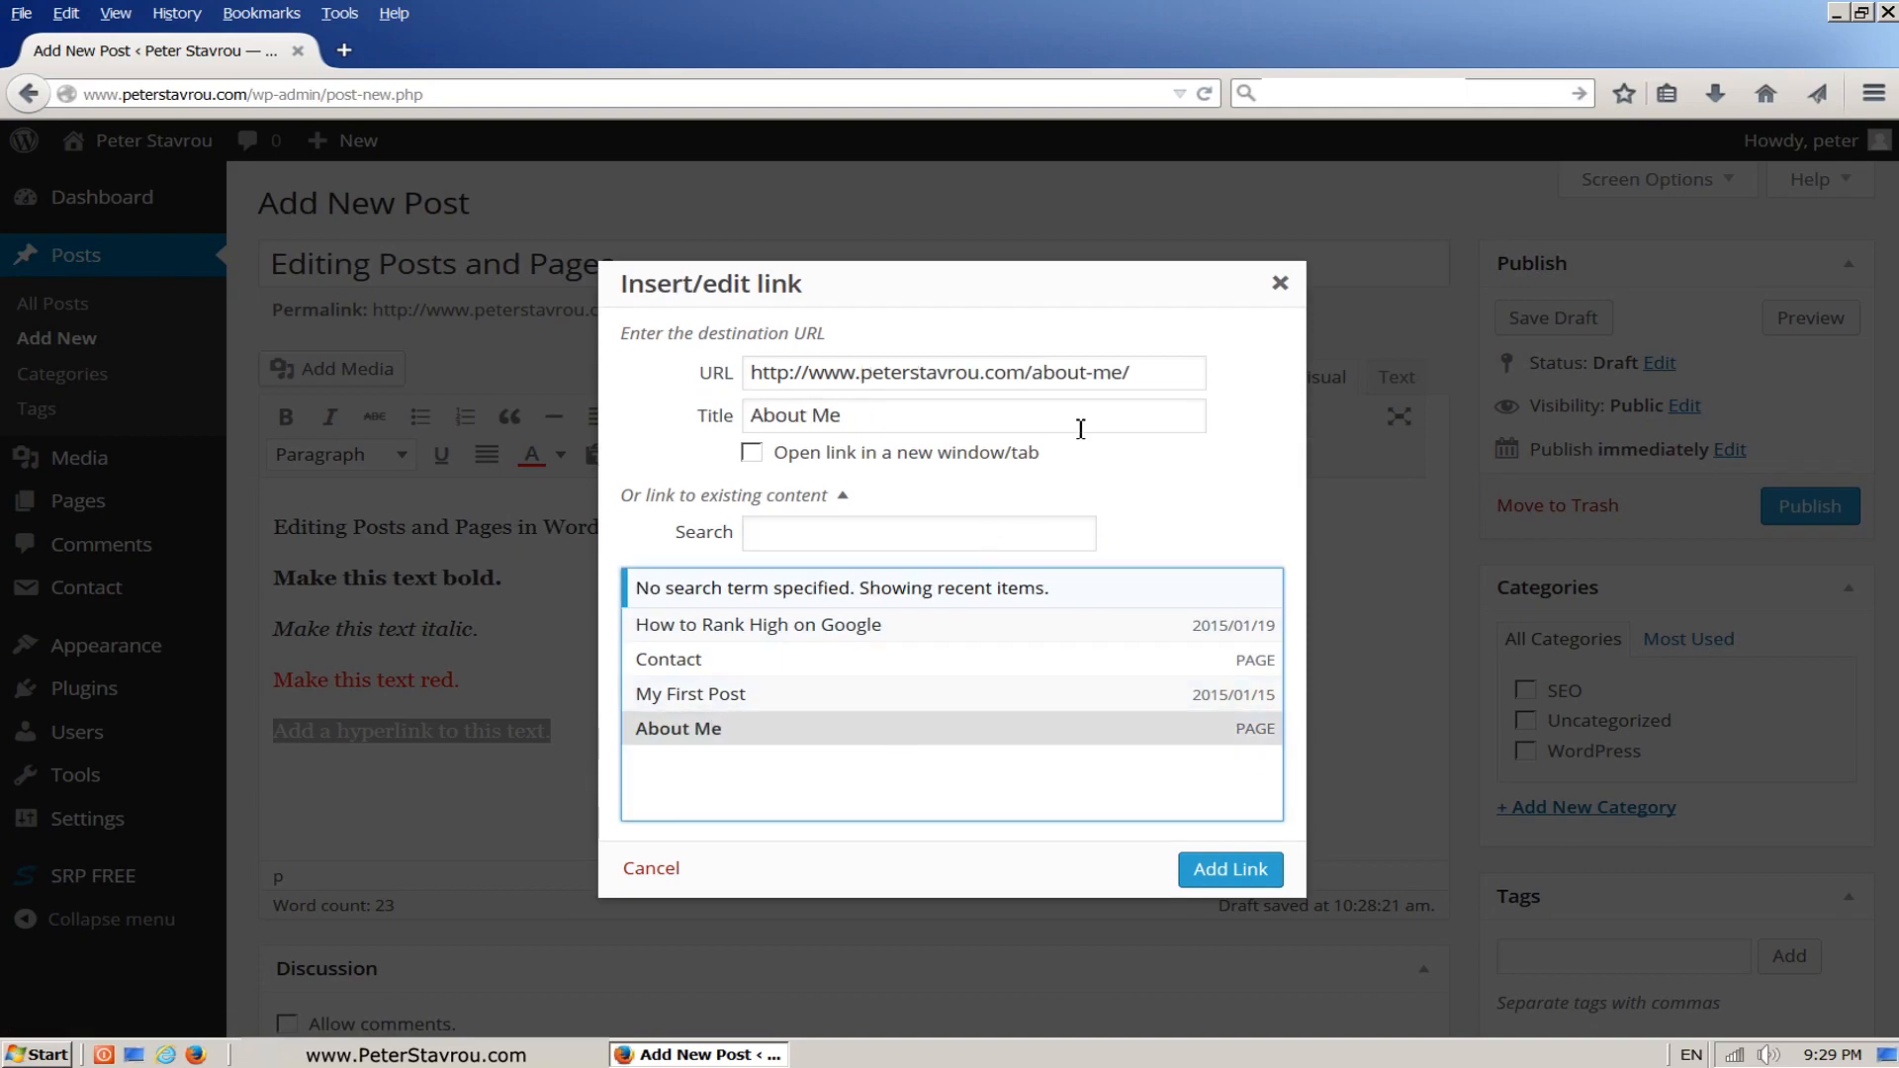
{"action": "left_click", "coordinate": [972, 372]}
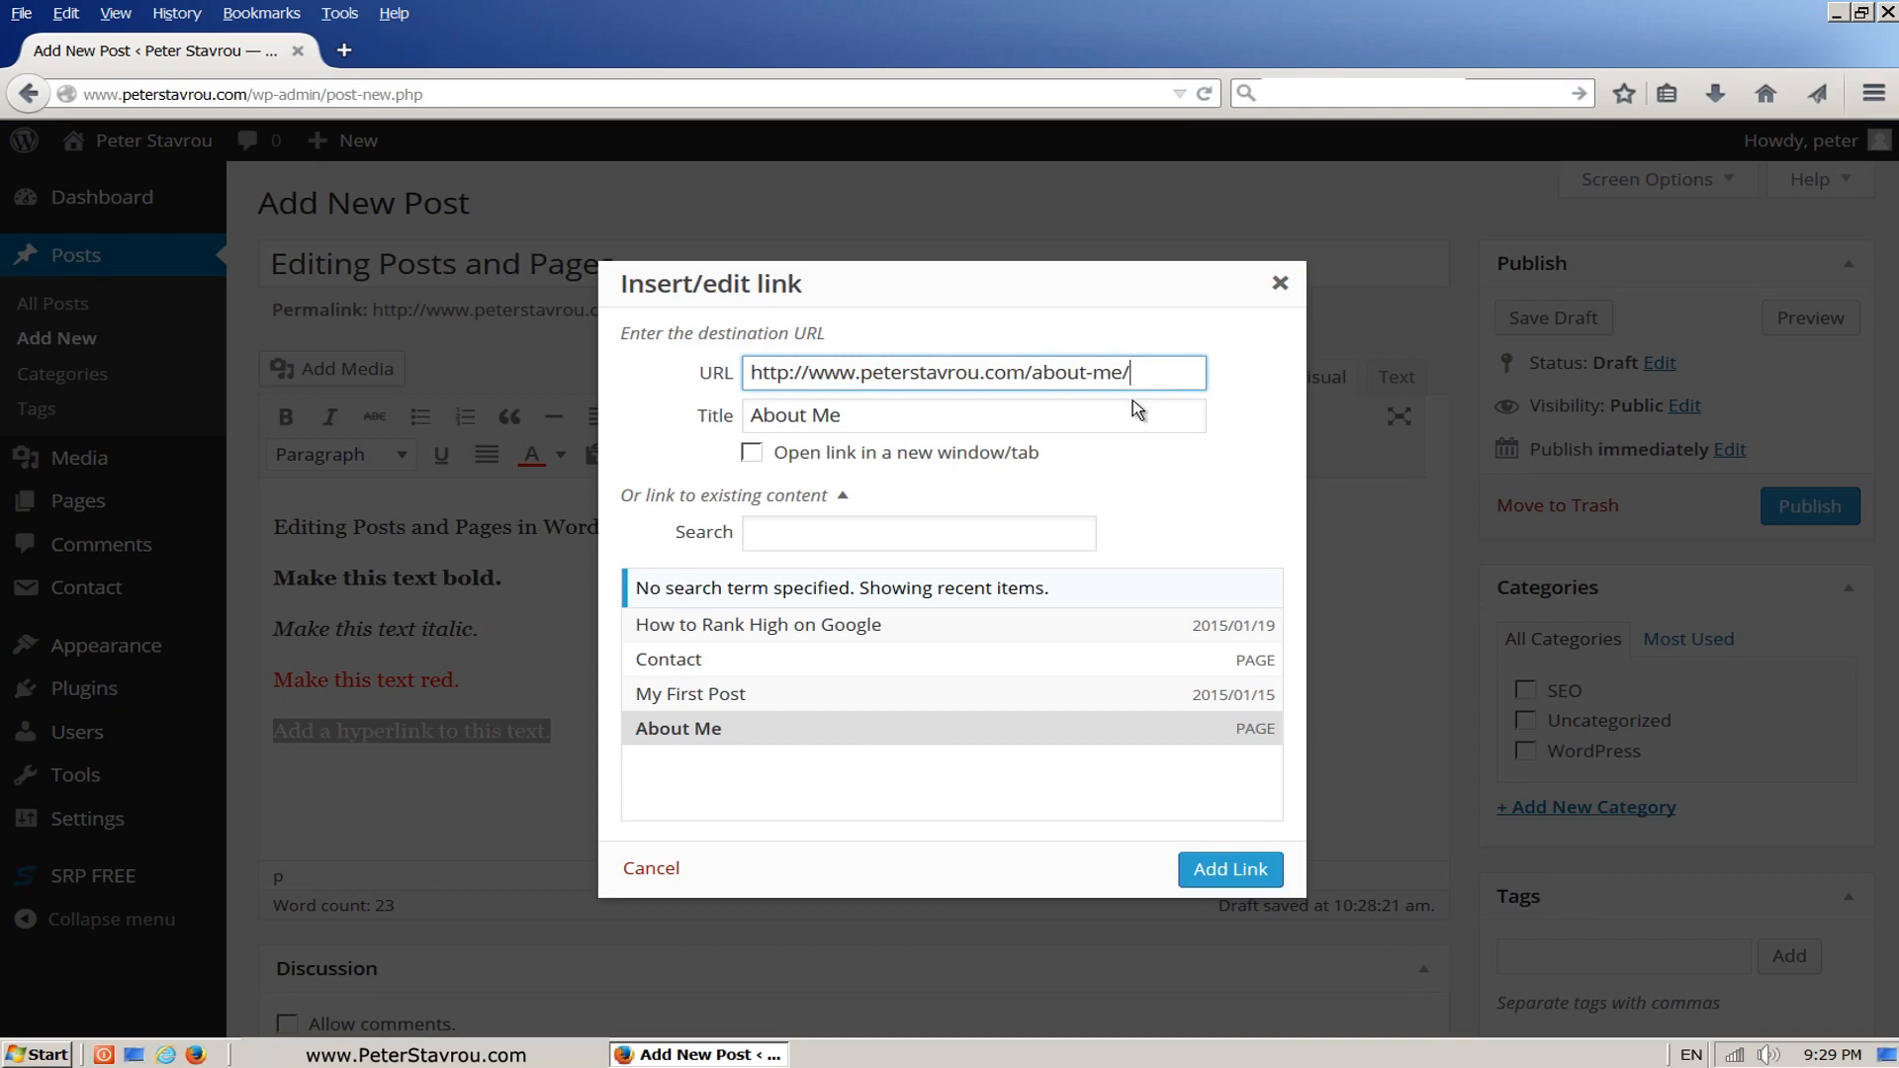
{"action": "left_click", "coordinate": [972, 416]}
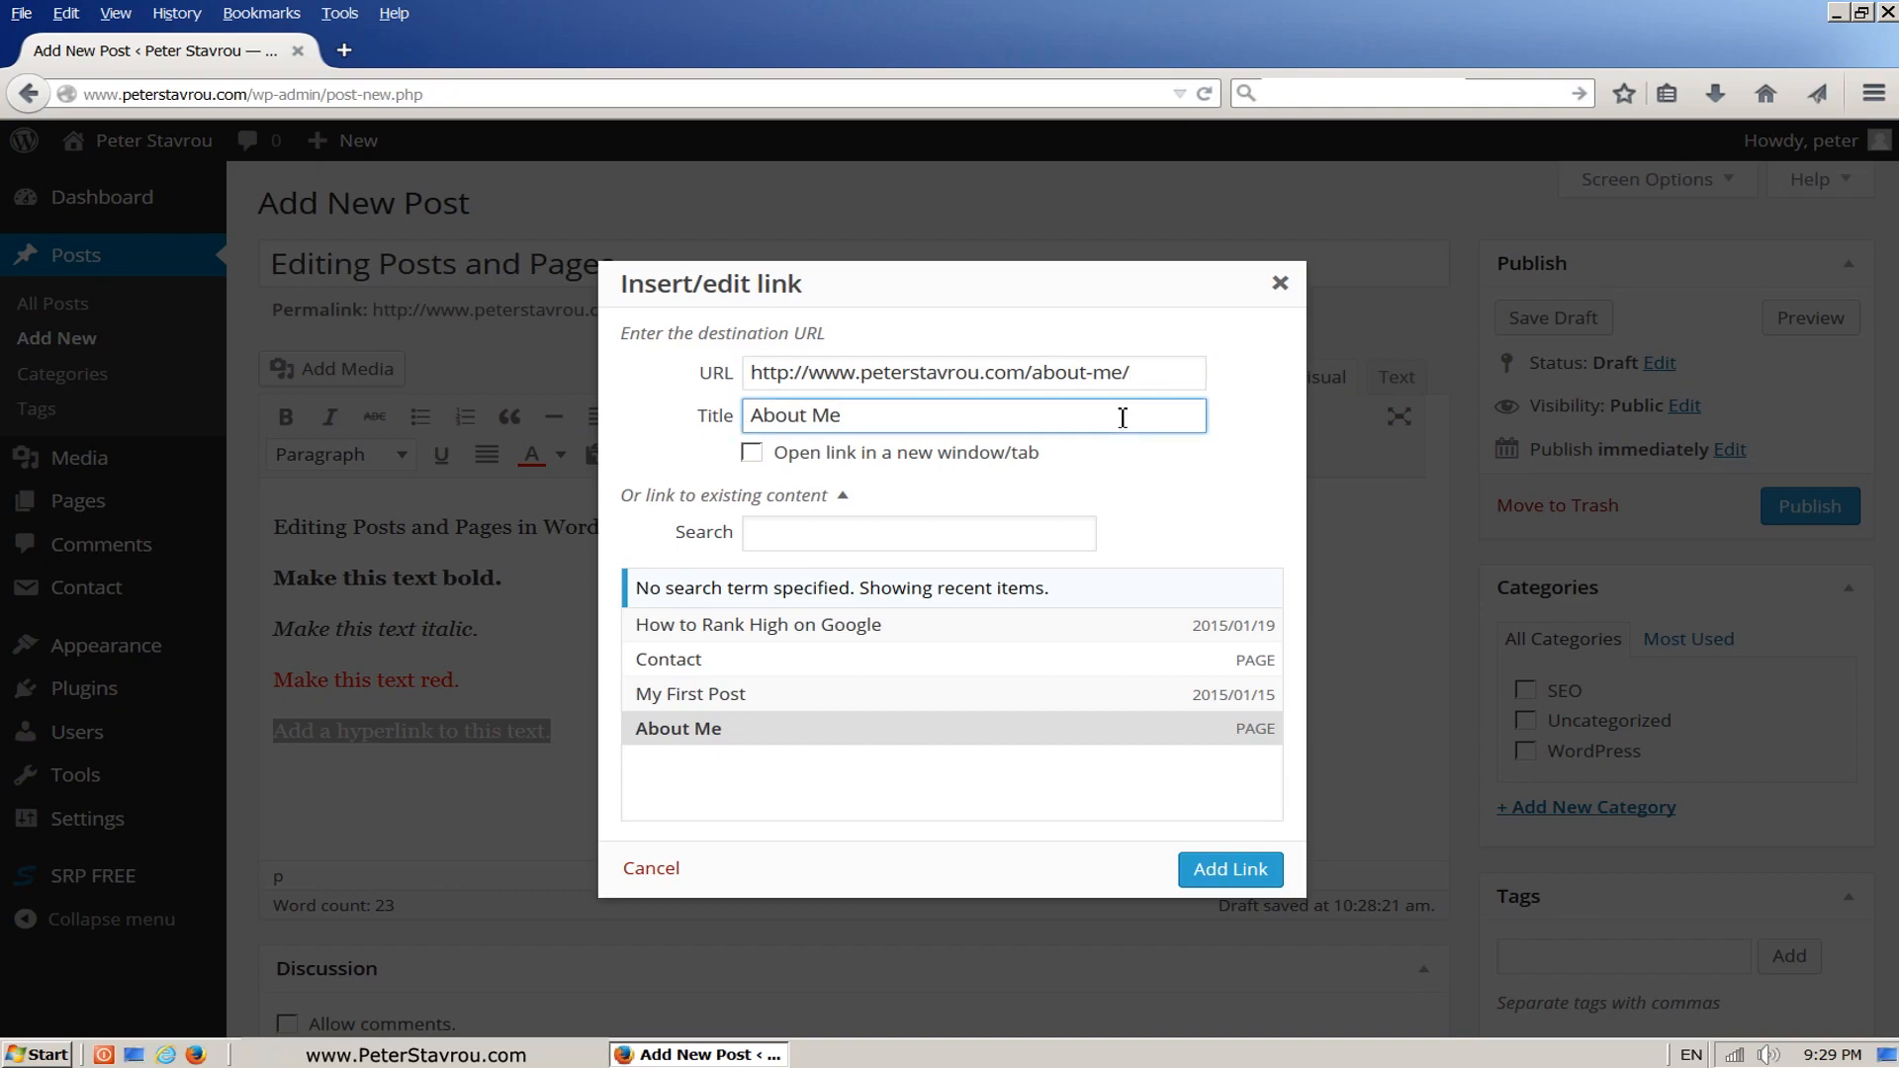
{"action": "mouse_move", "coordinate": [1230, 869]}
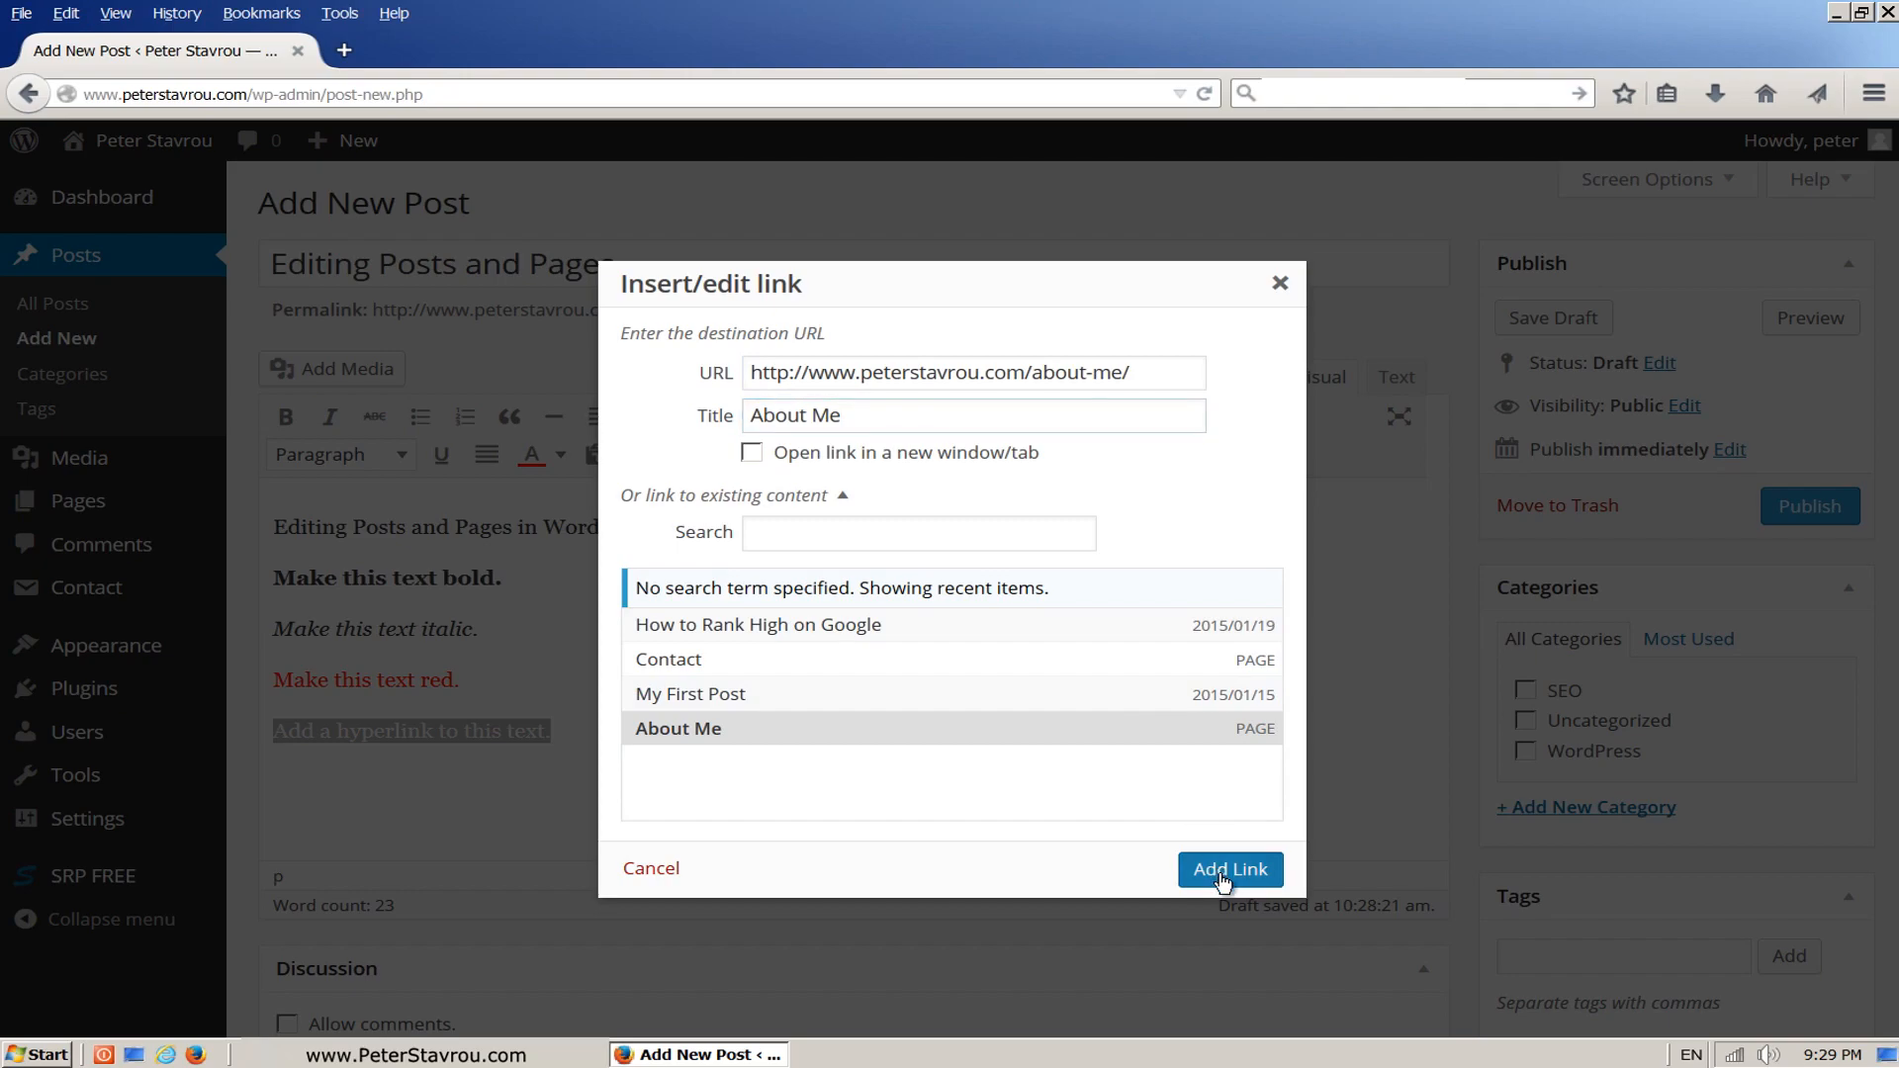
{"action": "left_click", "coordinate": [1229, 869]}
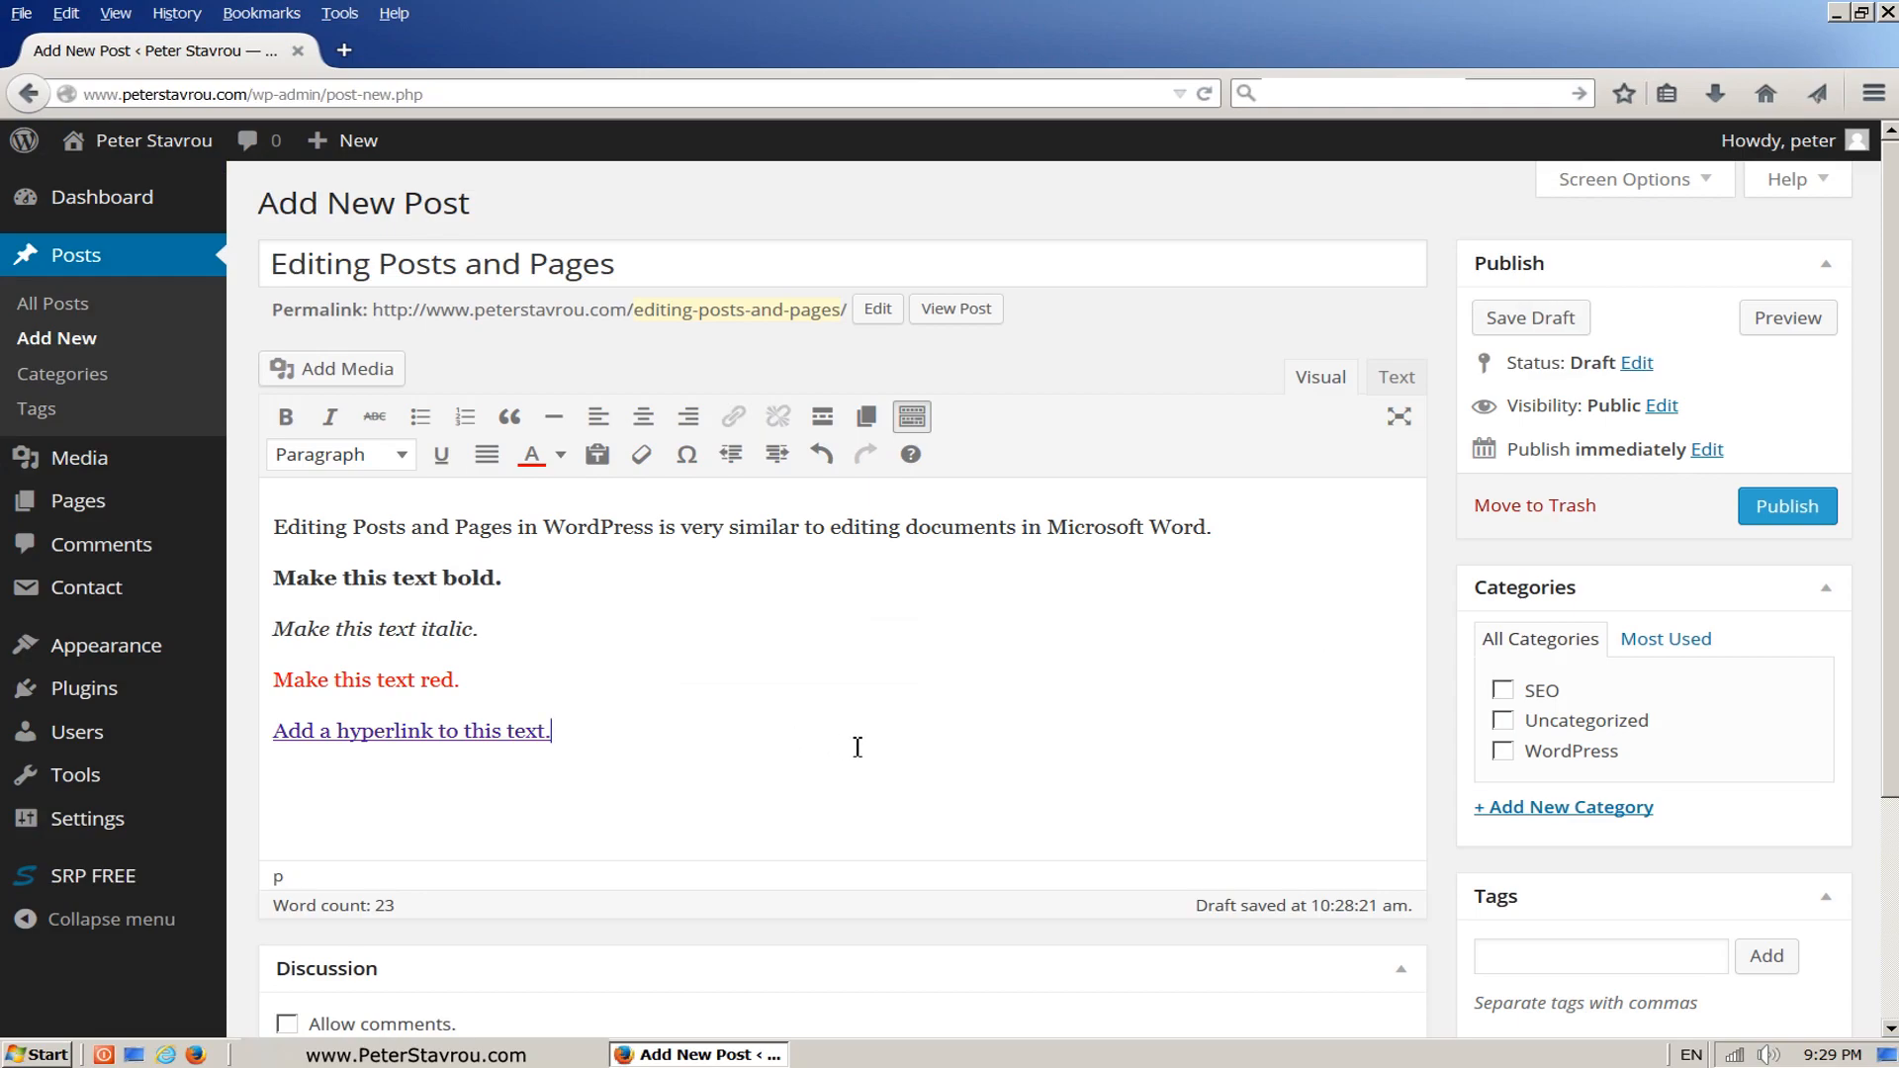
{"action": "mouse_move", "coordinate": [1107, 617]}
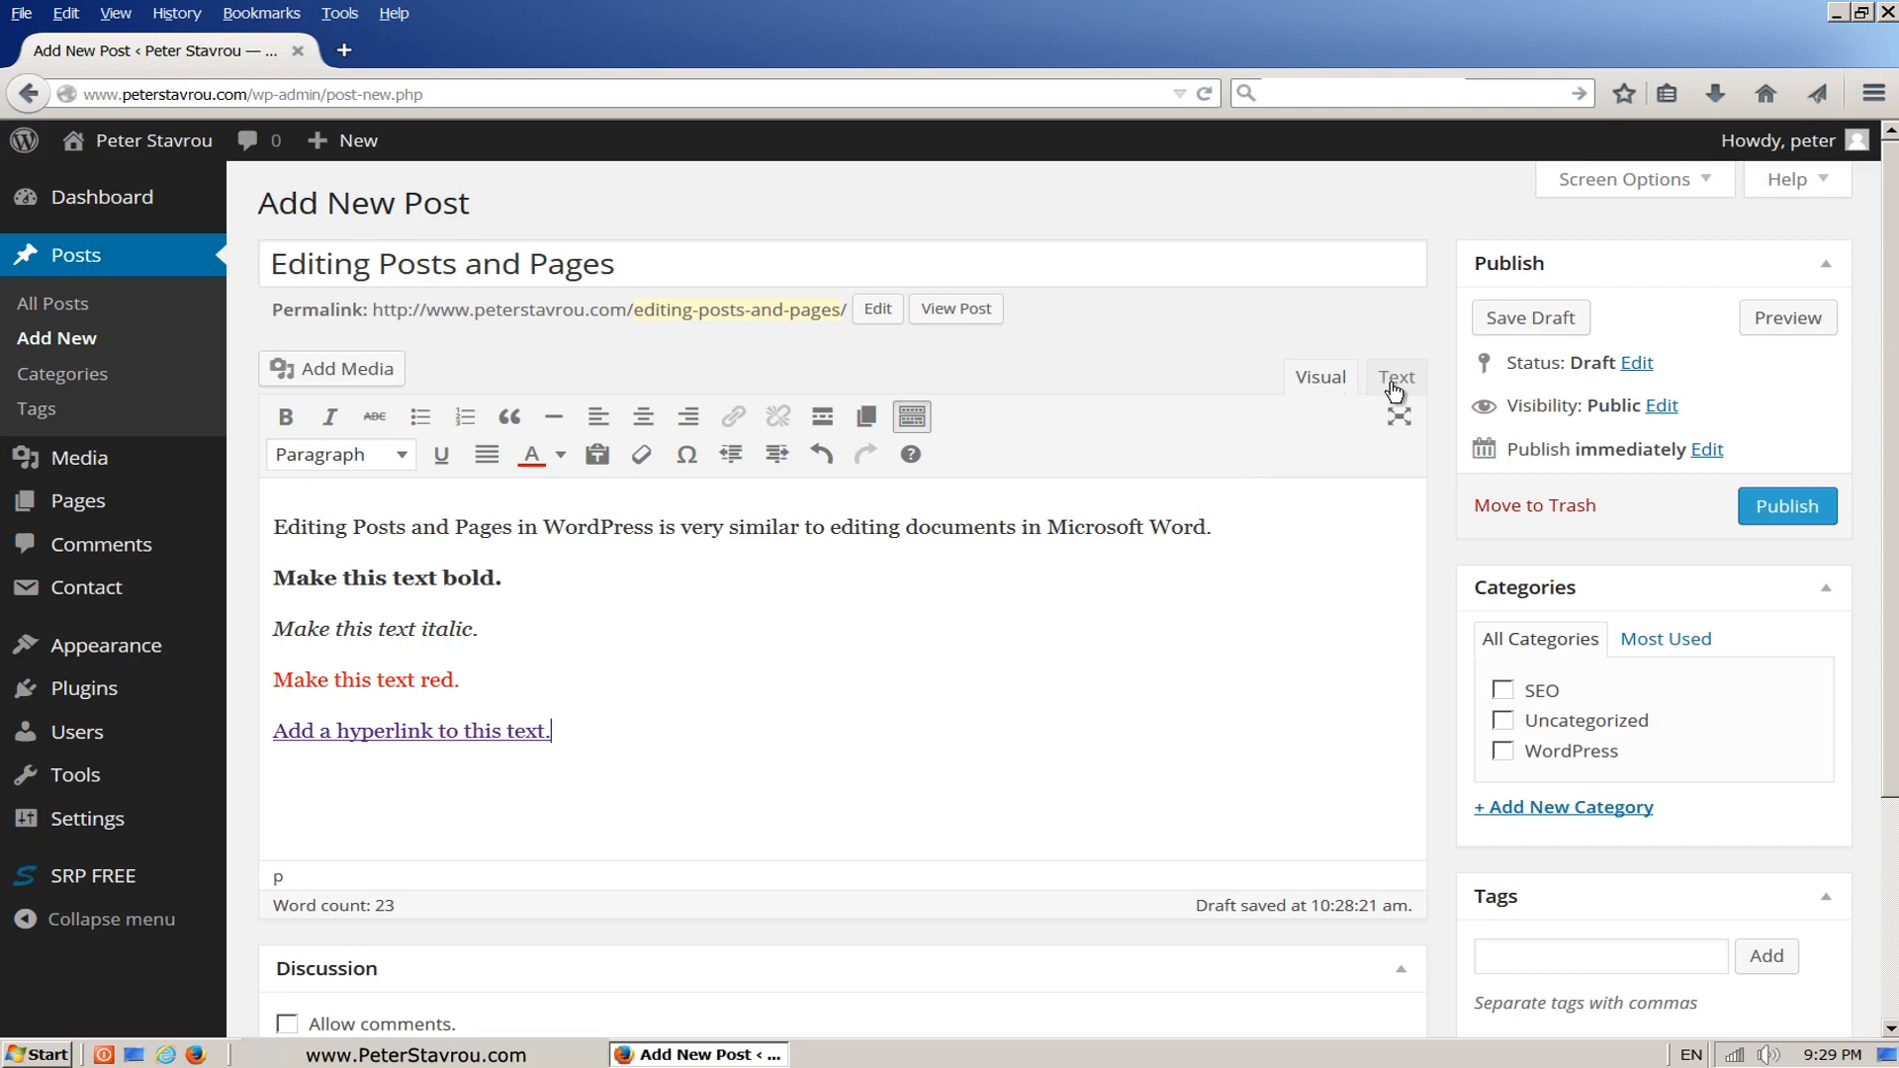
Switch to the Text view and place the cursor after the About Me link code.
{"action": "left_click", "coordinate": [1395, 377]}
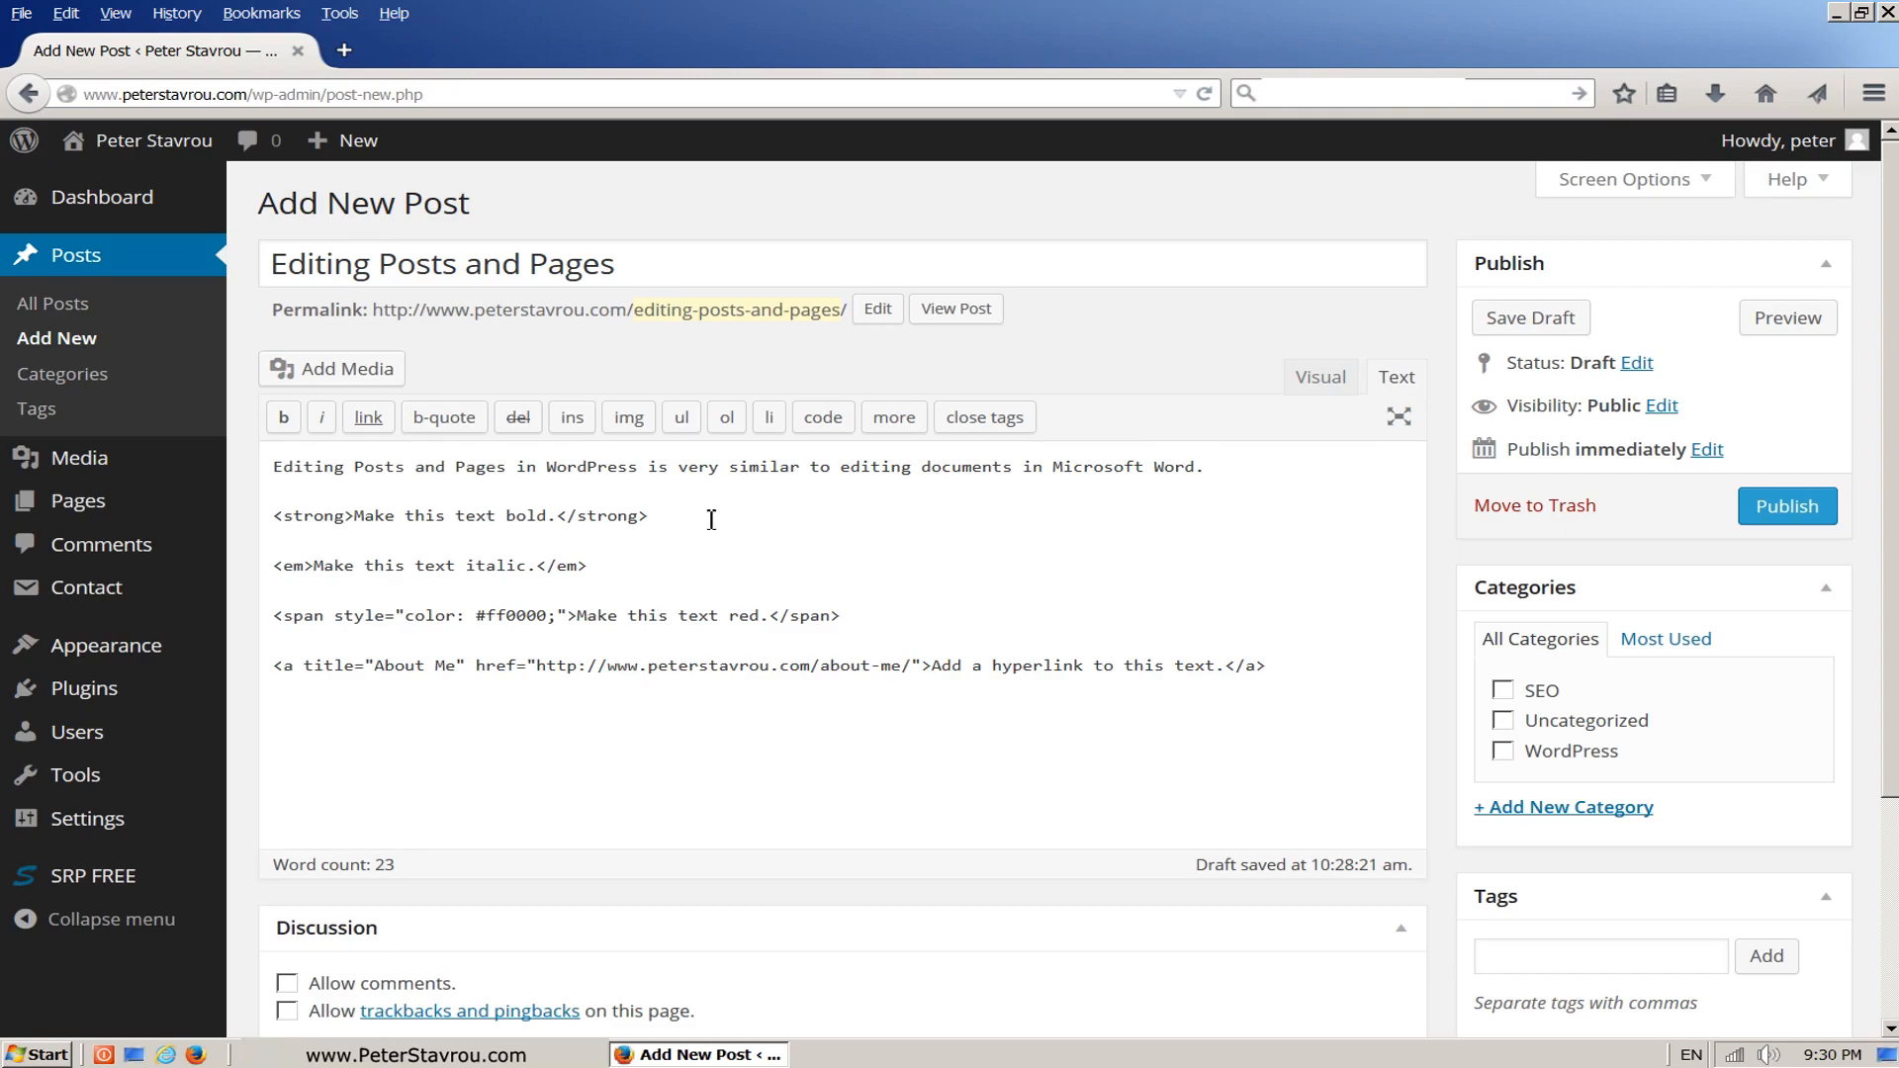
{"action": "triple_click", "coordinate": [458, 516]}
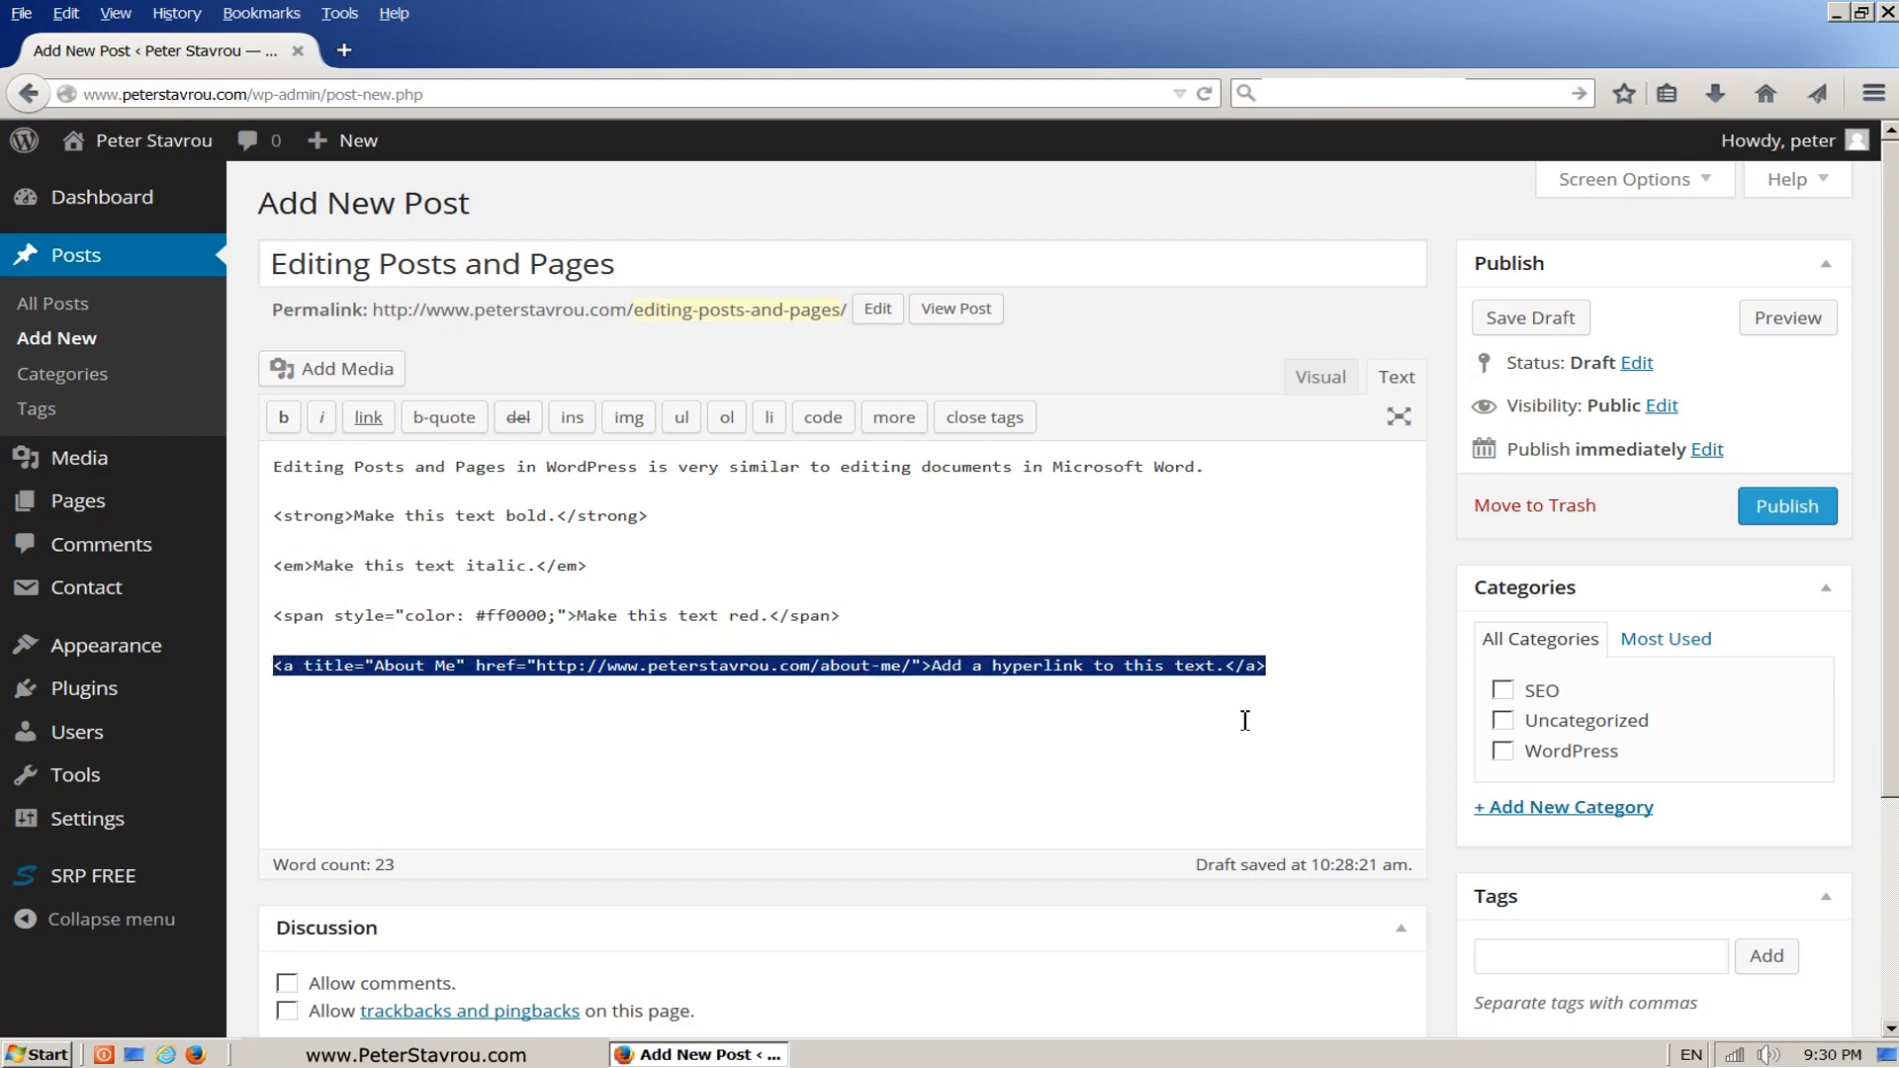
{"action": "left_click", "coordinate": [1290, 666]}
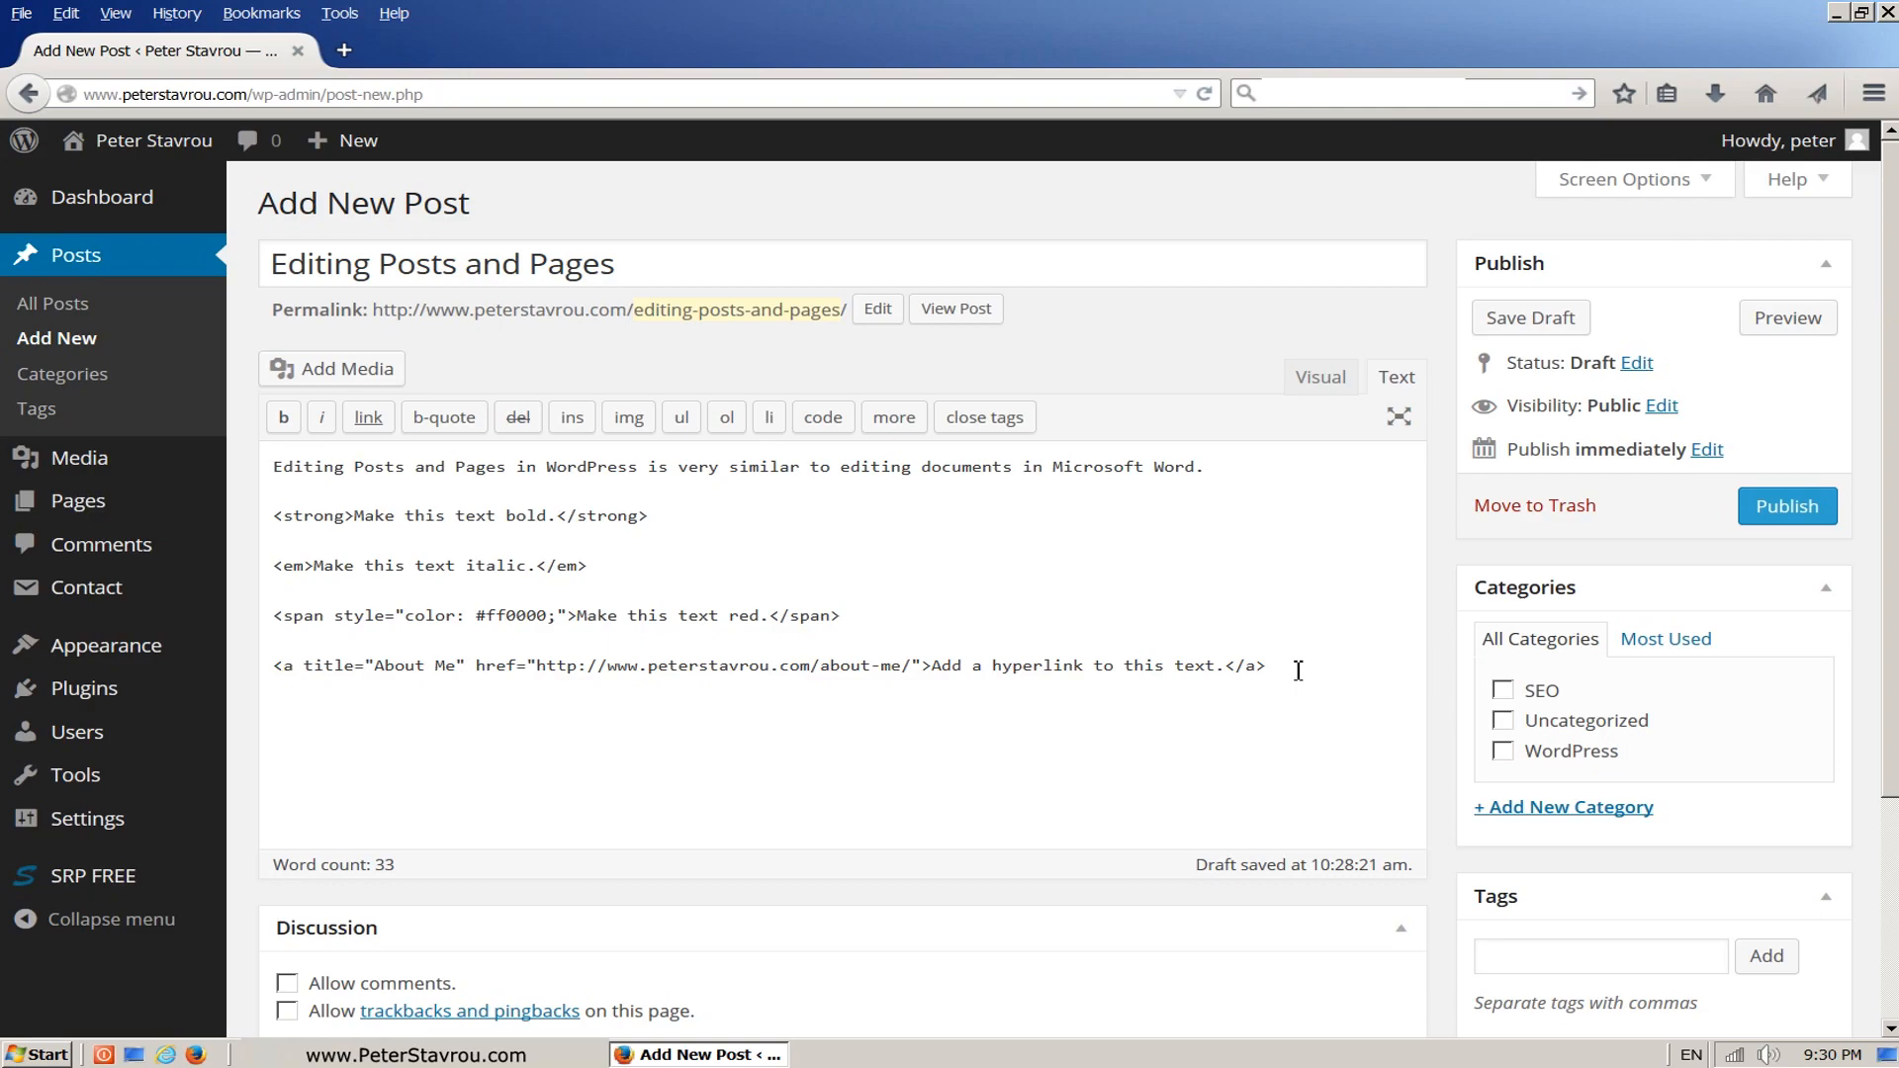
Add '<strong>This text will also be bold.</strong>' in HTML, then view it in Visual mode.
{"action": "type", "text": "<stron"}
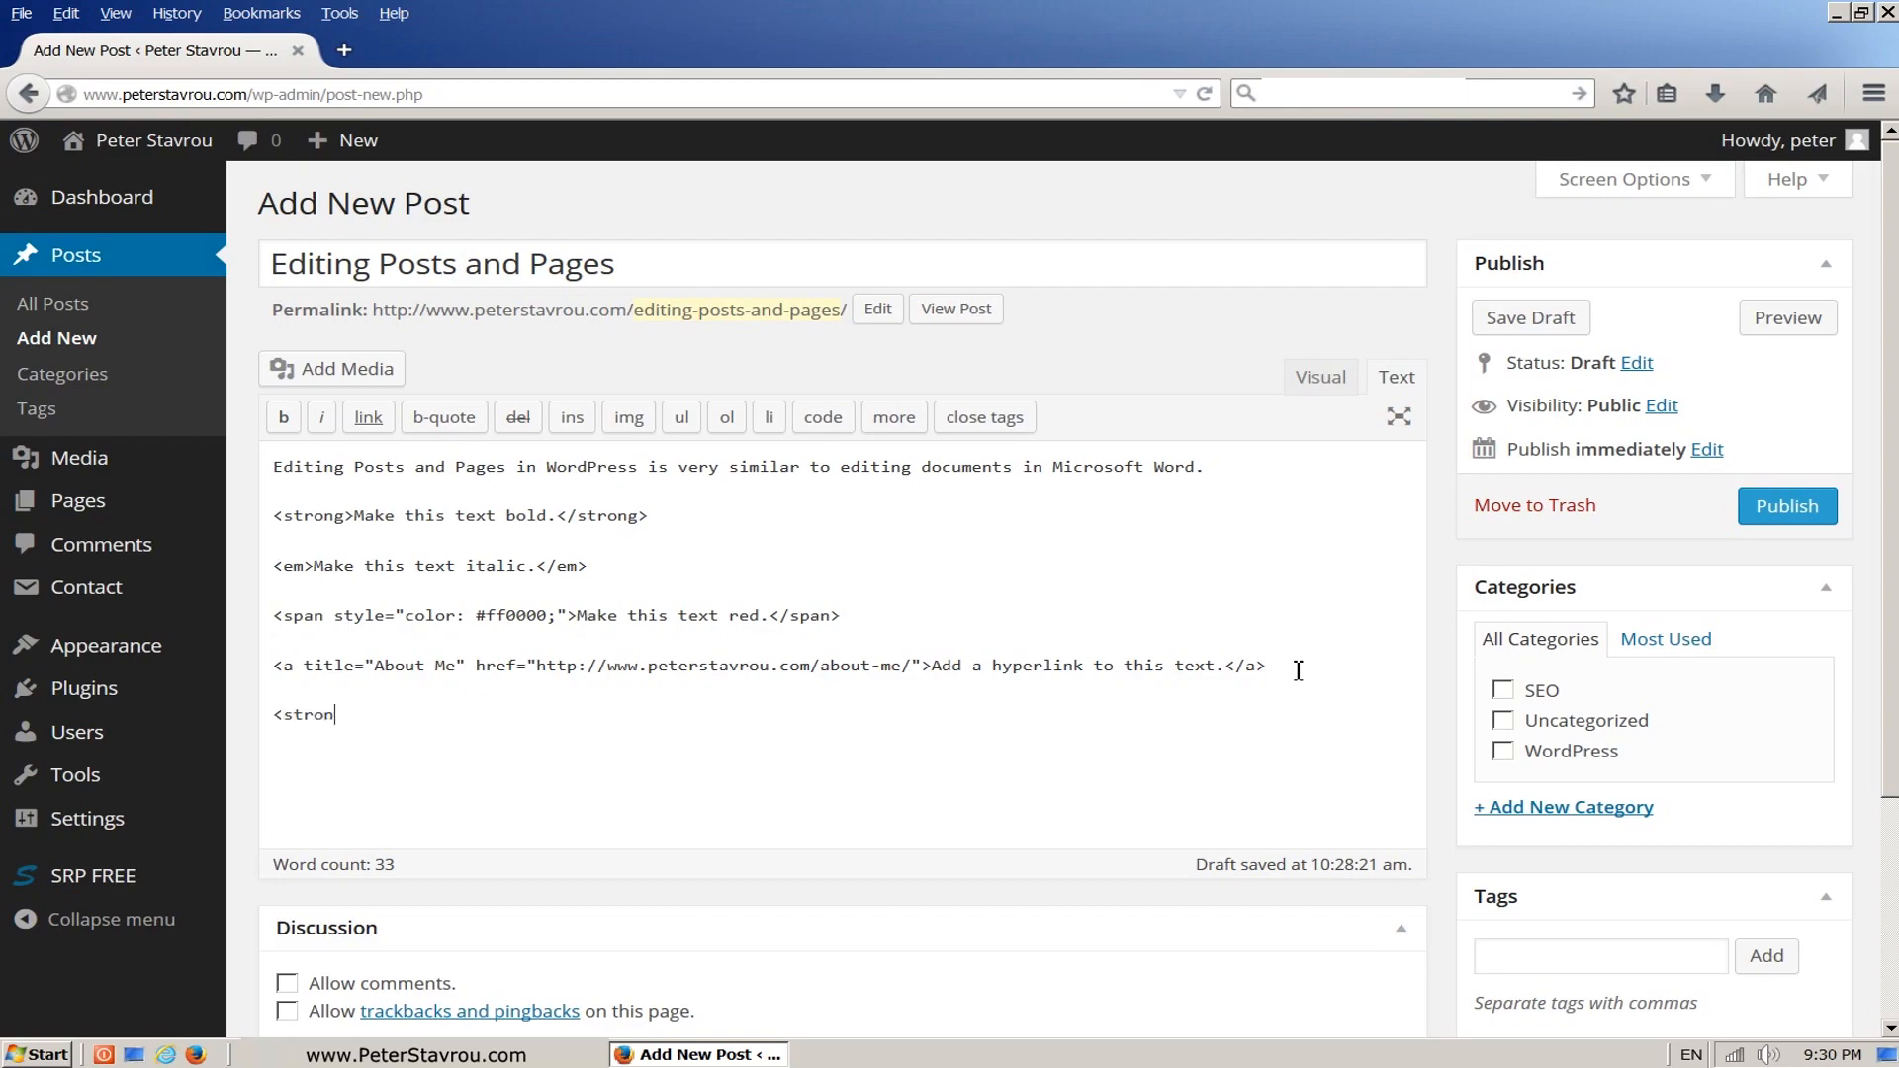
{"action": "type", "text": "g>"}
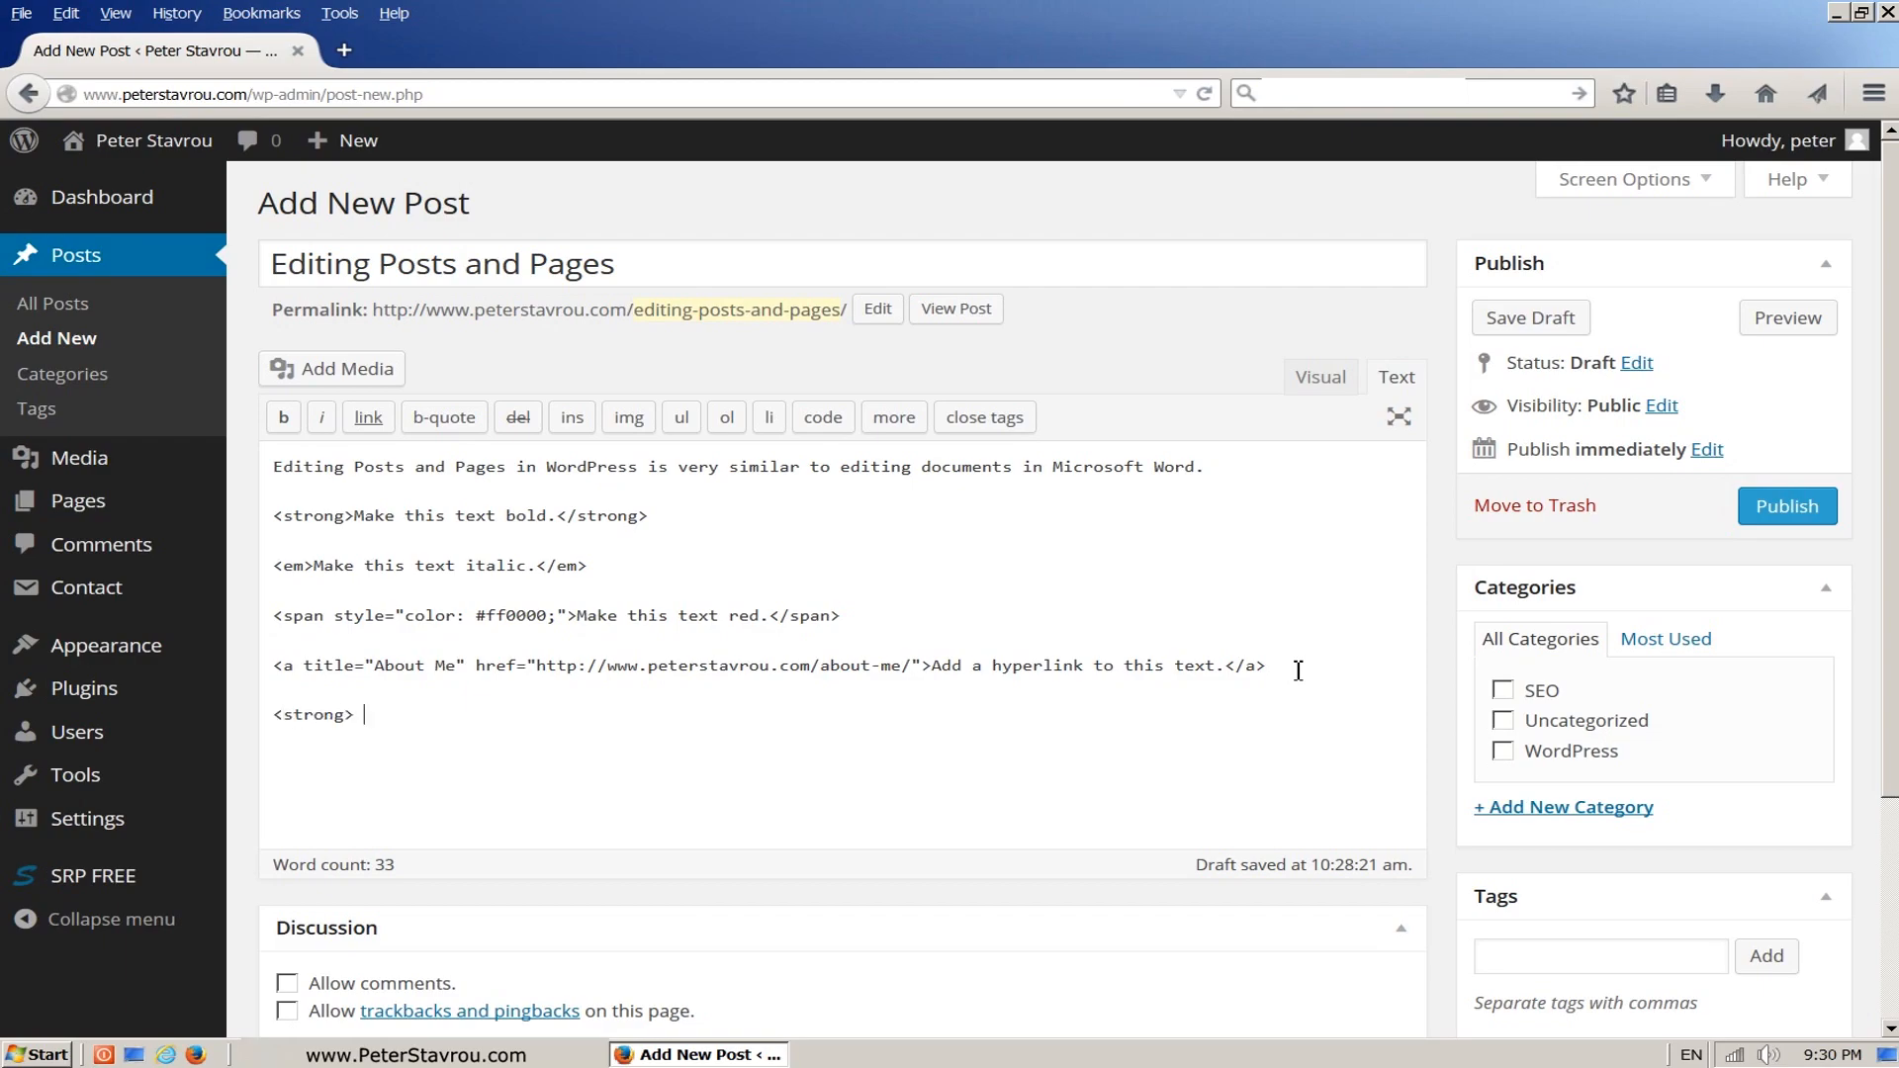
{"action": "type", "text": "This text"}
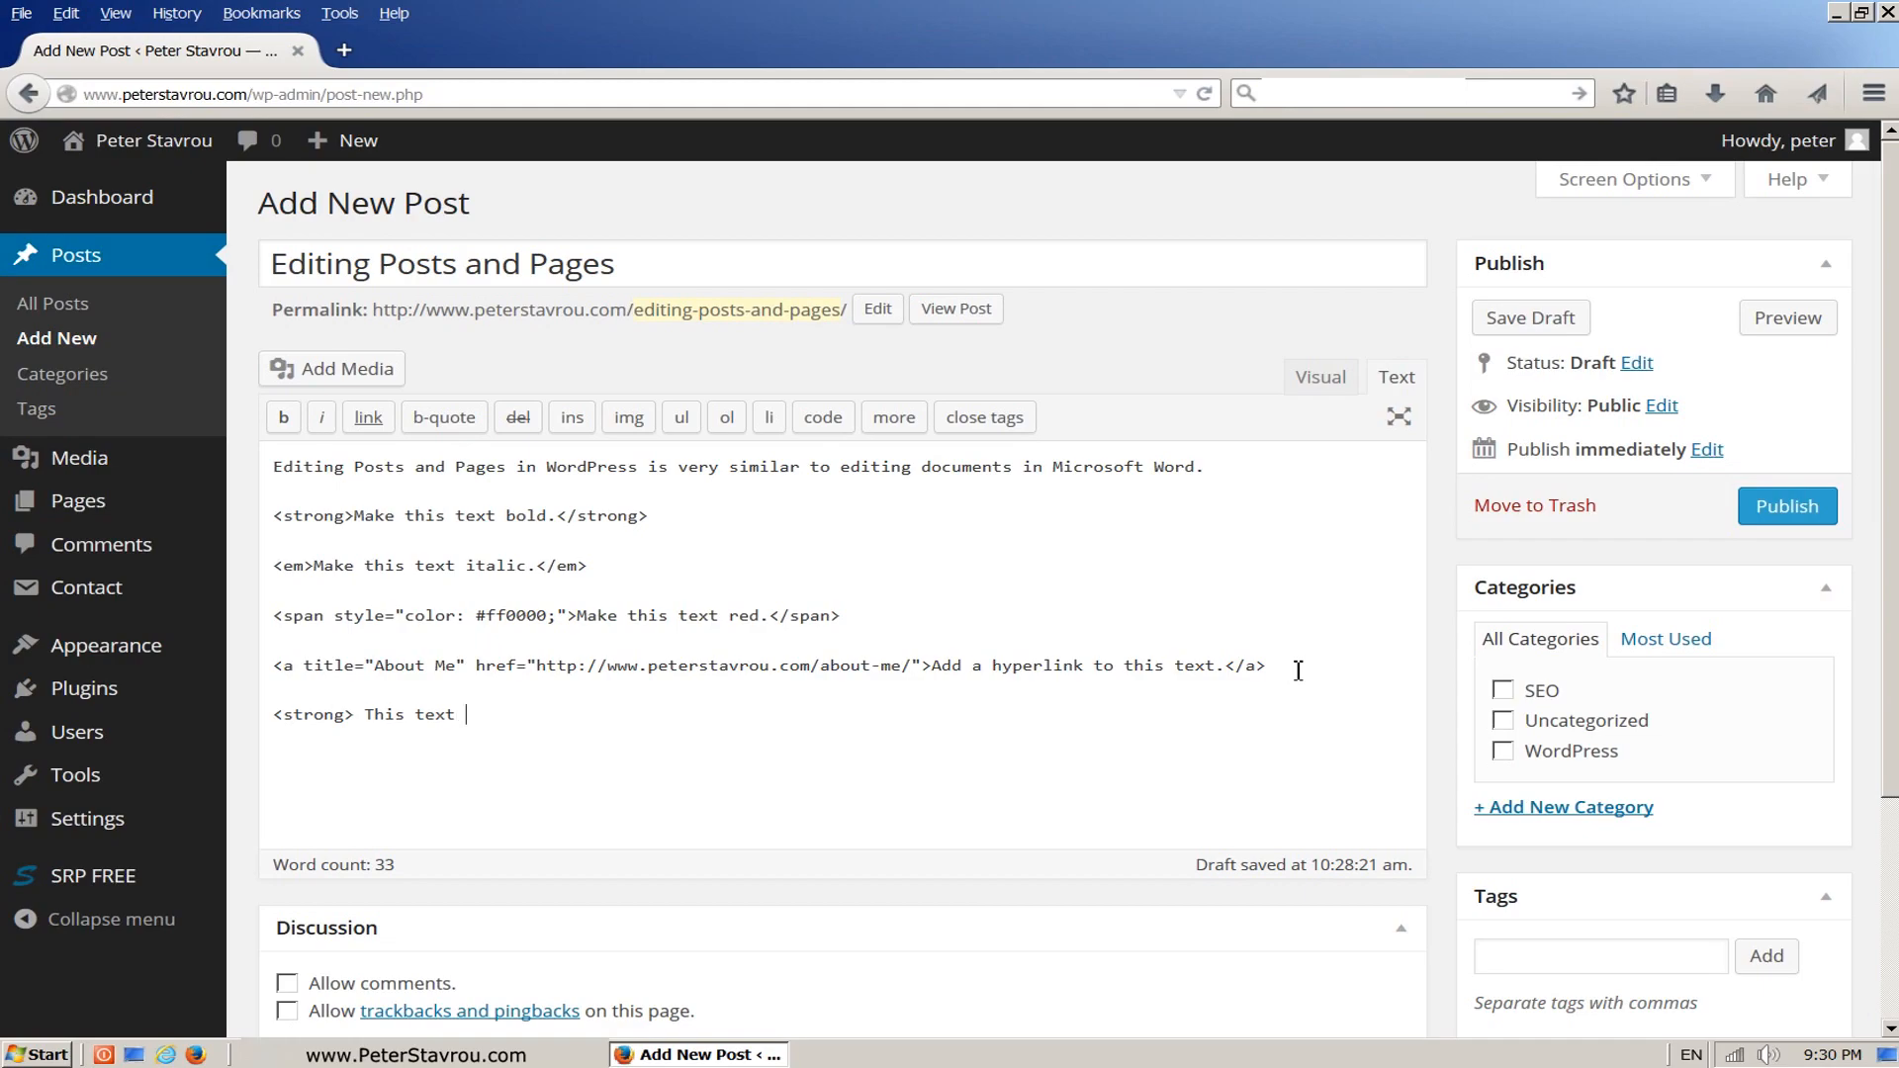
{"action": "type", "text": "will also be bold"}
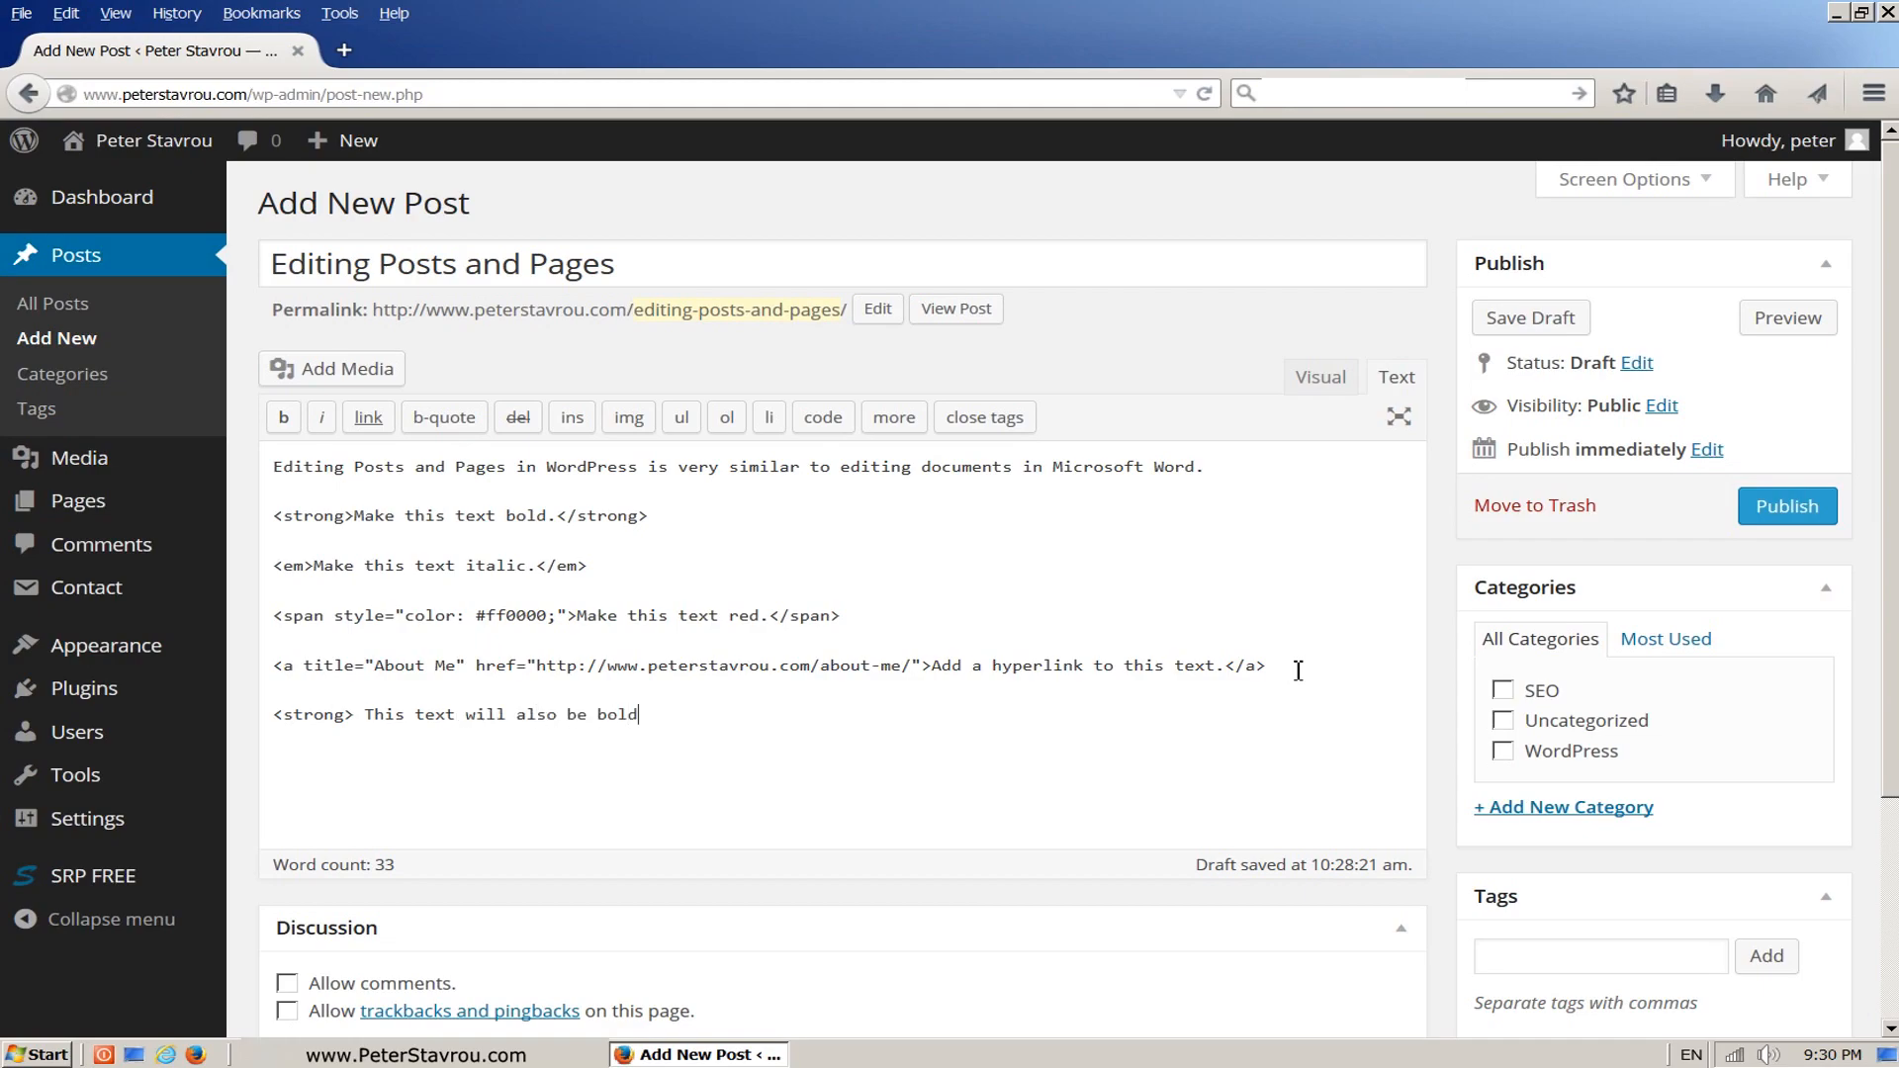
{"action": "type", "text": ".</stro"}
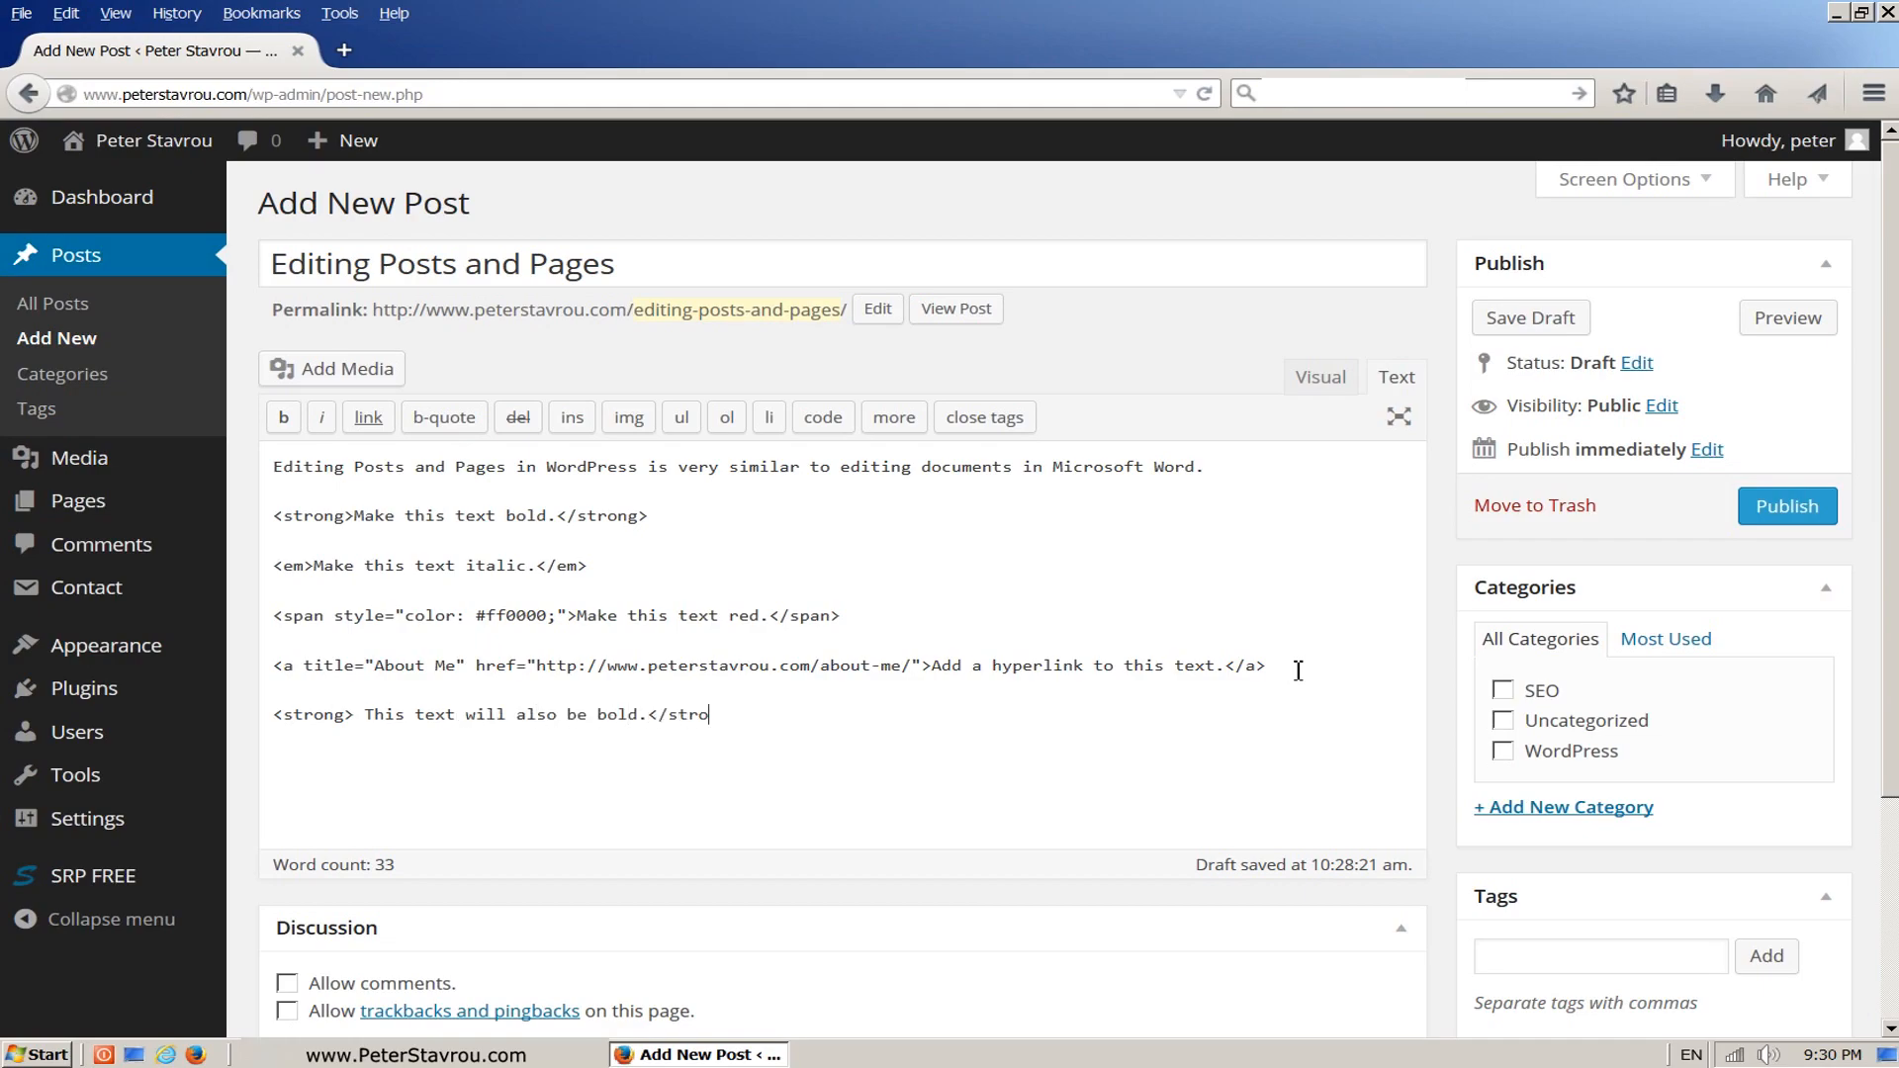
{"action": "type", "text": "ng>"}
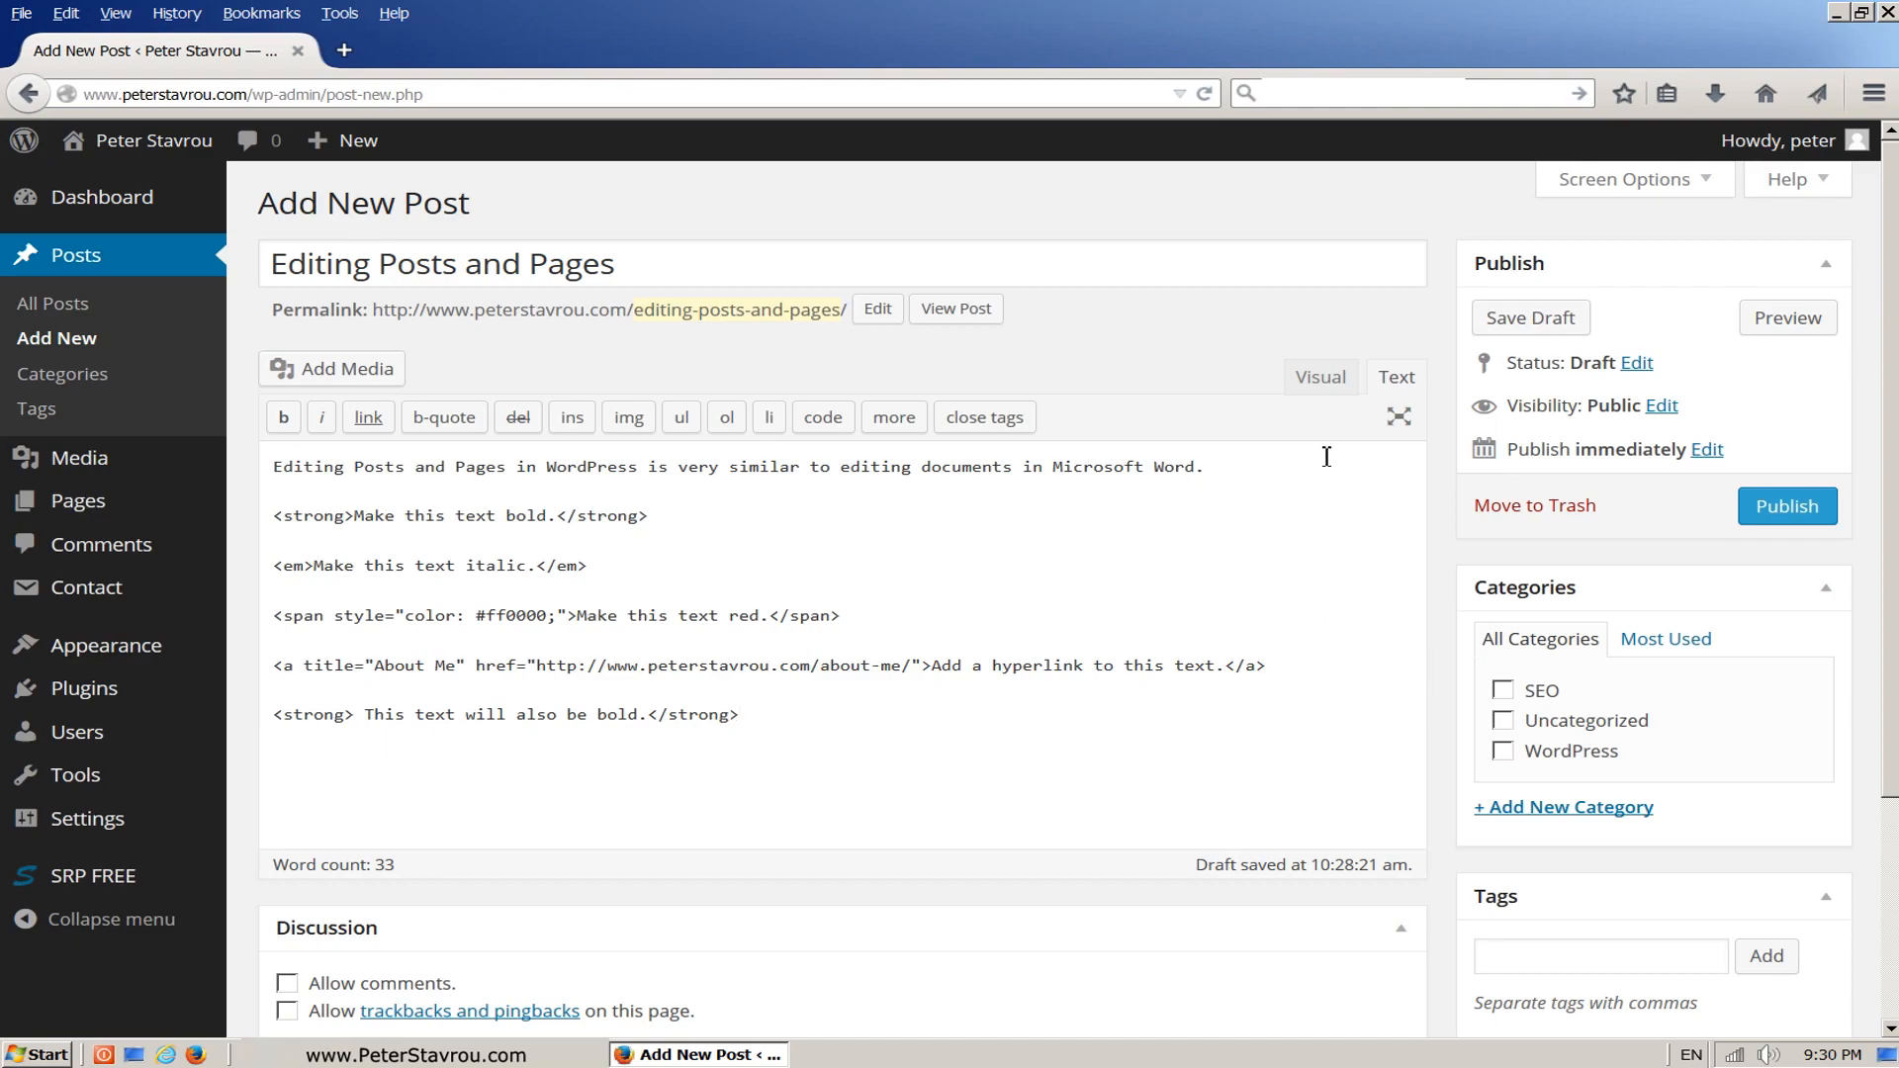
{"action": "left_click", "coordinate": [1320, 377]}
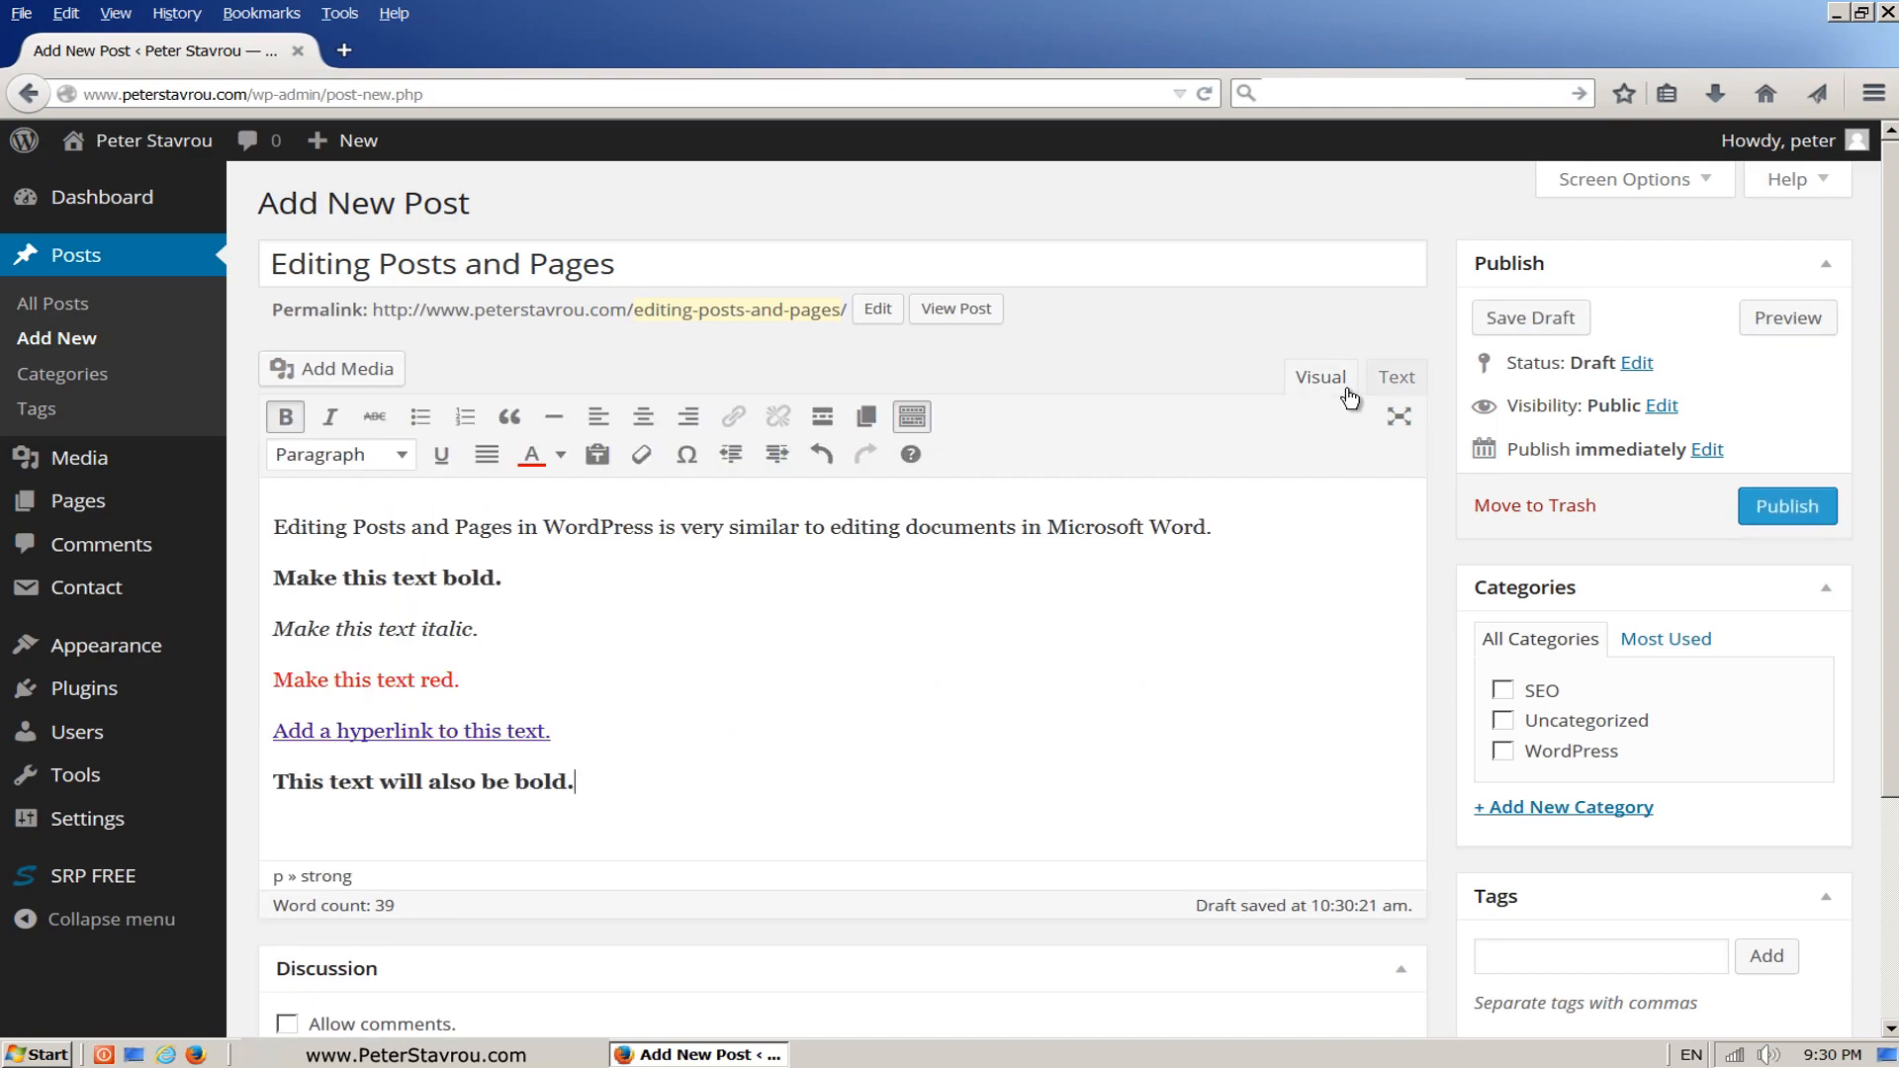